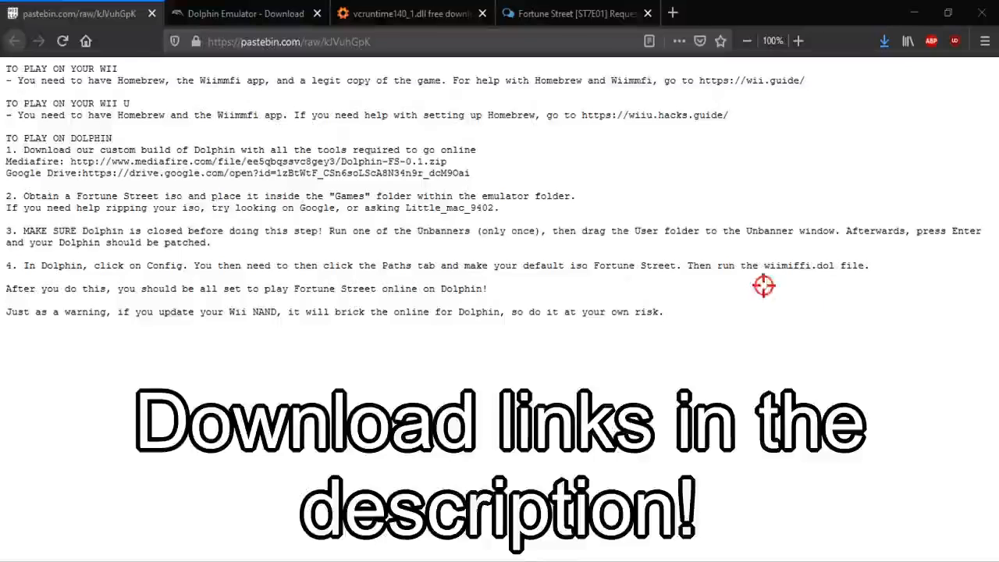
pyautogui.moveTo(136, 121)
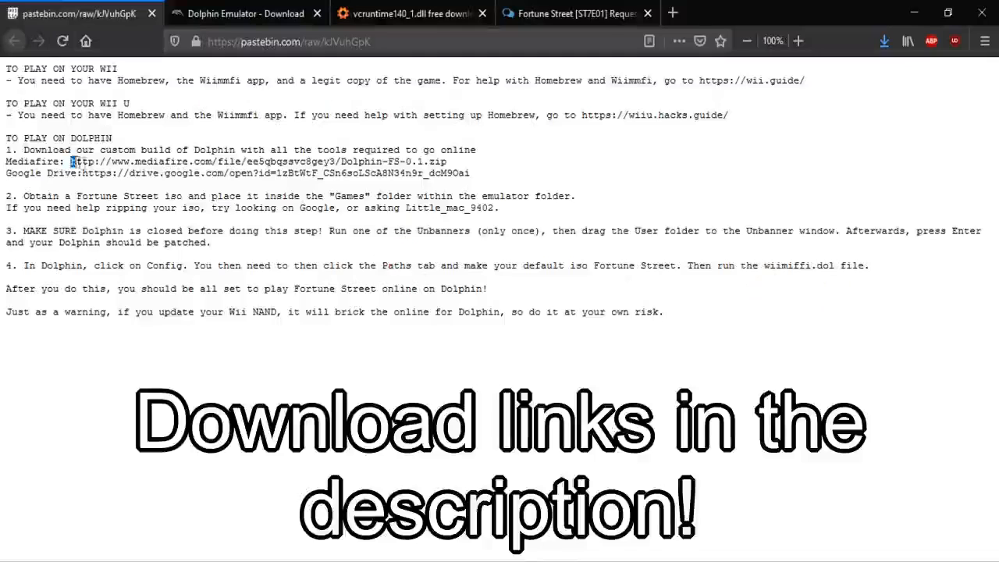
# Download the Dolphin-FS-0.1 archive from the MediaFire link and save it to disk.
pyautogui.moveTo(71, 161); pyautogui.dragTo(465, 161)
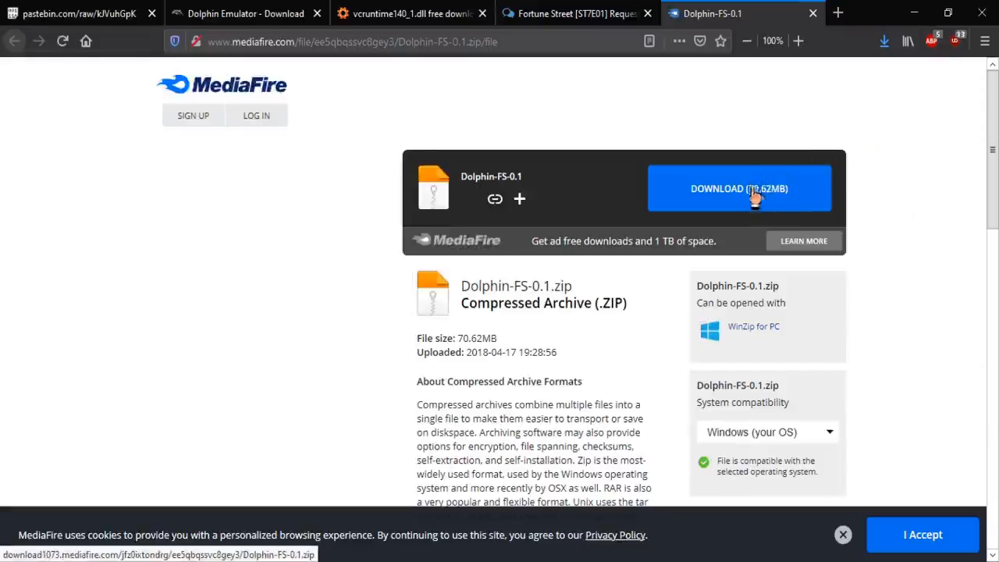
pyautogui.click(739, 188)
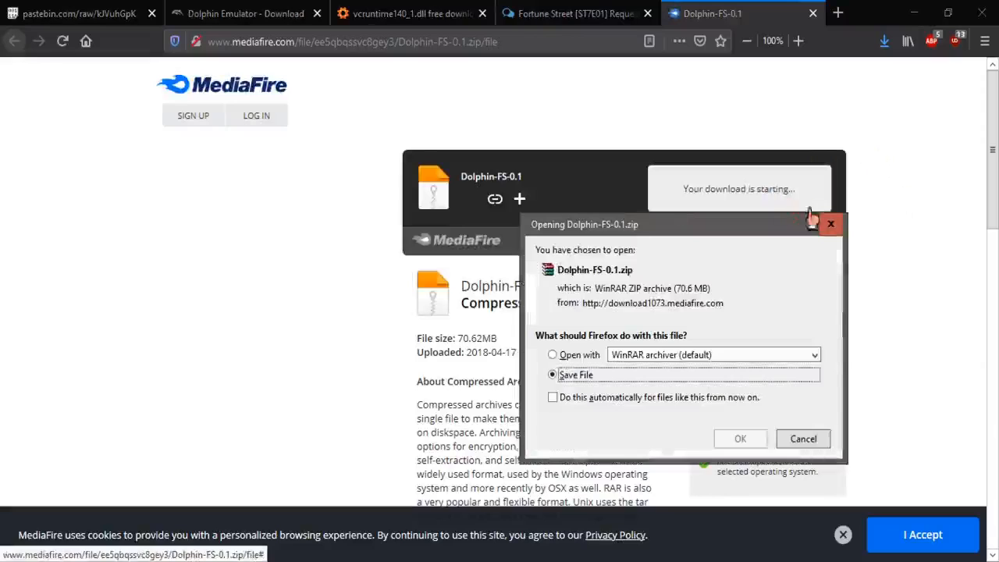
pyautogui.click(803, 438)
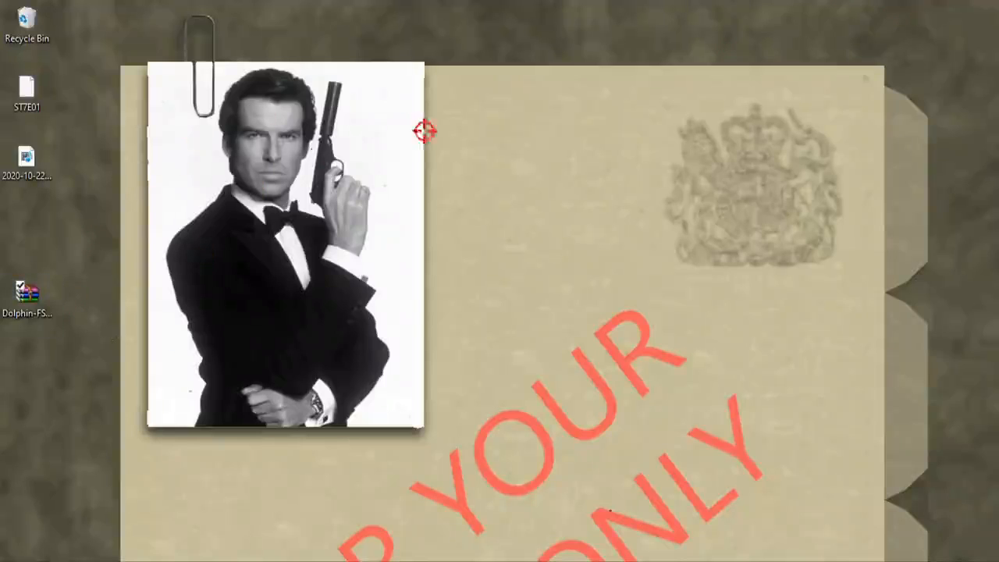
# Extract the 'use once' folder and the Games folder's Wiimmfi files from Dolphin-FS-0.1.zip to the desktop.
pyautogui.doubleClick(27, 289)
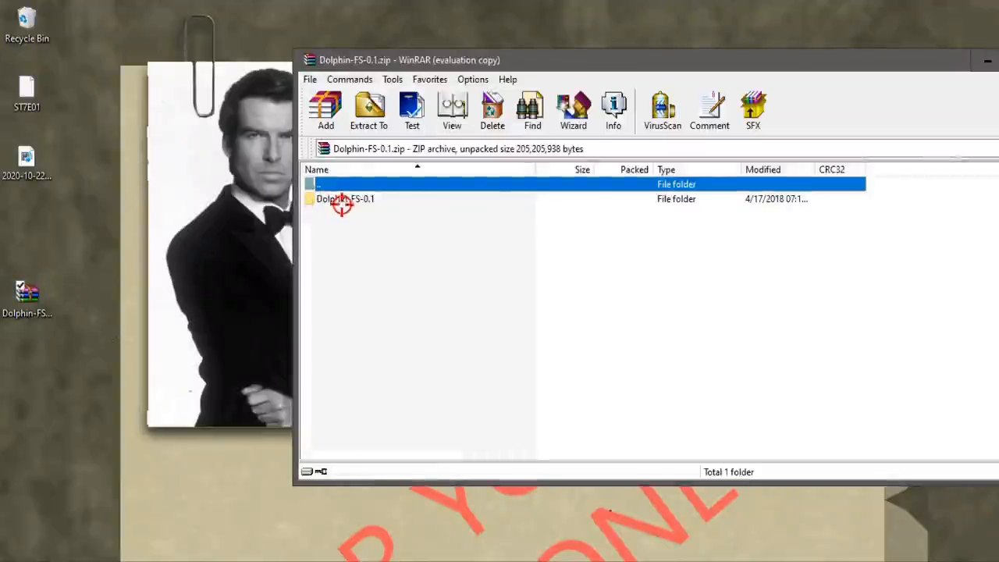
pyautogui.doubleClick(338, 198)
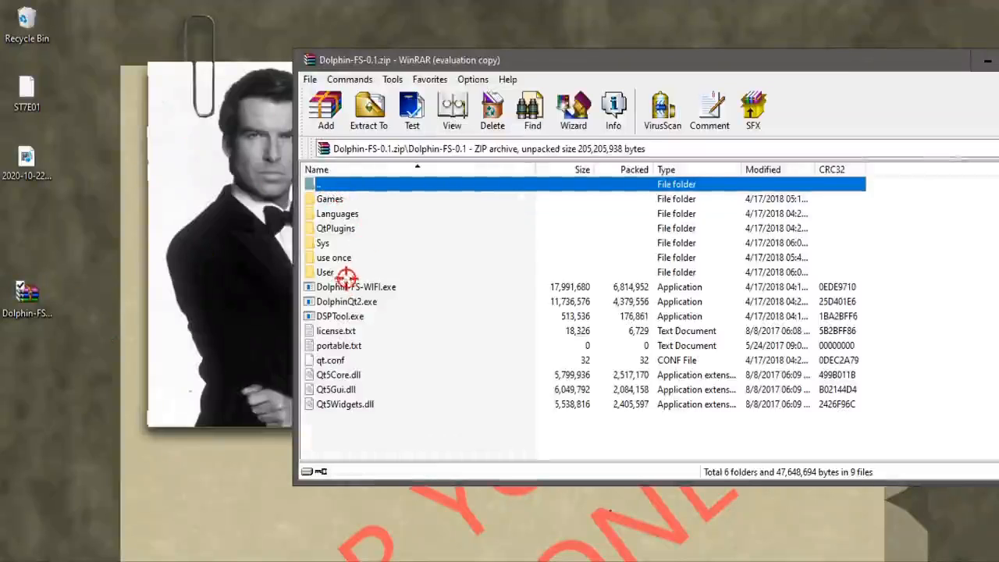
pyautogui.click(345, 258)
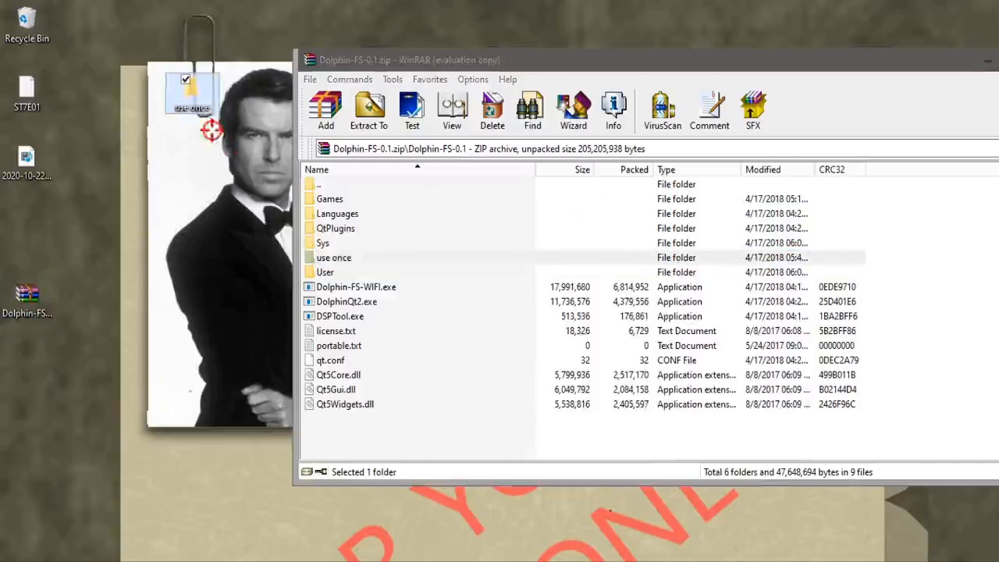
pyautogui.moveTo(330, 269)
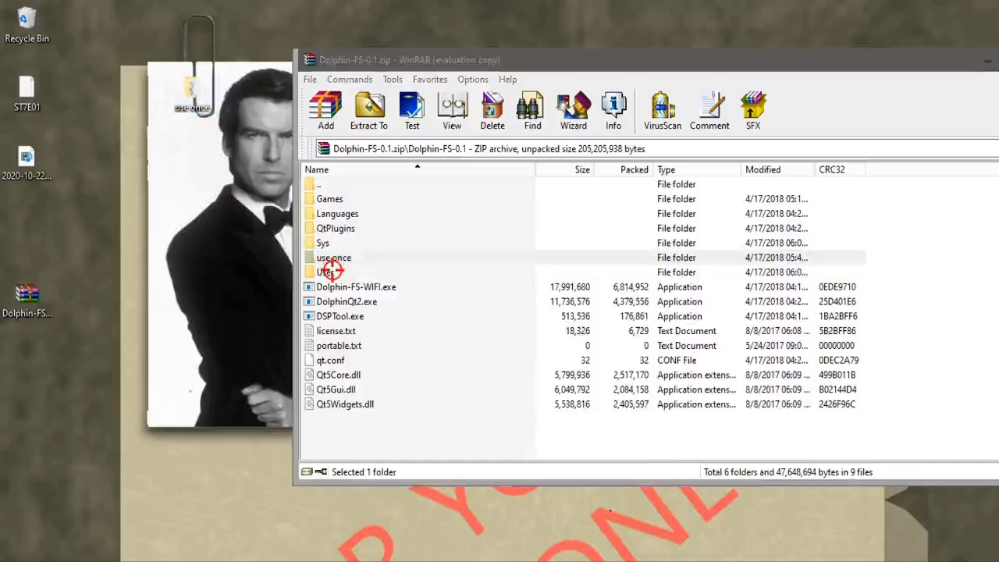
pyautogui.doubleClick(326, 272)
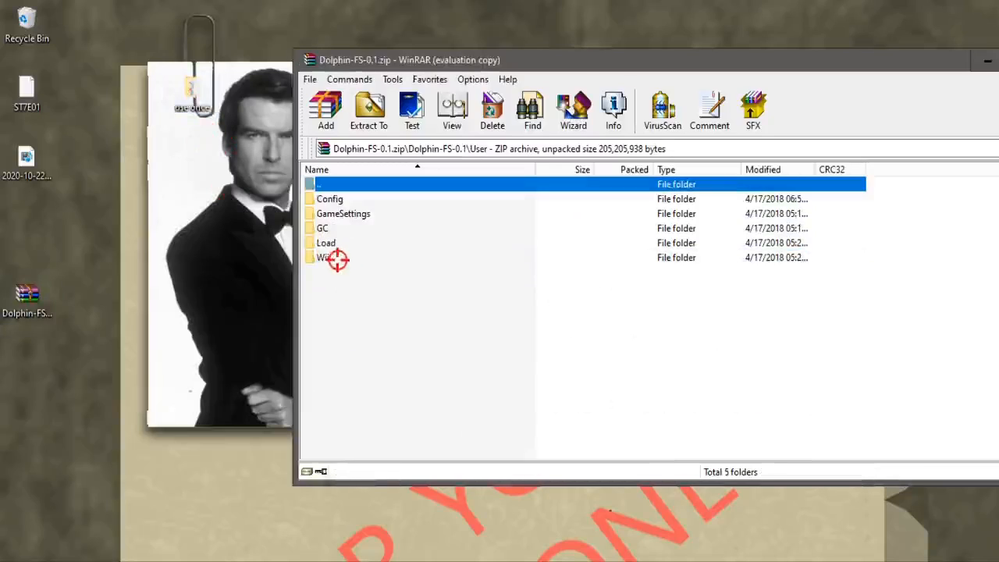
pyautogui.doubleClick(321, 257)
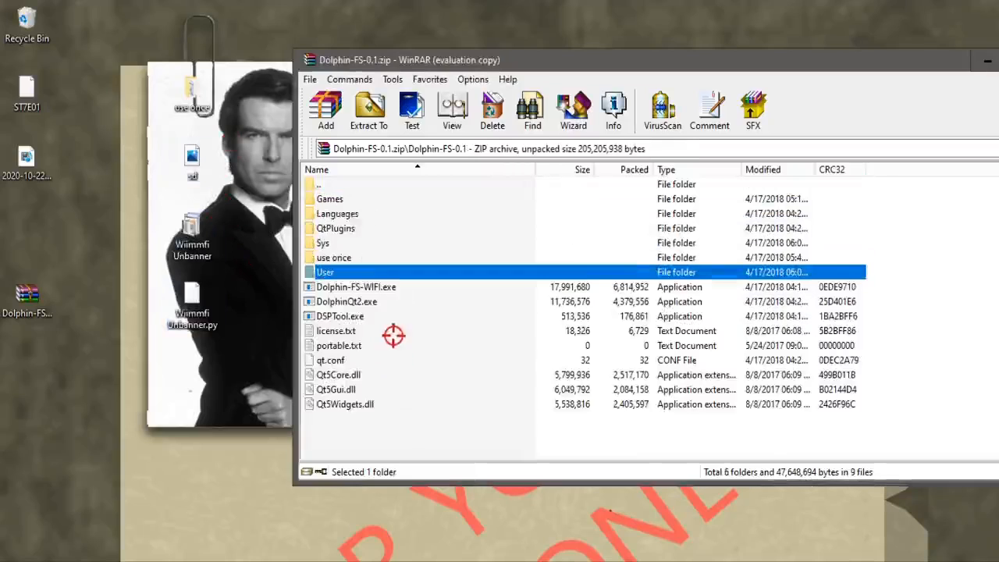
pyautogui.doubleClick(332, 198)
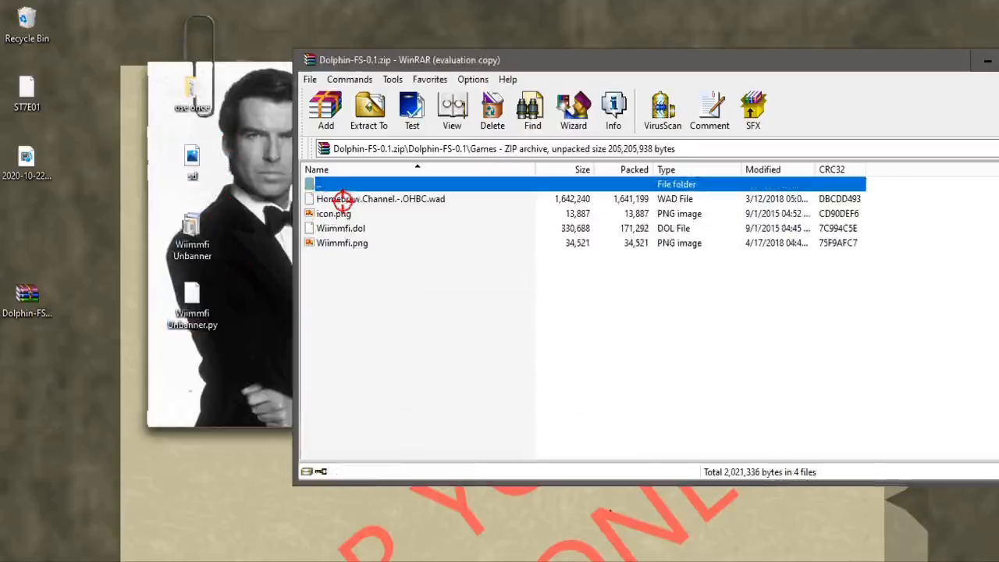
pyautogui.click(344, 243)
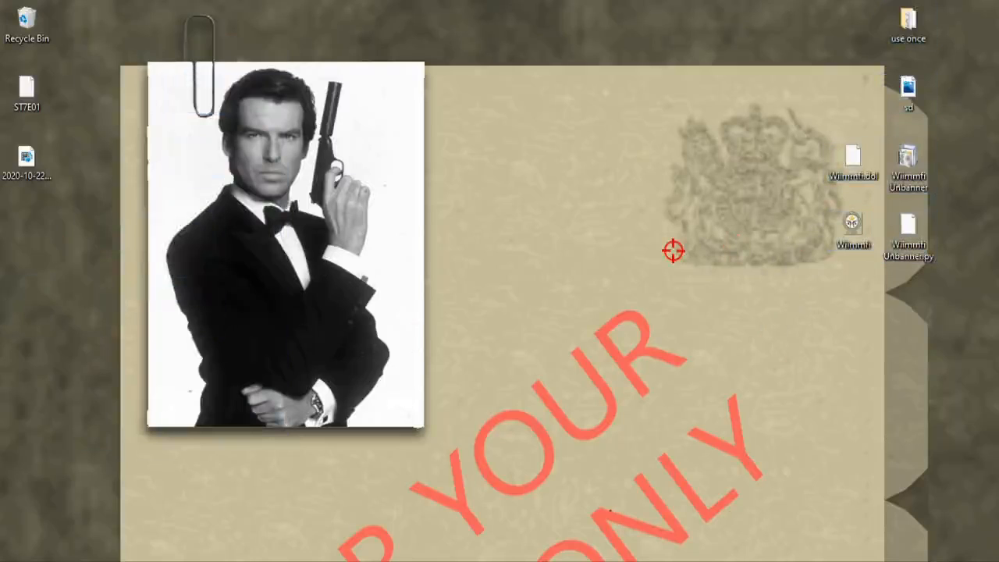
pyautogui.moveTo(479, 83)
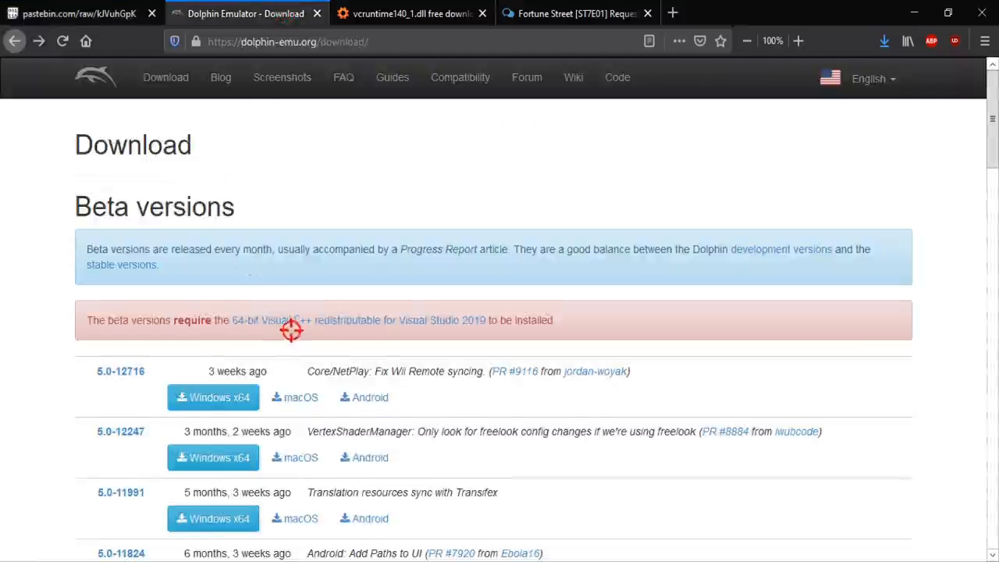
# Save the Dolphin 5.0-11608 Windows x64 archive from dolphin-emu.org/download.
pyautogui.scroll(-3)
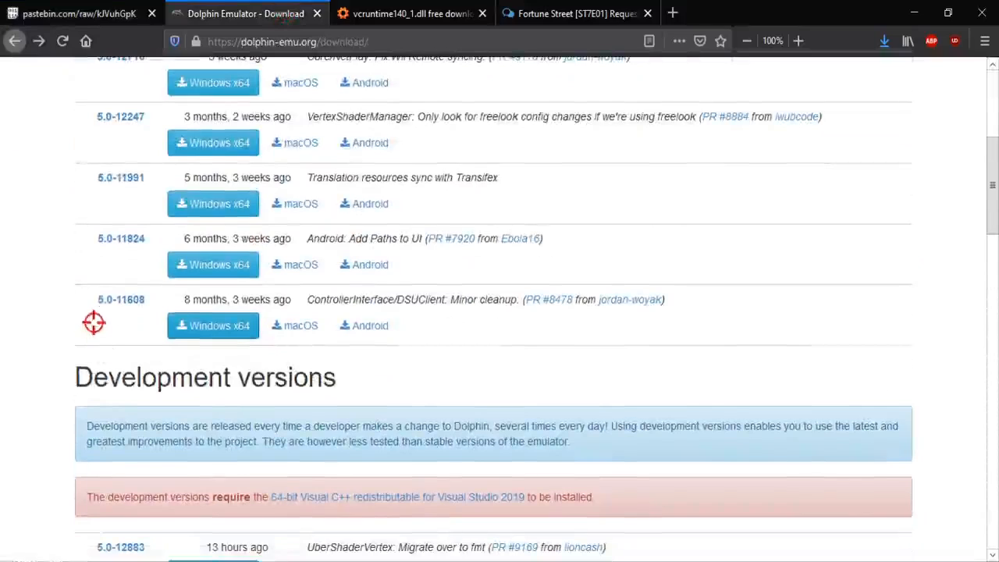
pyautogui.doubleClick(120, 300)
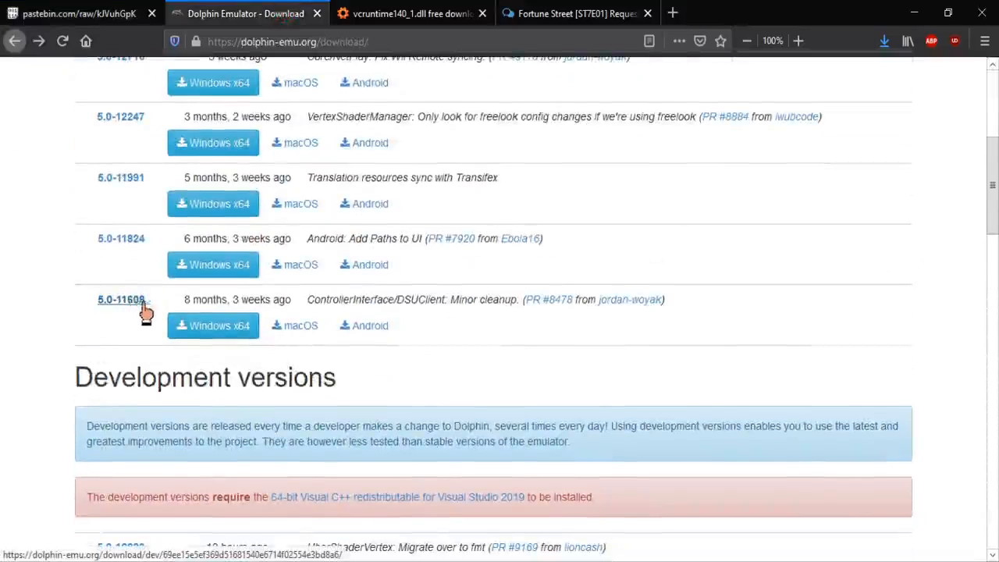
pyautogui.scroll(3)
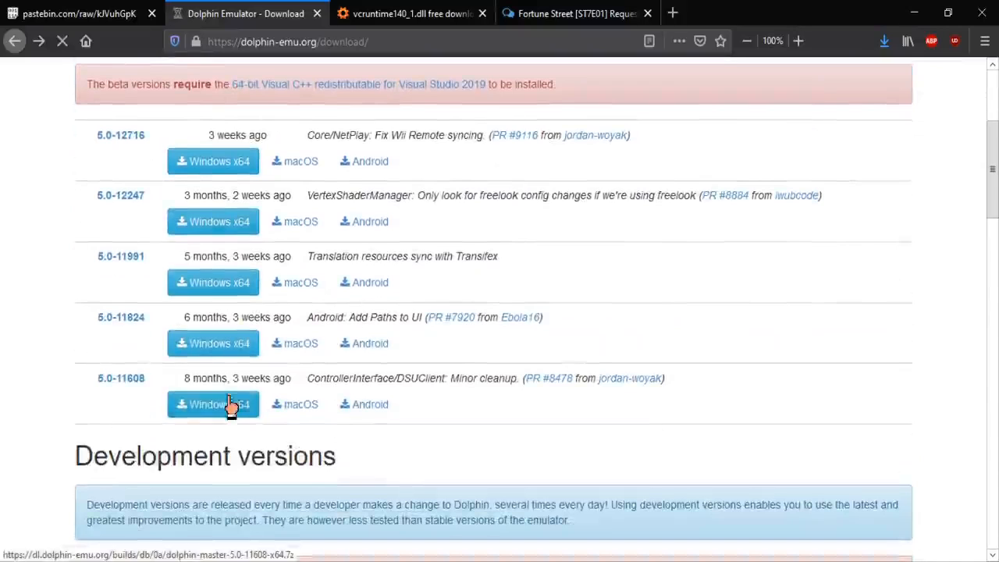
pyautogui.click(213, 404)
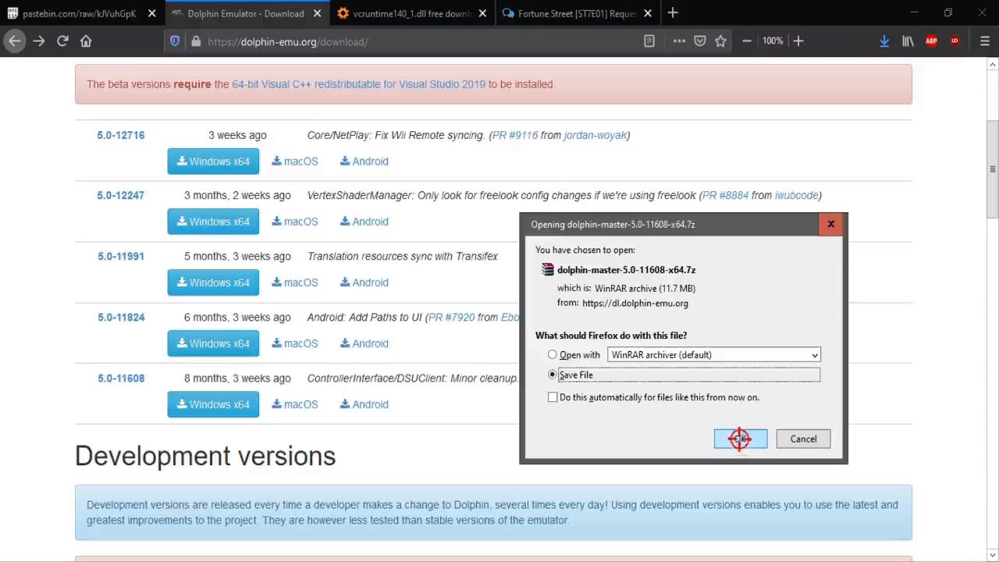
pyautogui.click(741, 439)
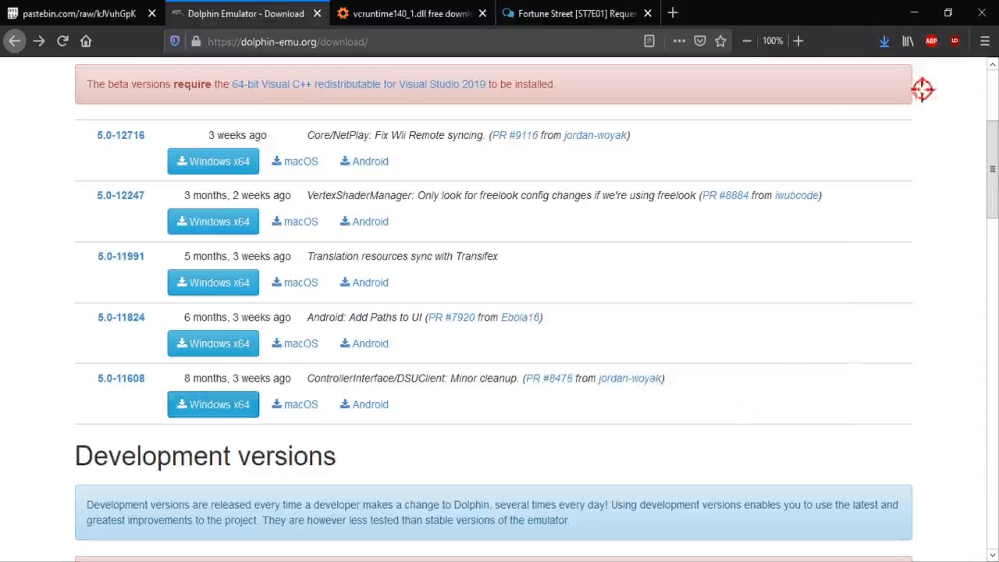
pyautogui.moveTo(983, 162)
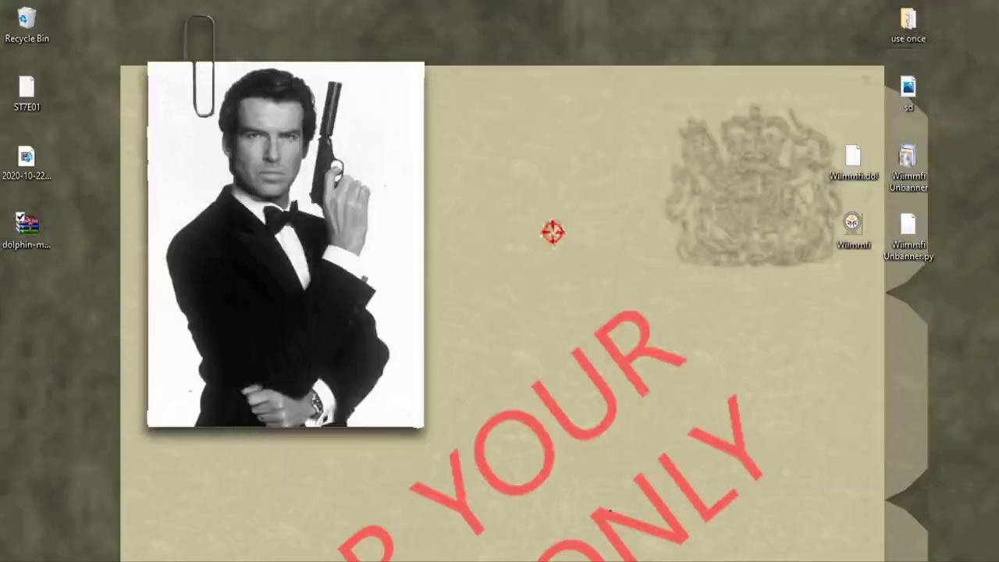
# Extract the dolphin-master archive into a Dolphin-x64 desktop folder, then delete the archive.
pyautogui.rightClick(29, 224)
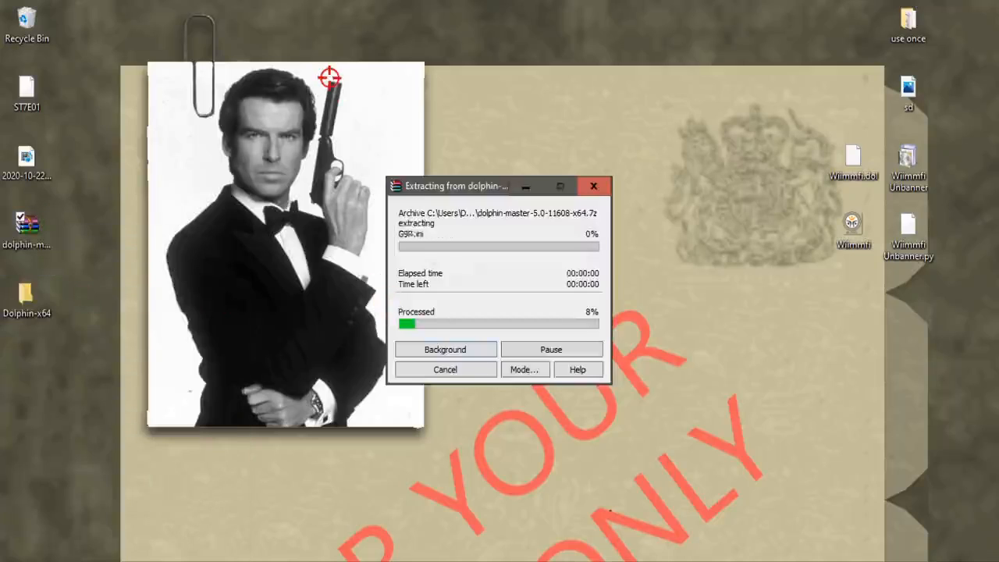
pyautogui.moveTo(630, 139)
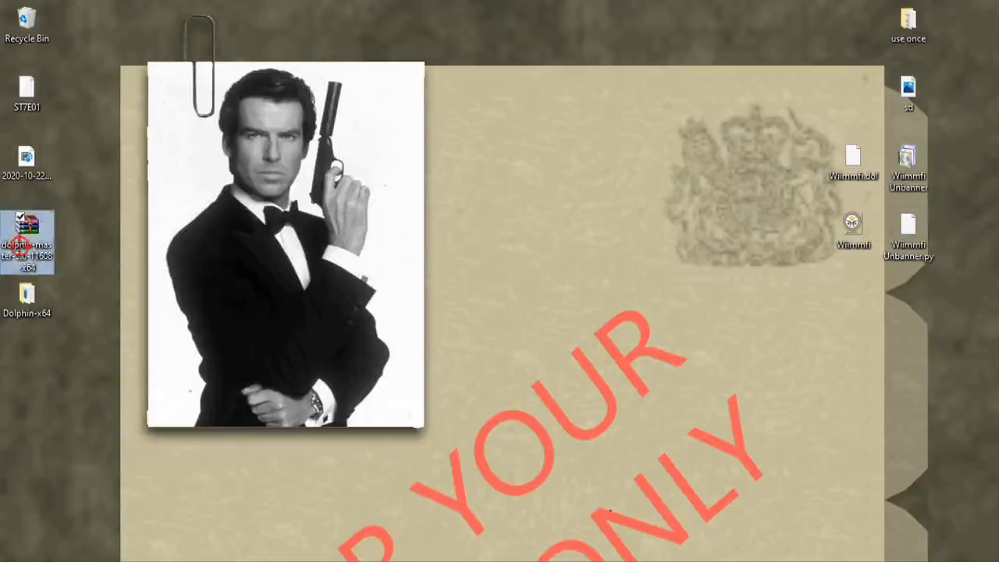
pyautogui.rightClick(22, 18)
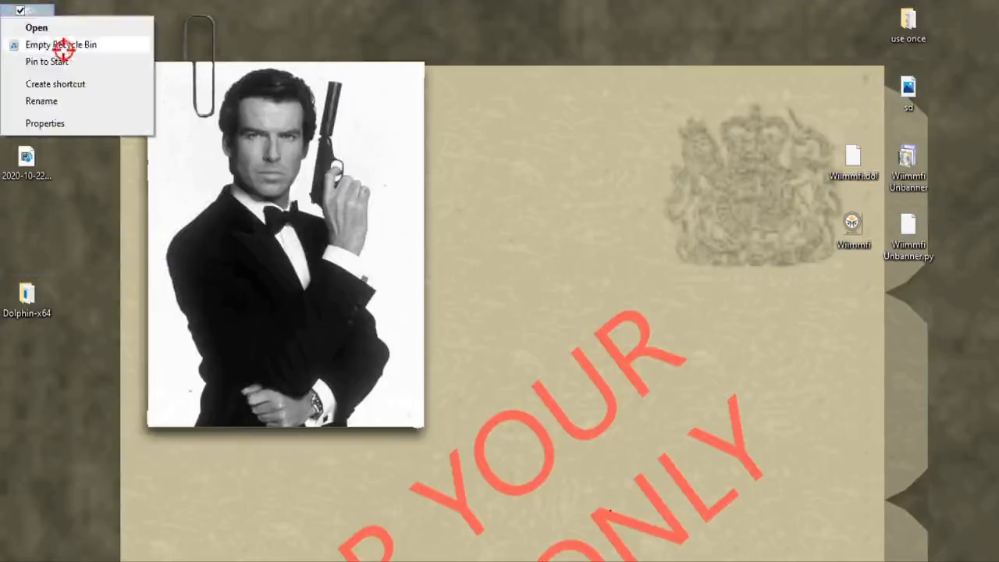
pyautogui.click(65, 40)
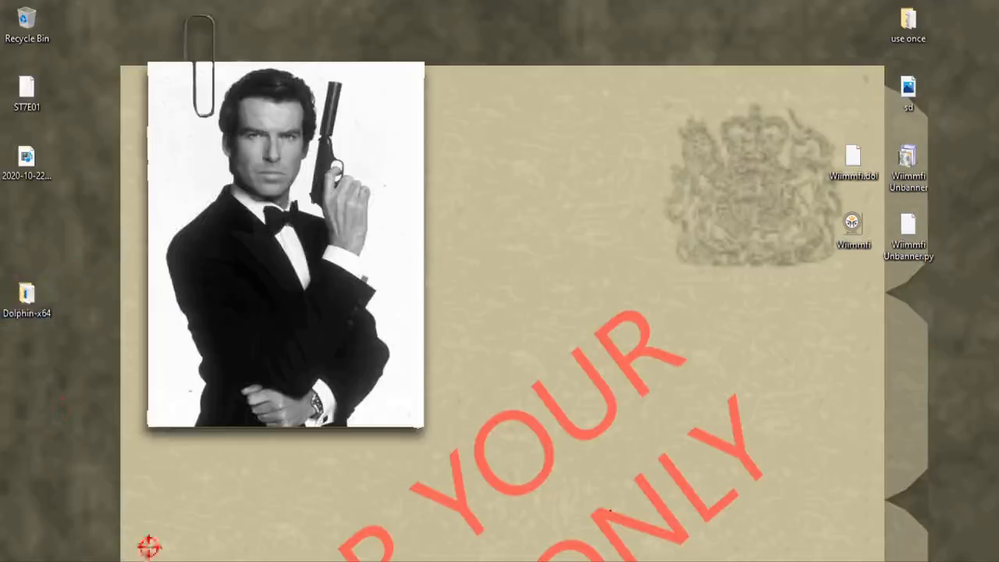
pyautogui.moveTo(27, 293); pyautogui.dragTo(467, 25)
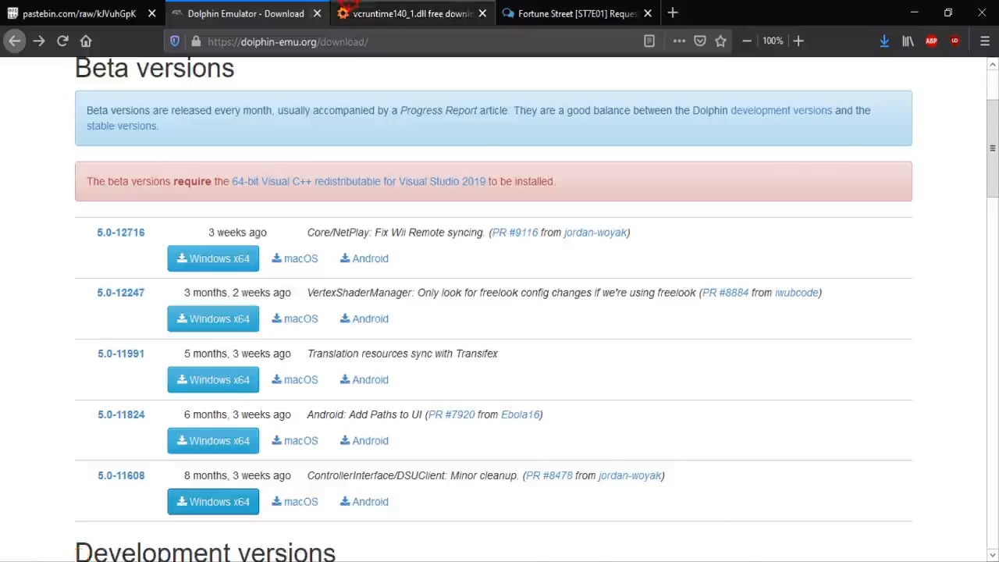
# Switch to the vcruntime140_1.dll download page and scroll down it.
pyautogui.click(411, 13)
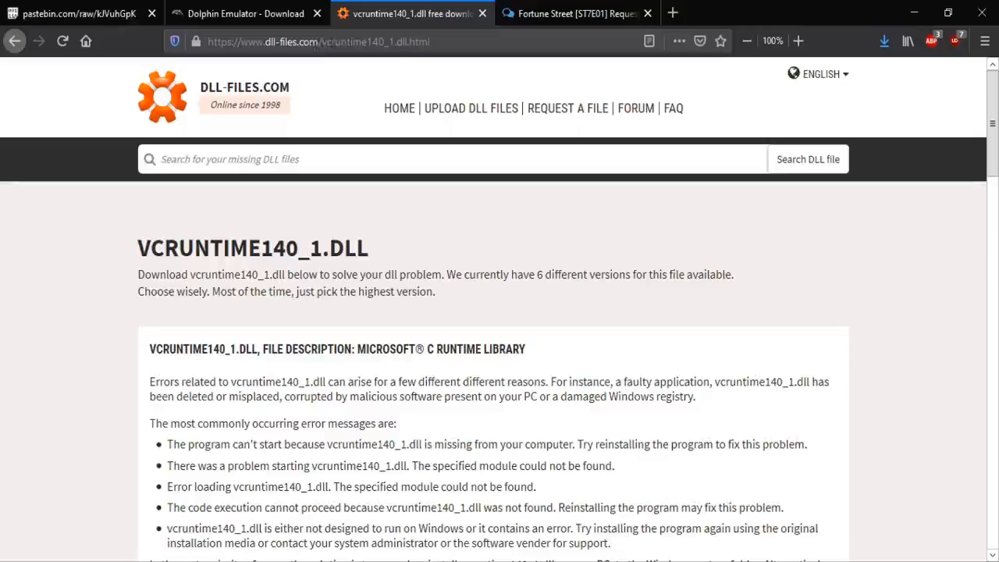
pyautogui.scroll(-3)
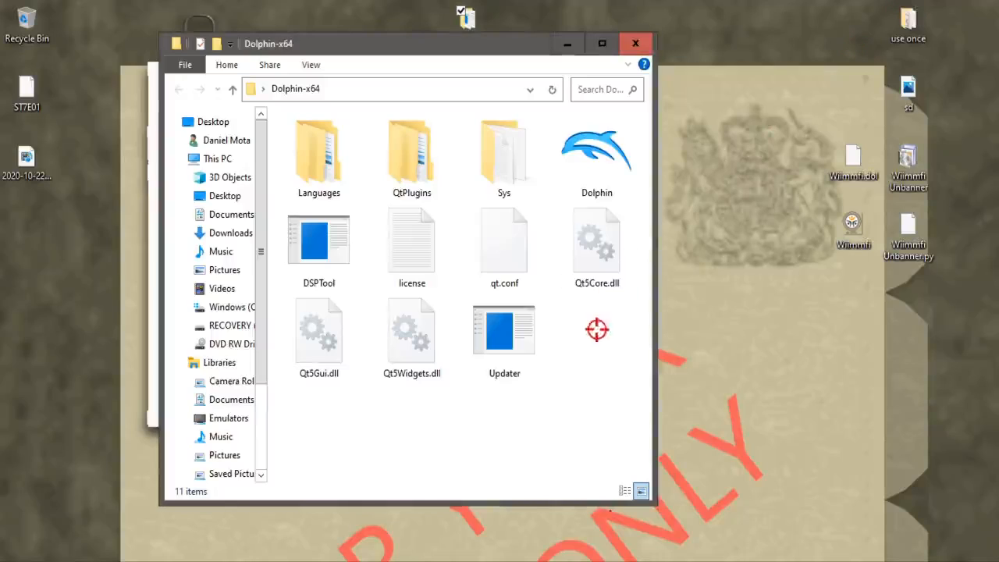
pyautogui.moveTo(600, 350)
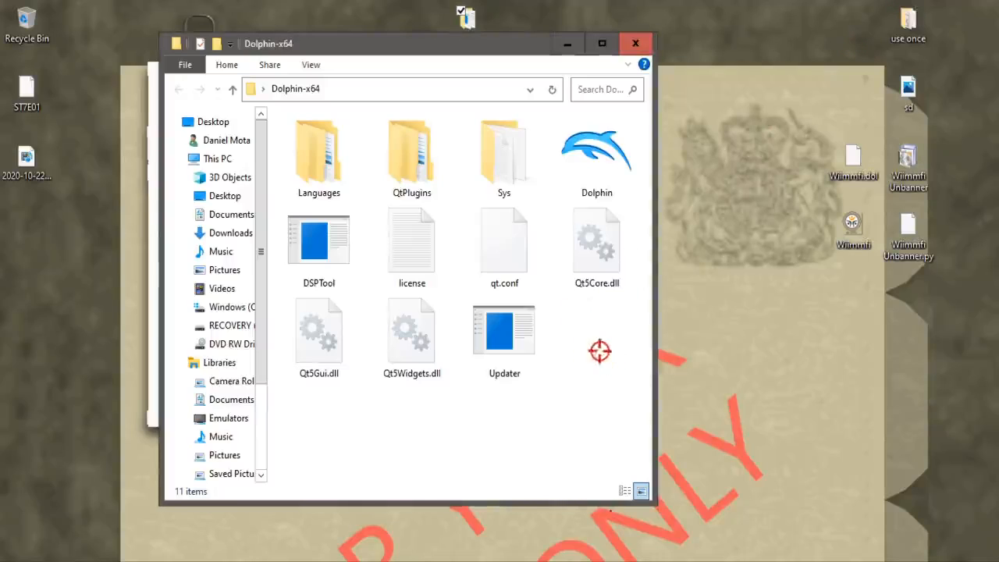
# Launch Dolphin from Dolphin-x64, answer the usage statistics prompt, and choose Remind Me Later.
pyautogui.click(596, 153)
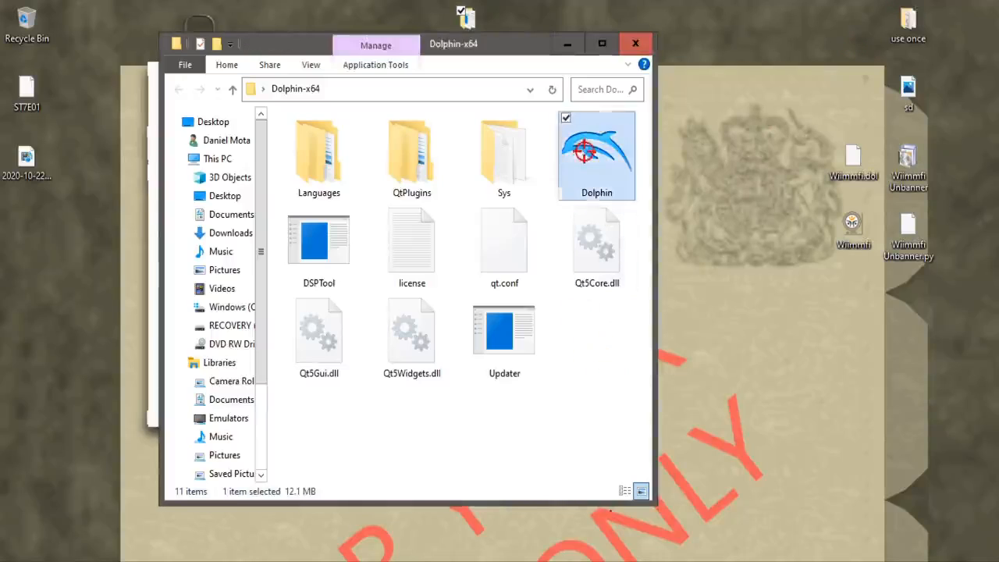
pyautogui.moveTo(632, 209)
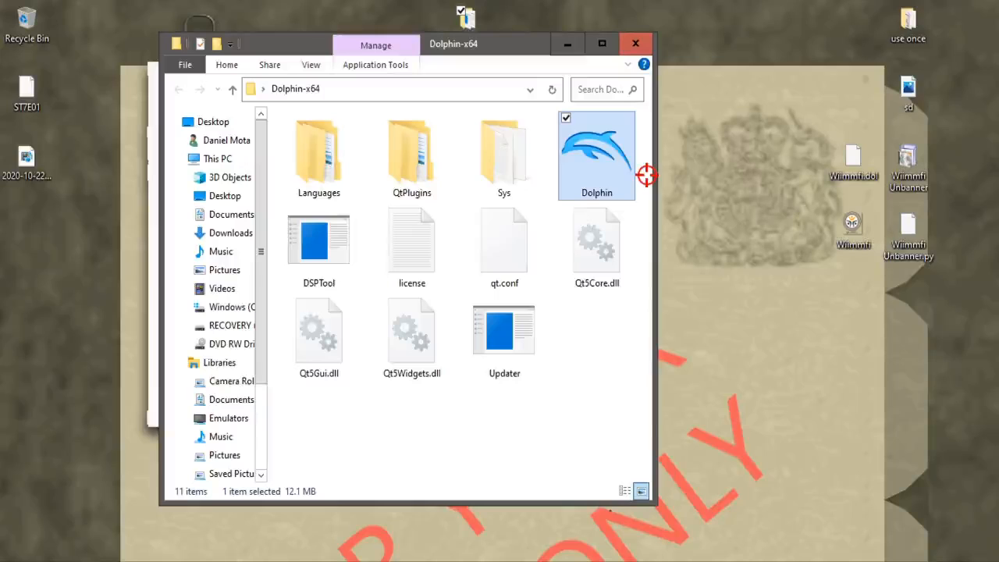
pyautogui.doubleClick(596, 152)
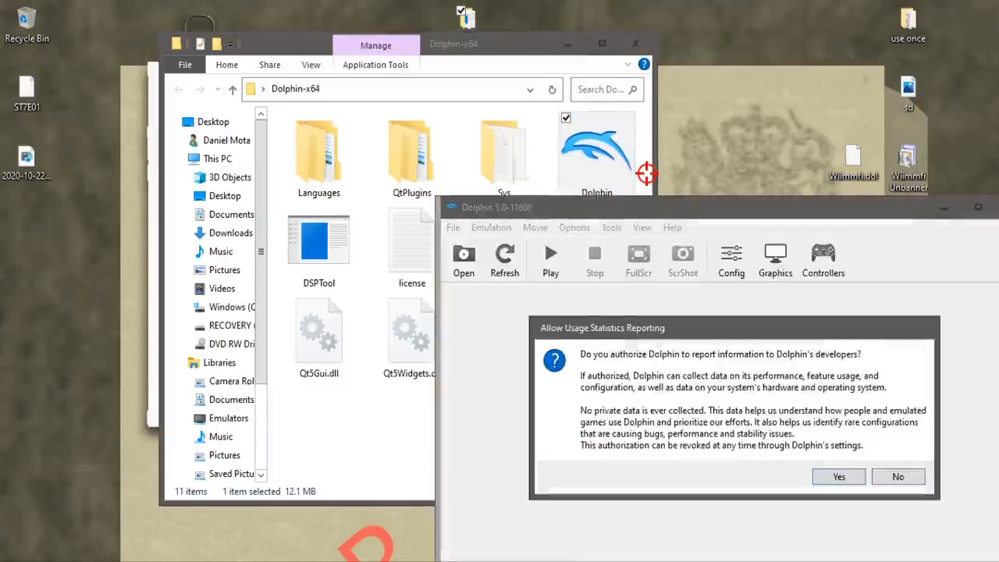
pyautogui.click(839, 476)
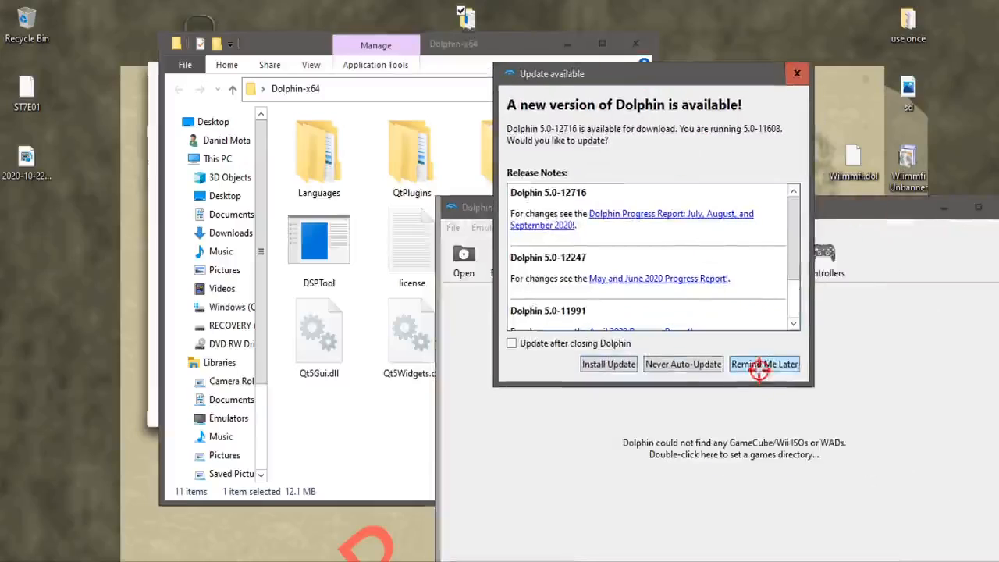
pyautogui.click(764, 364)
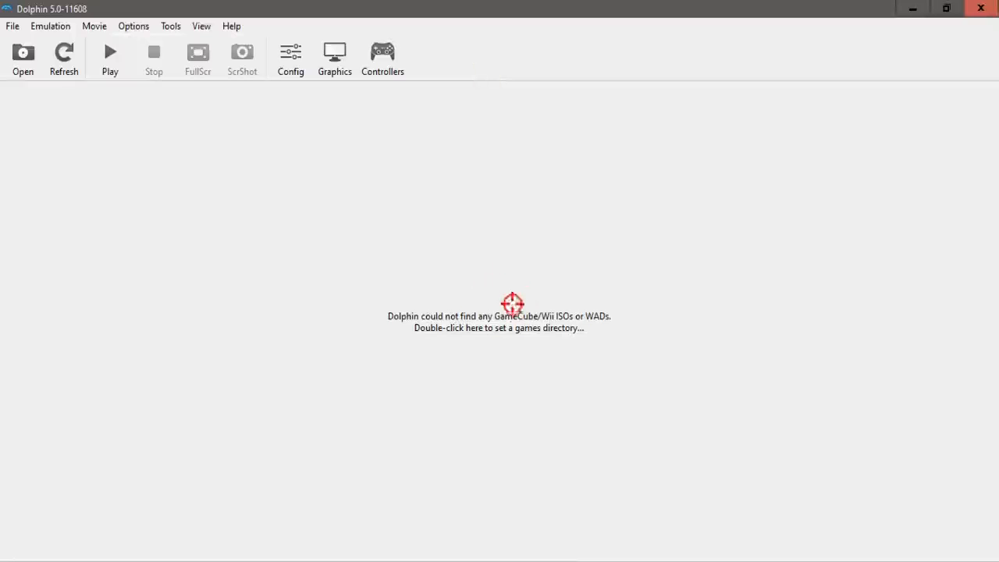
pyautogui.moveTo(425, 225)
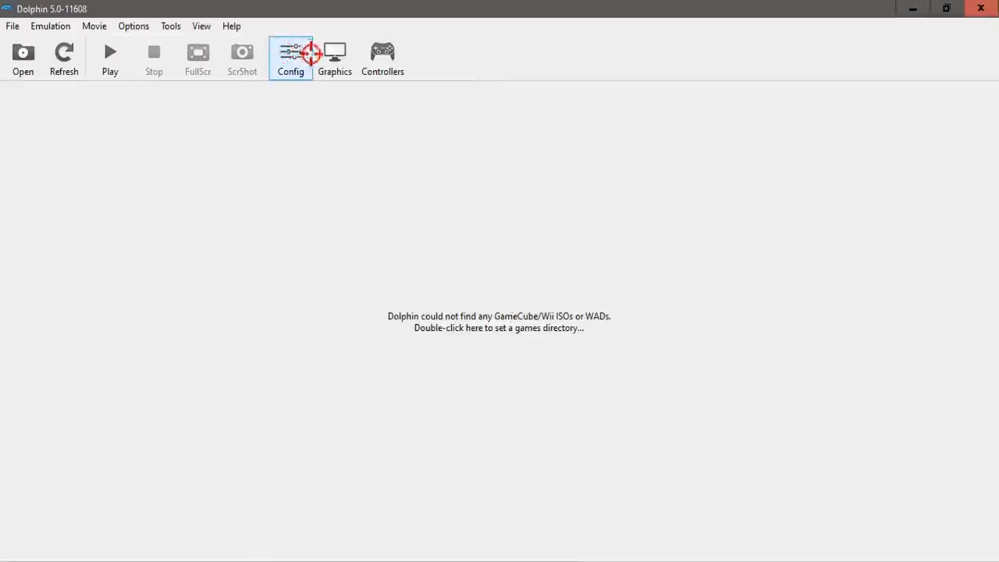
# Open Dolphin's Tools menu to reach Perform Online System Update.
pyautogui.click(170, 26)
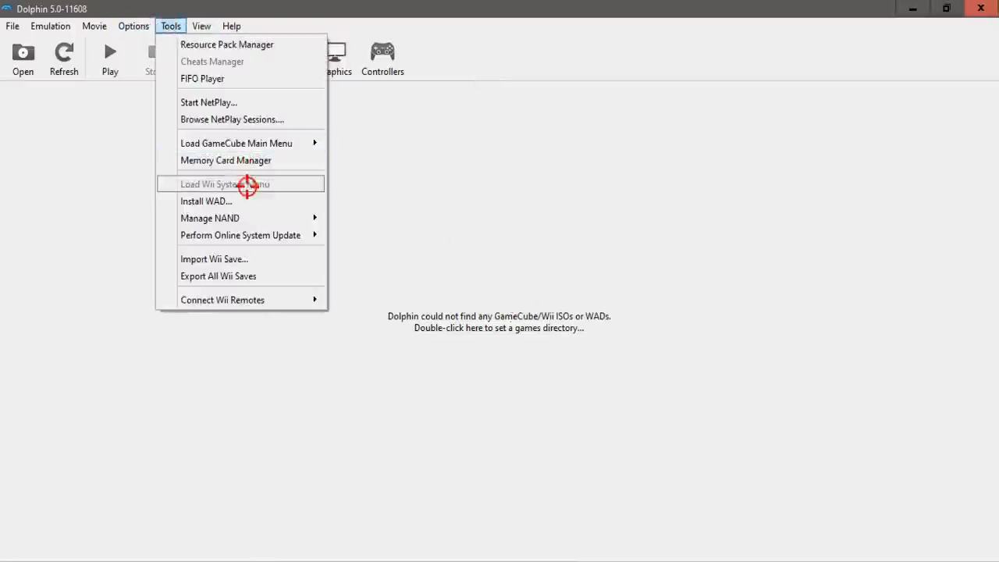
pyautogui.moveTo(313, 189)
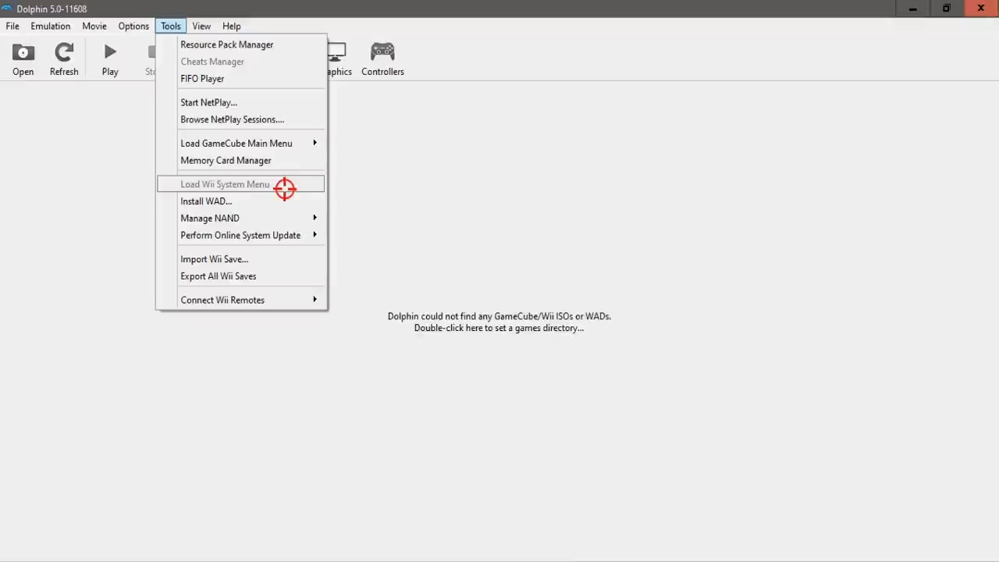
pyautogui.moveTo(269, 166)
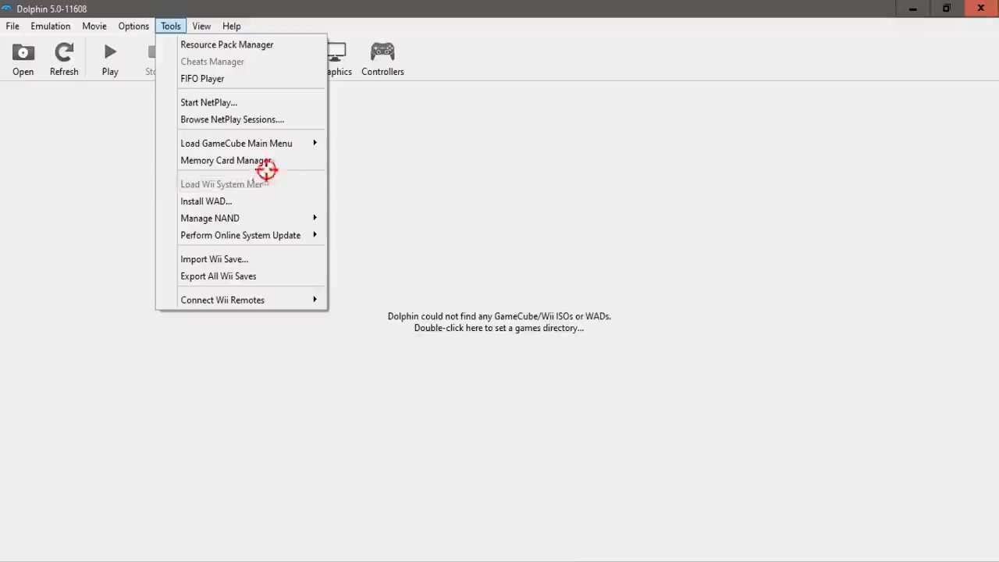
pyautogui.moveTo(246, 184)
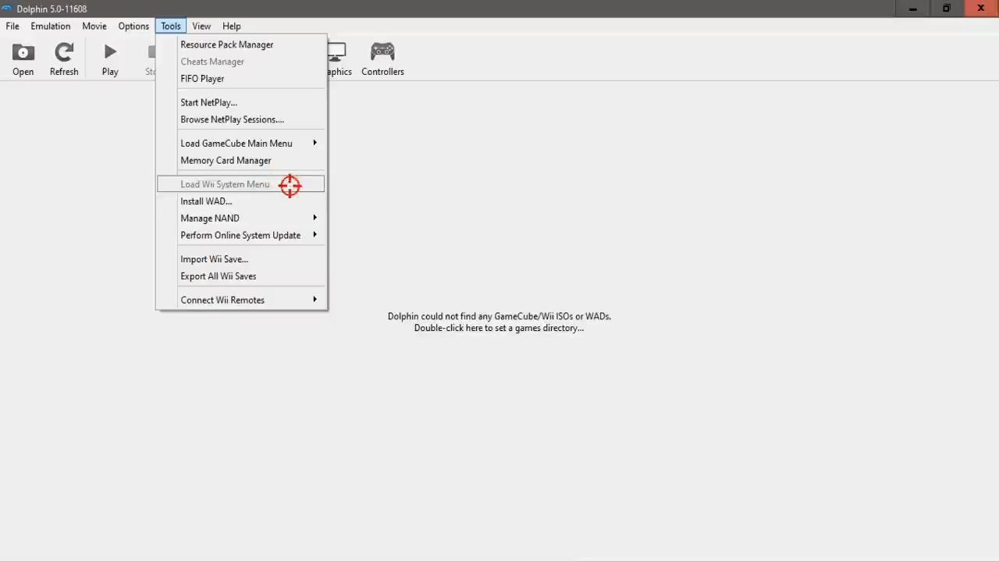
pyautogui.moveTo(302, 187)
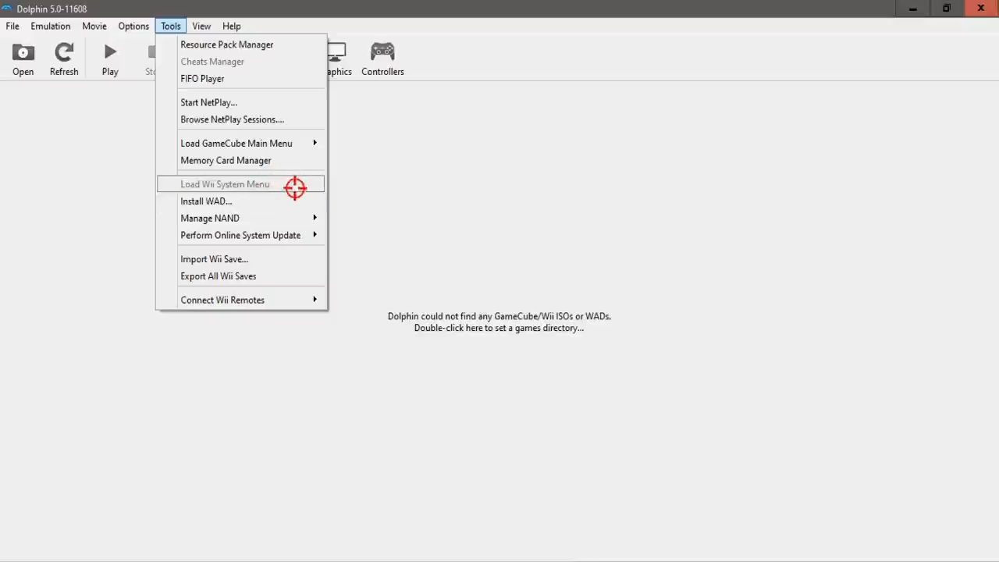
pyautogui.moveTo(301, 183)
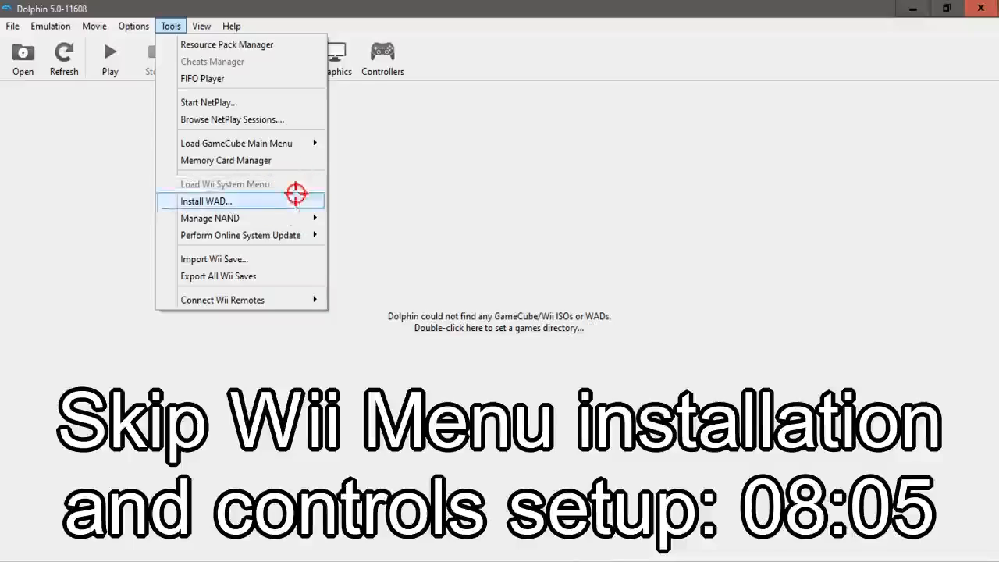
pyautogui.moveTo(258, 243)
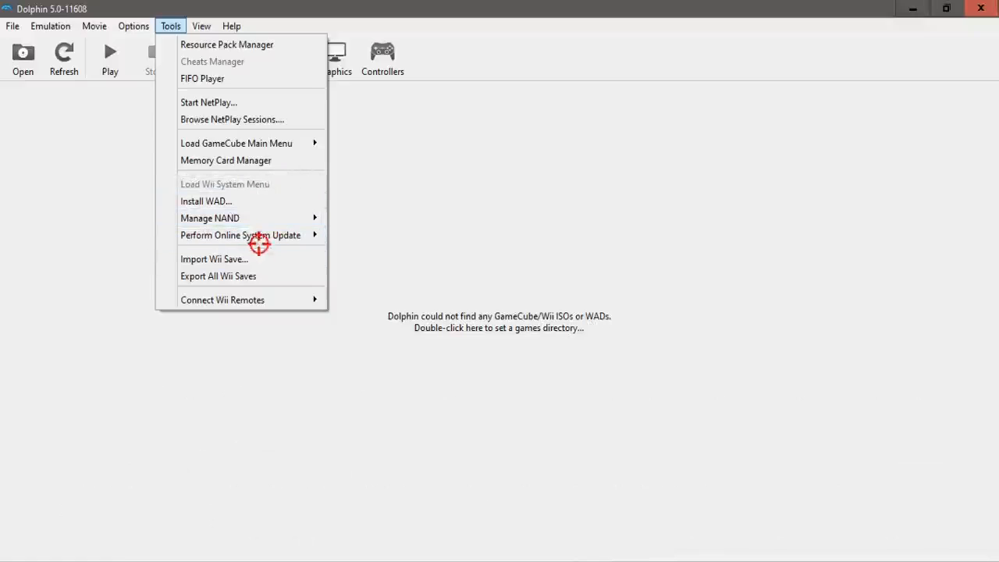
pyautogui.moveTo(241, 235)
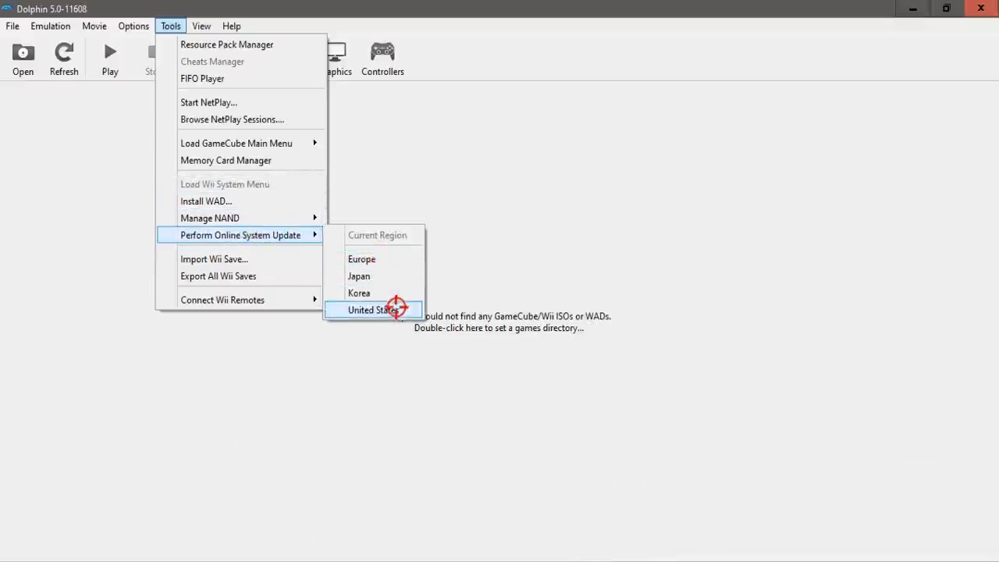
# Run the online system update for the United States region and dismiss the completion notice.
pyautogui.click(373, 309)
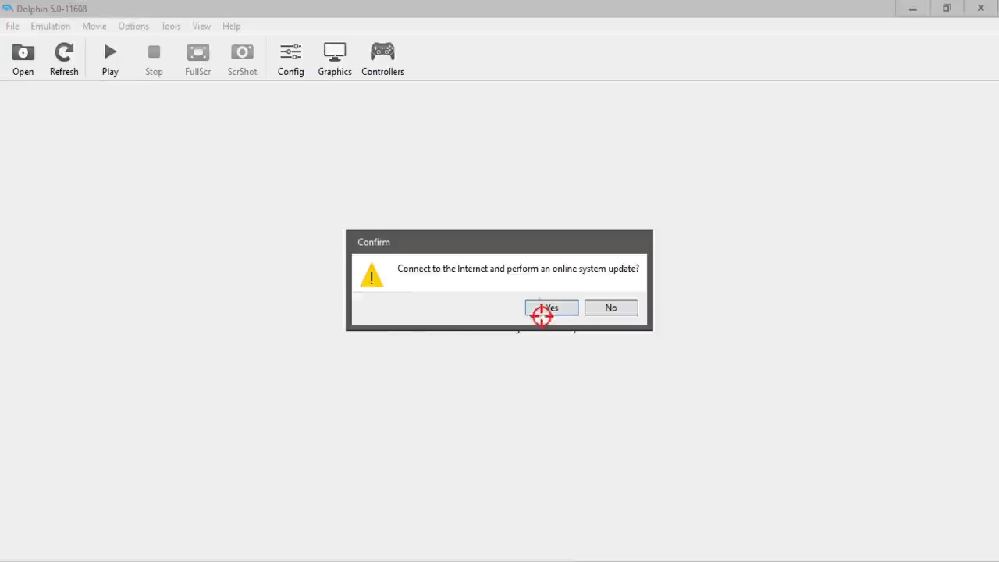
pyautogui.click(551, 307)
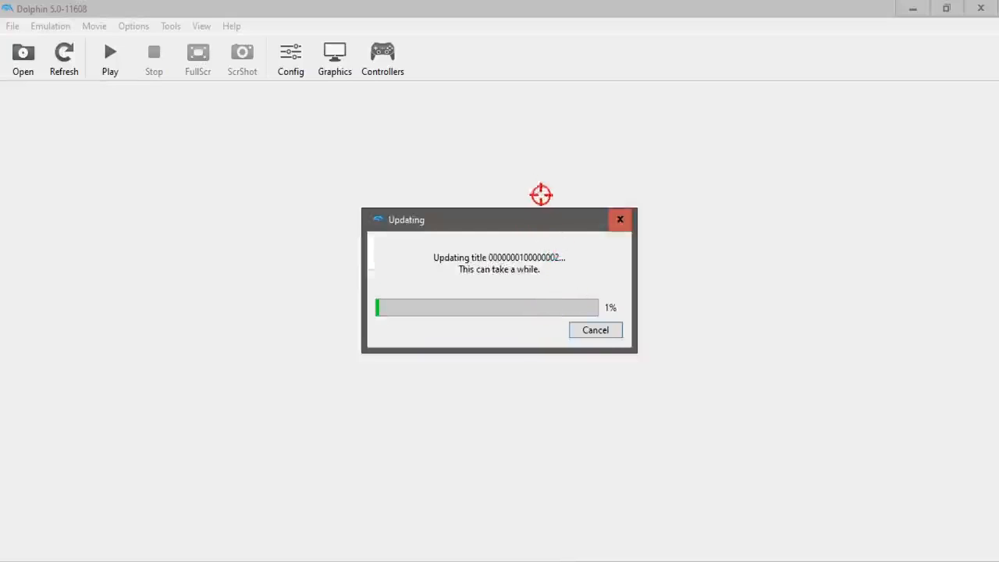
pyautogui.moveTo(520, 145)
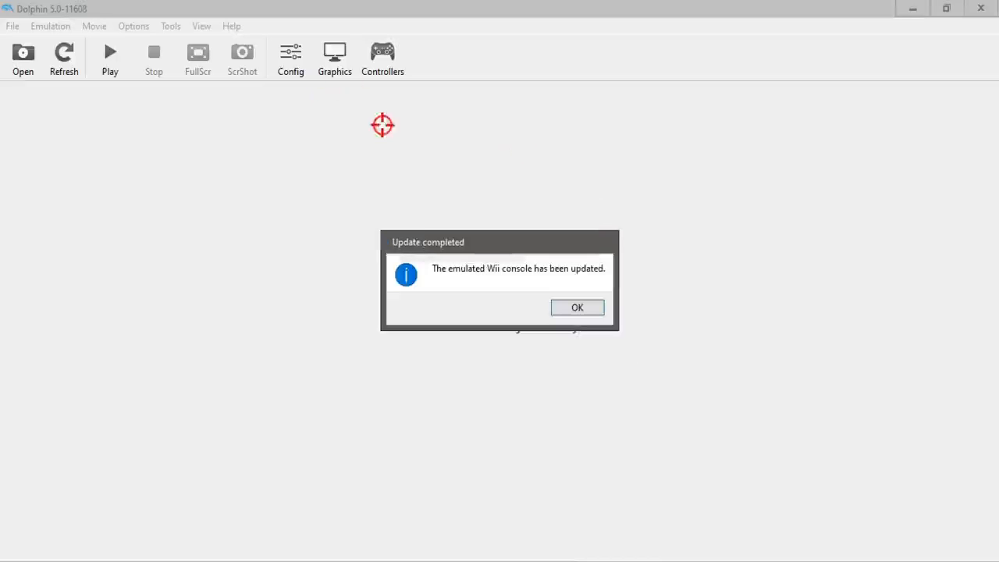
pyautogui.click(577, 307)
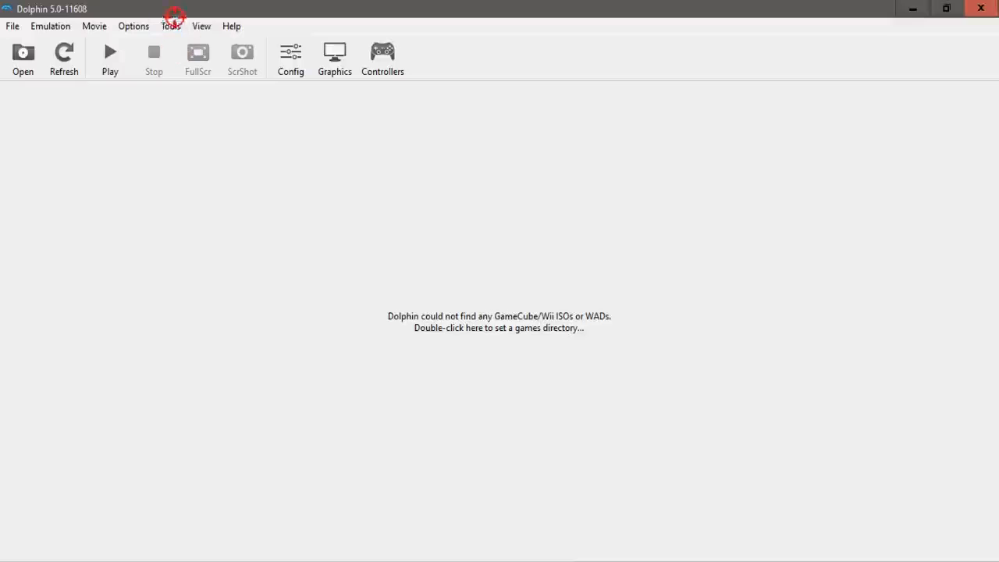
# Load Wii System Menu 4.3U from the Tools menu.
pyautogui.click(171, 26)
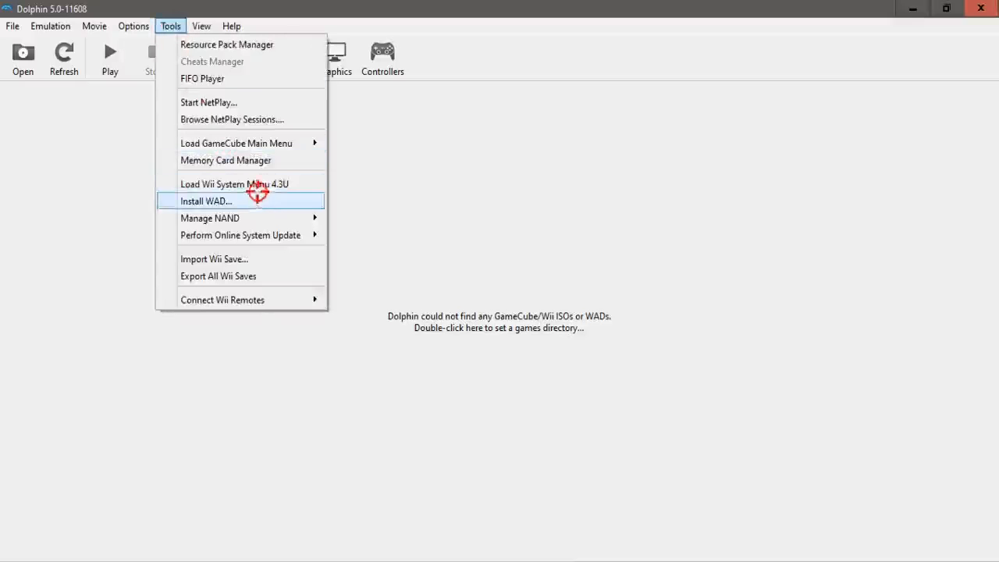
pyautogui.moveTo(238, 183)
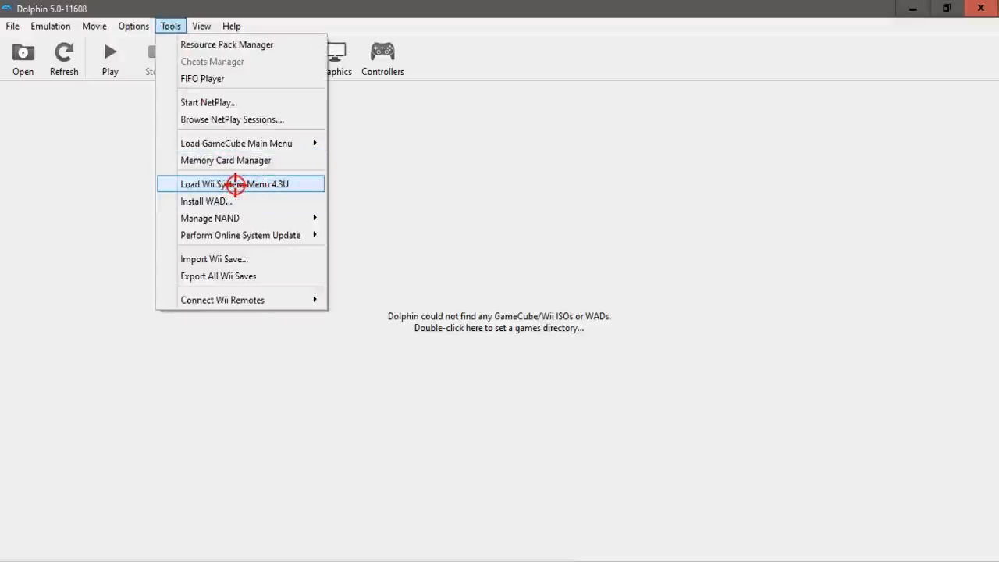
pyautogui.click(234, 183)
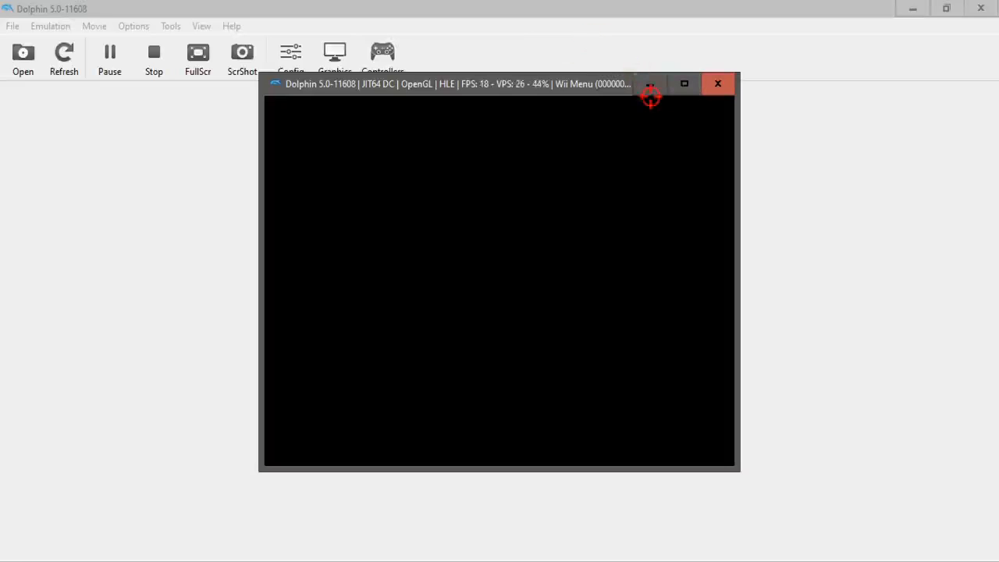
pyautogui.moveTo(509, 226)
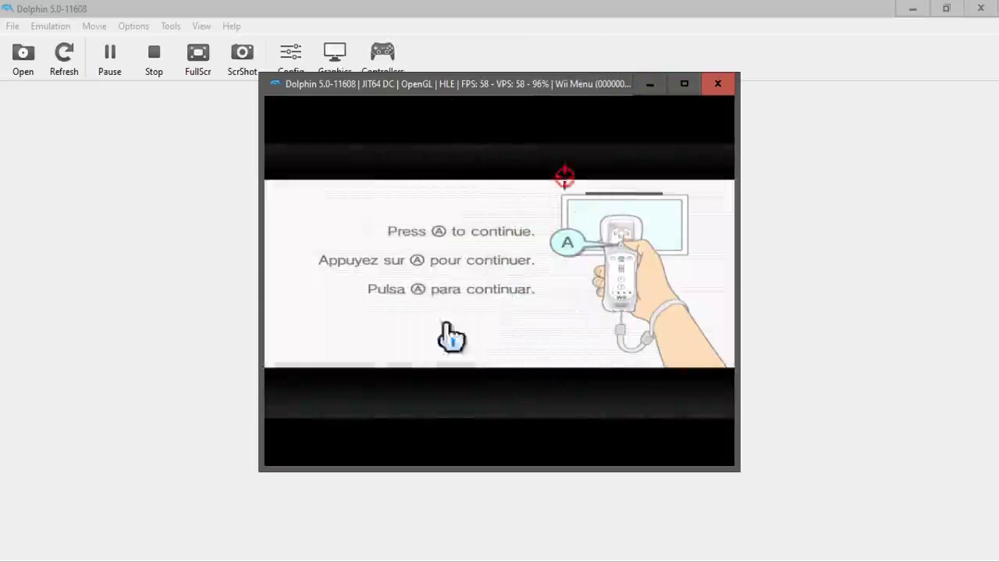
pyautogui.moveTo(533, 271)
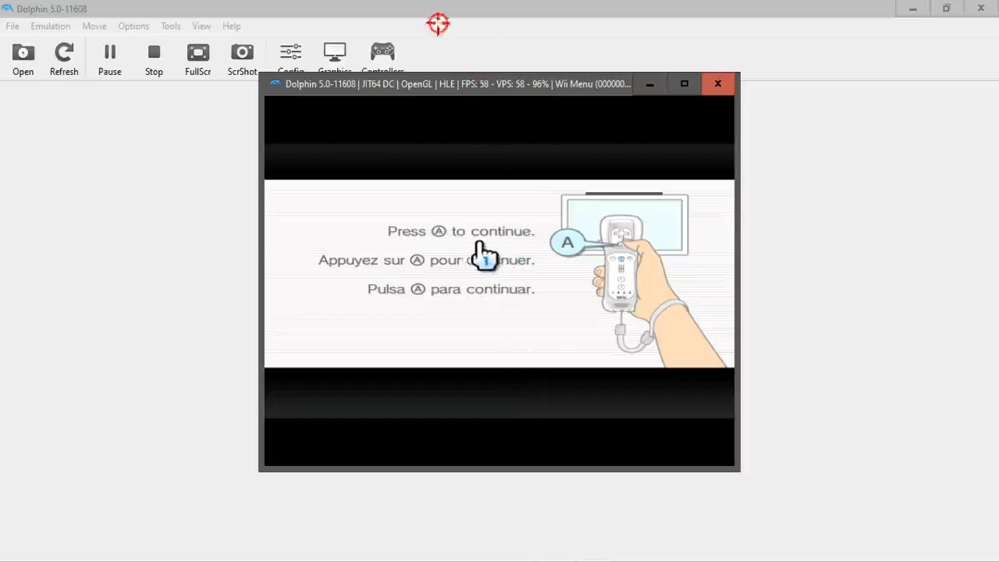
pyautogui.moveTo(718, 258)
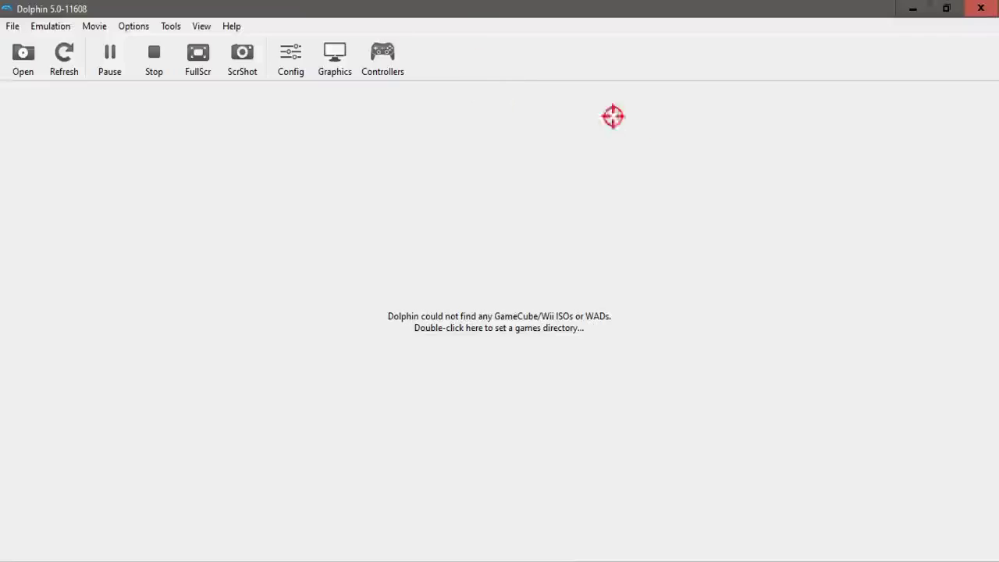
# Open the Controllers settings and the Configure window for Wii Remote 1.
pyautogui.click(382, 52)
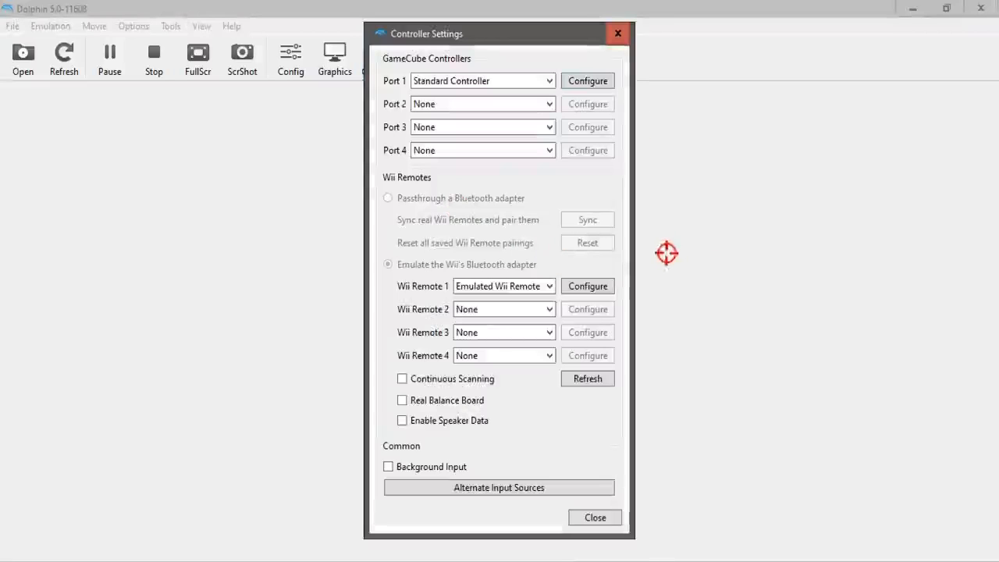
pyautogui.click(595, 518)
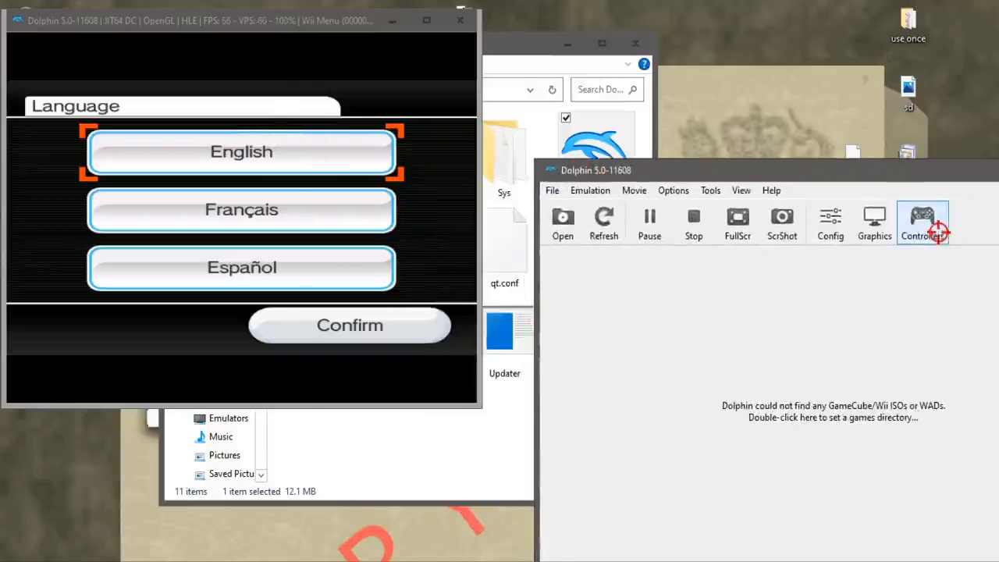
pyautogui.click(924, 220)
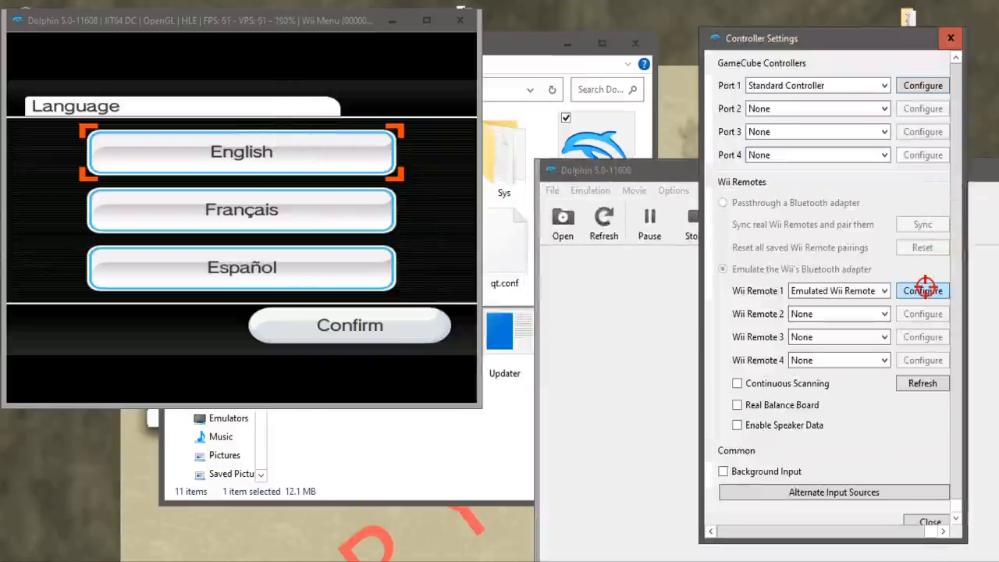
pyautogui.click(922, 291)
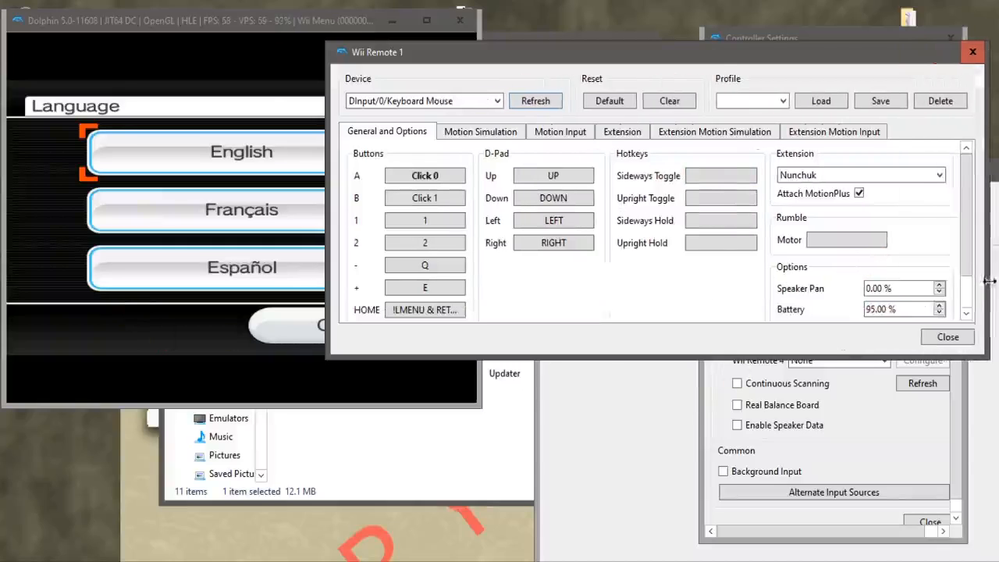
# Map HOME, minus and plus to Return, Minus and Equals, add orientation toggle keys, detach MotionPlus.
pyautogui.click(425, 288)
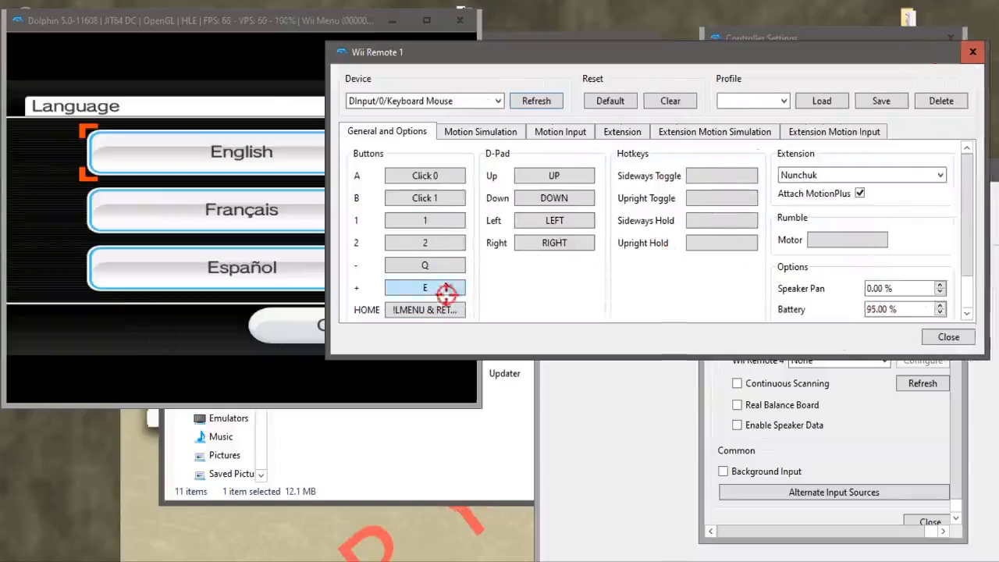
pyautogui.click(424, 309)
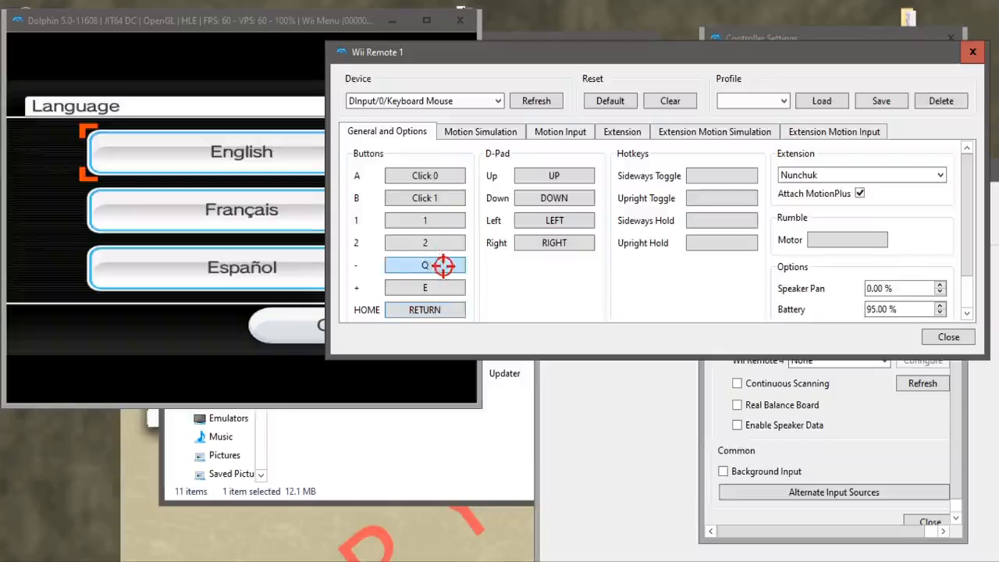
pyautogui.click(425, 287)
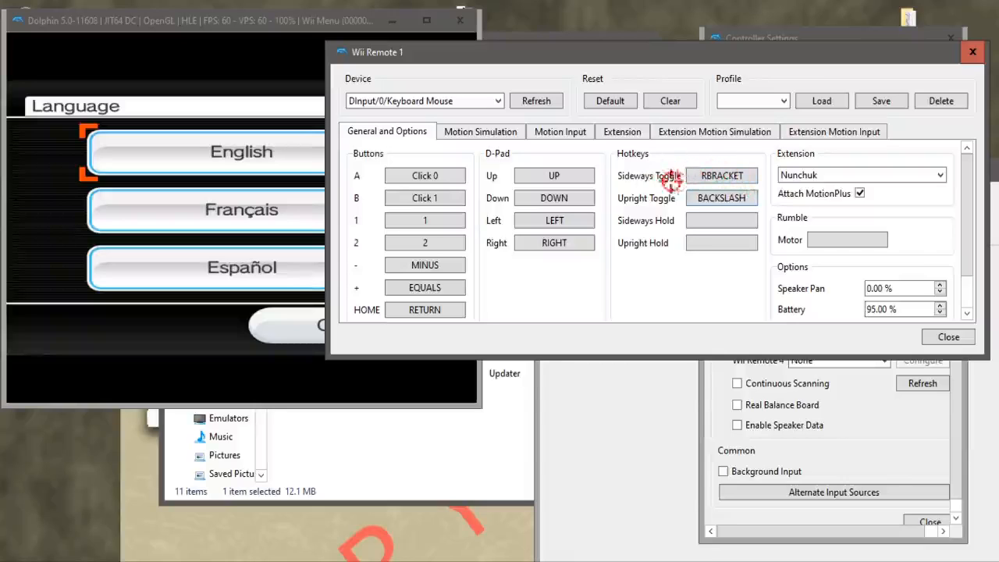
pyautogui.click(721, 175)
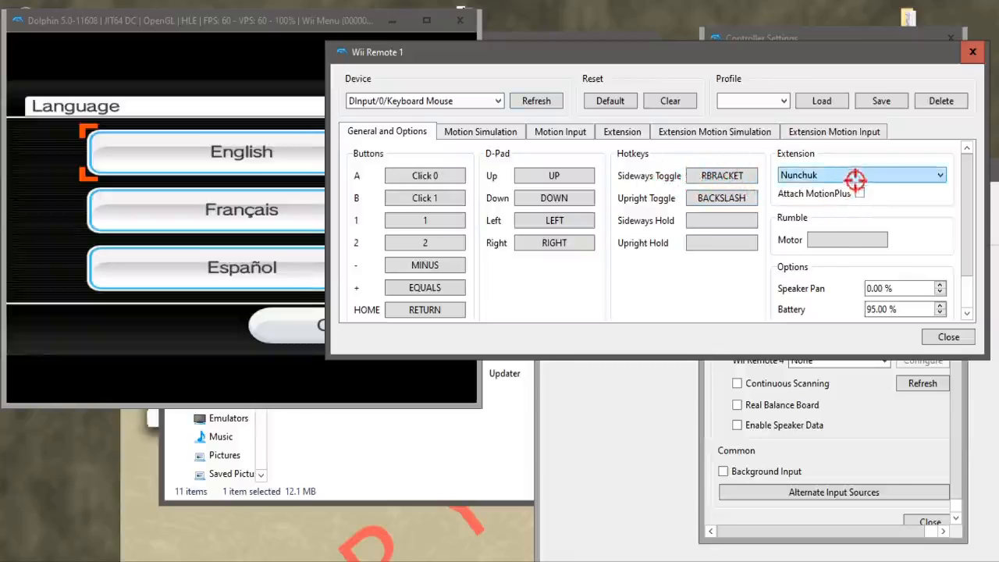
pyautogui.click(480, 131)
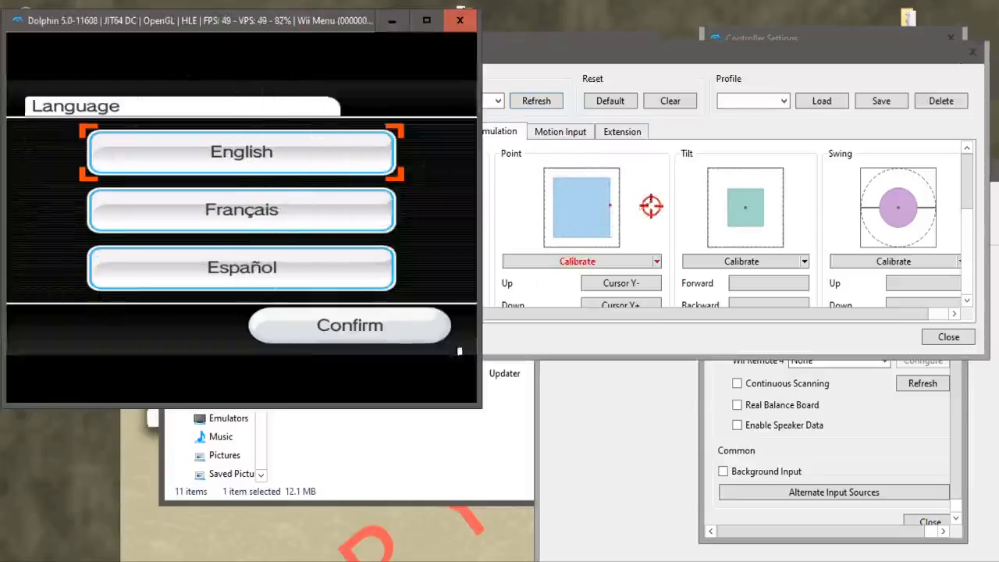
# Calibrate the pointer, set Total Yaw and Pitch to 50.00°, and save as the 'Mouse' profile.
pyautogui.click(582, 260)
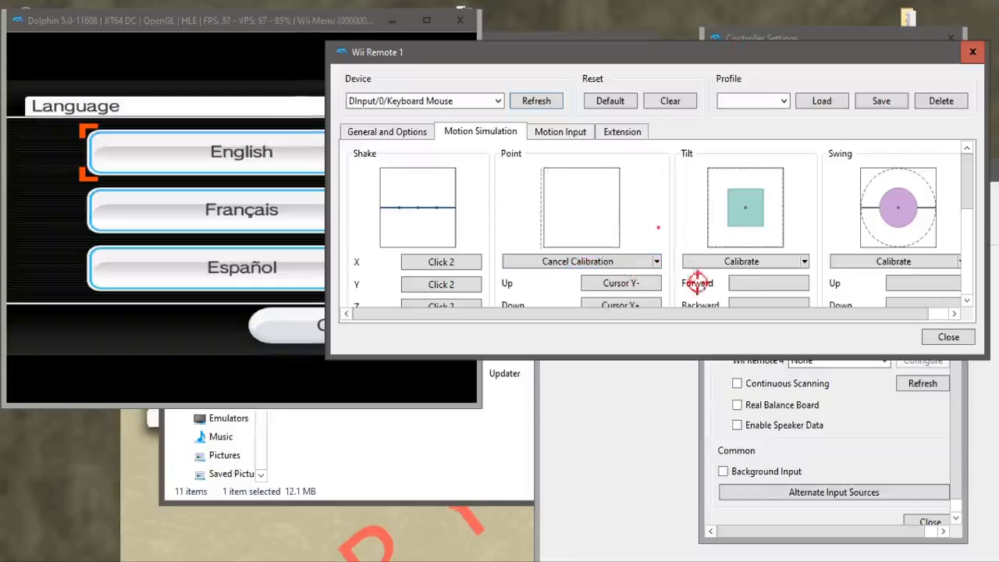
pyautogui.click(576, 260)
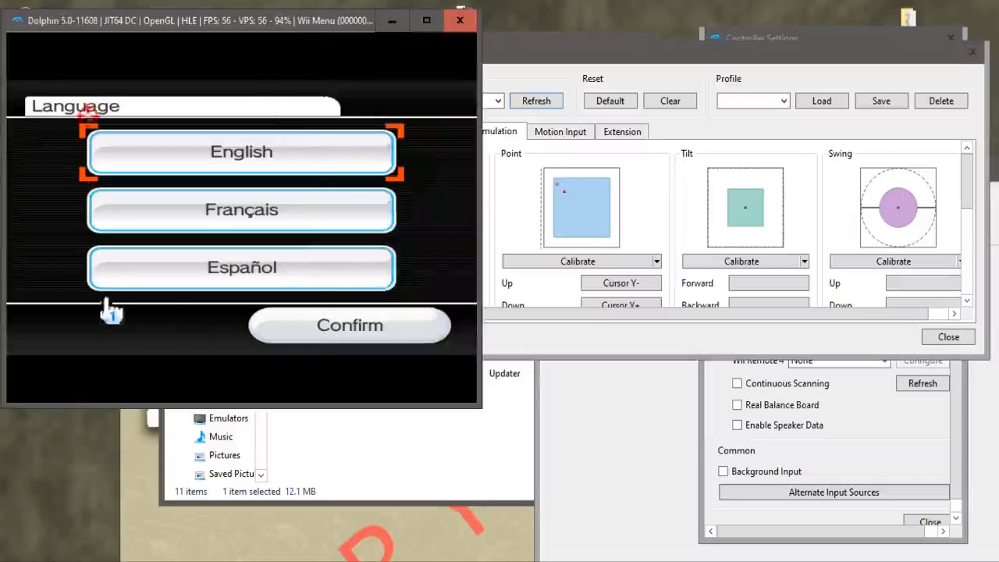
pyautogui.moveTo(228, 205)
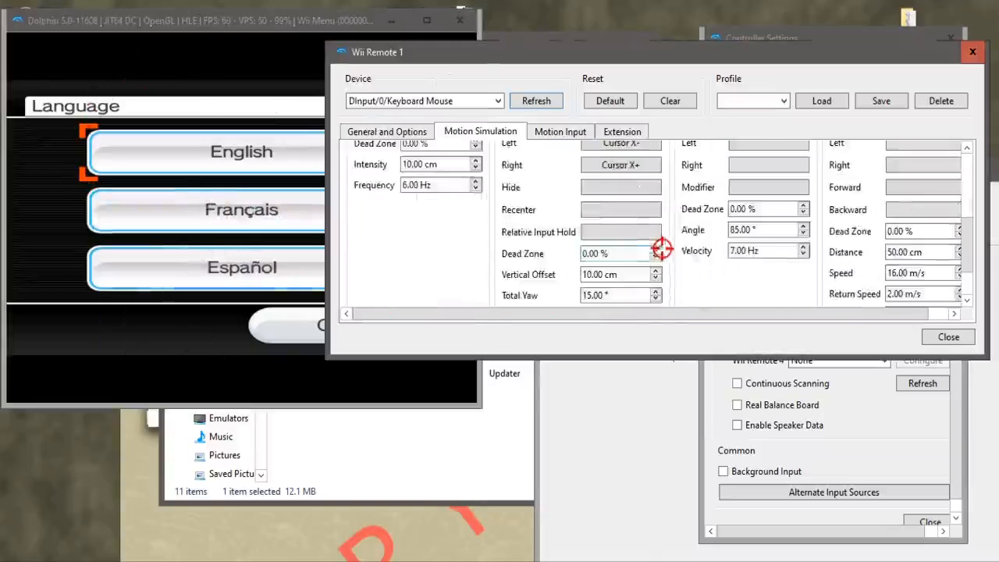
pyautogui.scroll(-3)
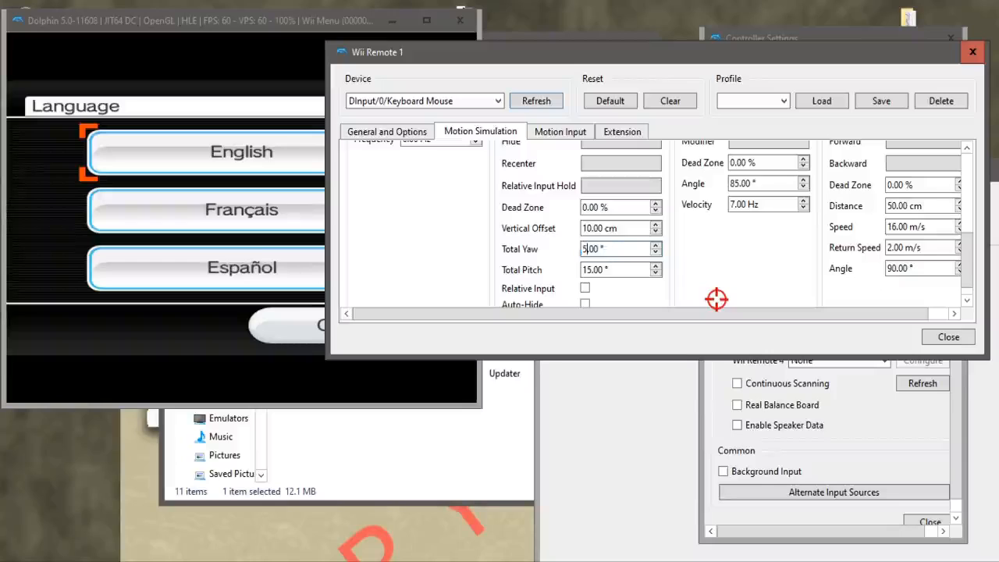
pyautogui.write('50.00')
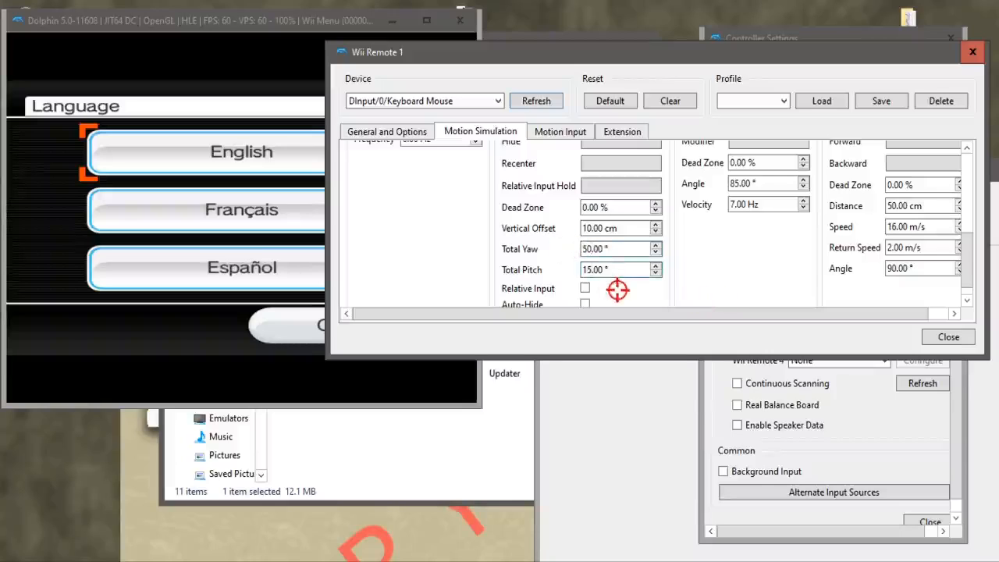
pyautogui.write('50.00')
pyautogui.write('Mo')
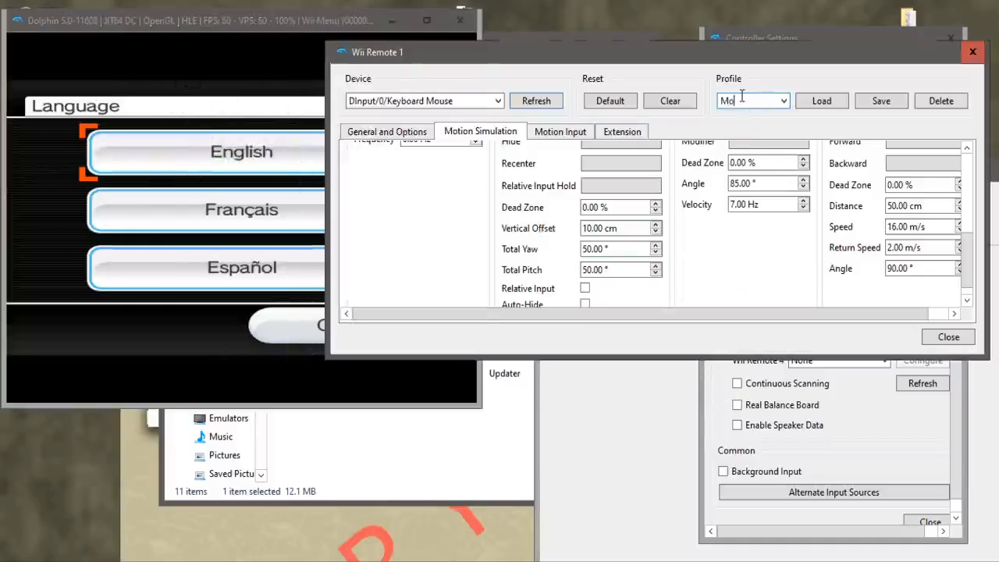
pyautogui.click(882, 101)
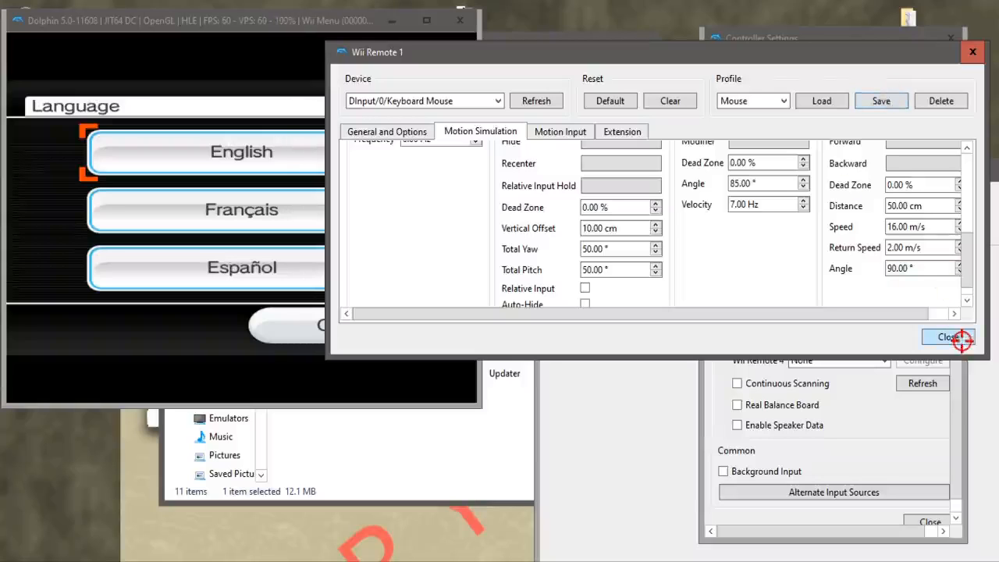
pyautogui.click(940, 337)
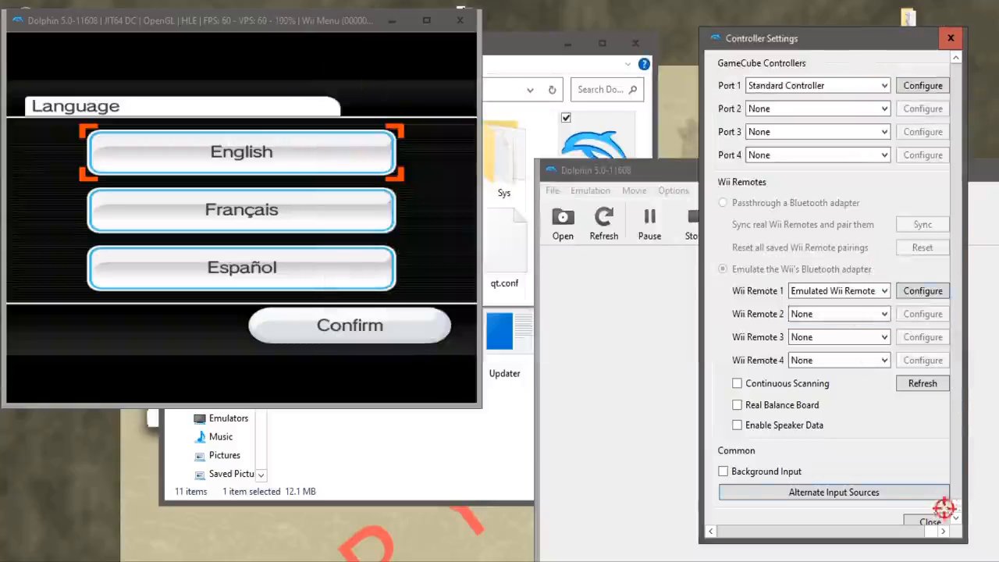
# Close Controller Settings, tick the emulated CPU clock override, and drag the clock rate to 22%.
pyautogui.click(923, 521)
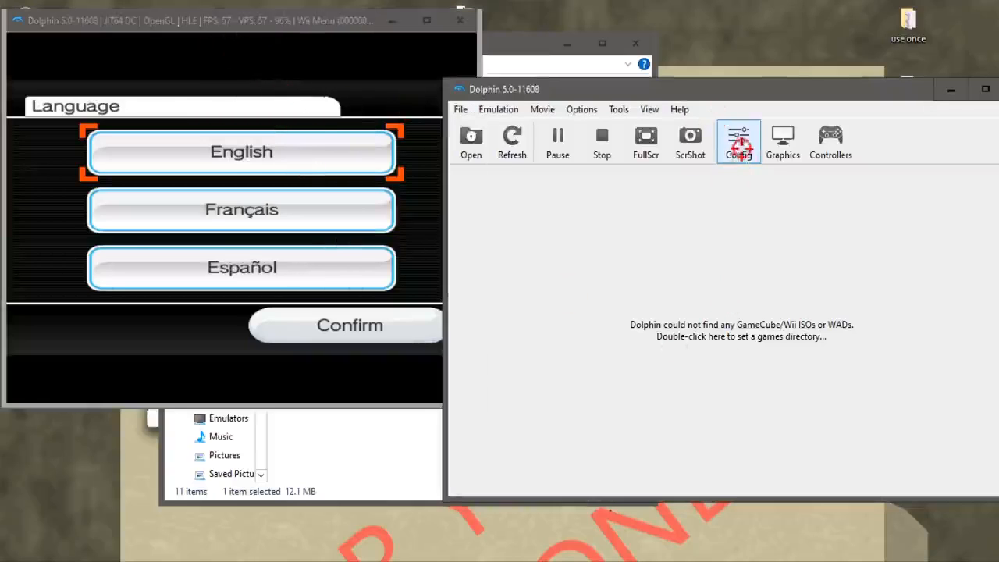
pyautogui.click(739, 141)
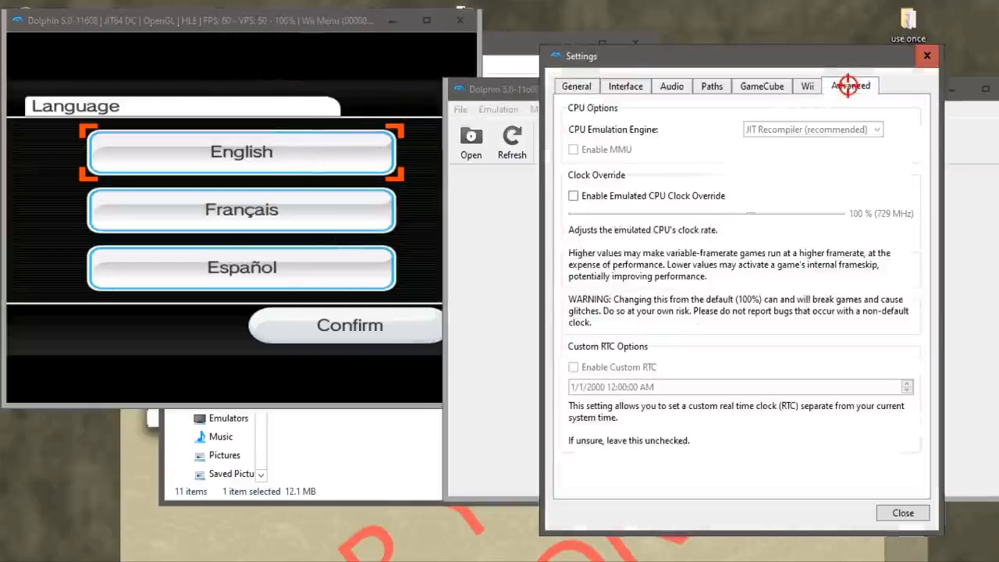
pyautogui.moveTo(591, 189)
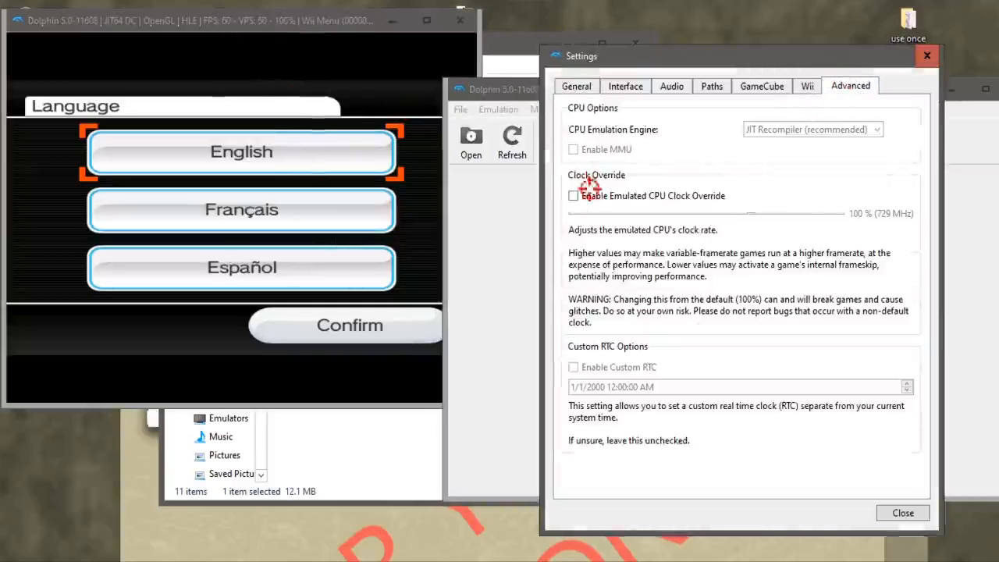
pyautogui.click(573, 195)
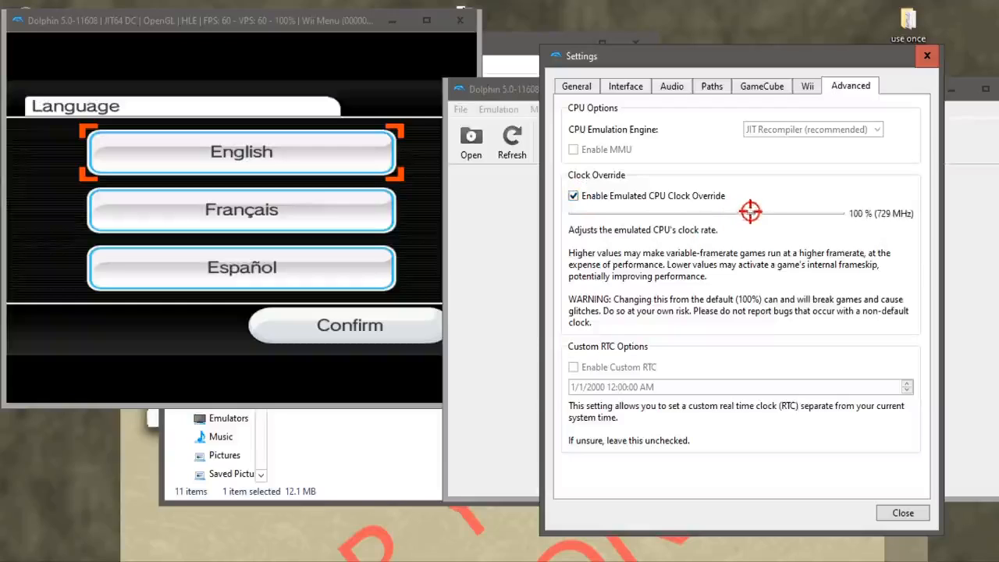
pyautogui.moveTo(749, 212); pyautogui.dragTo(660, 212)
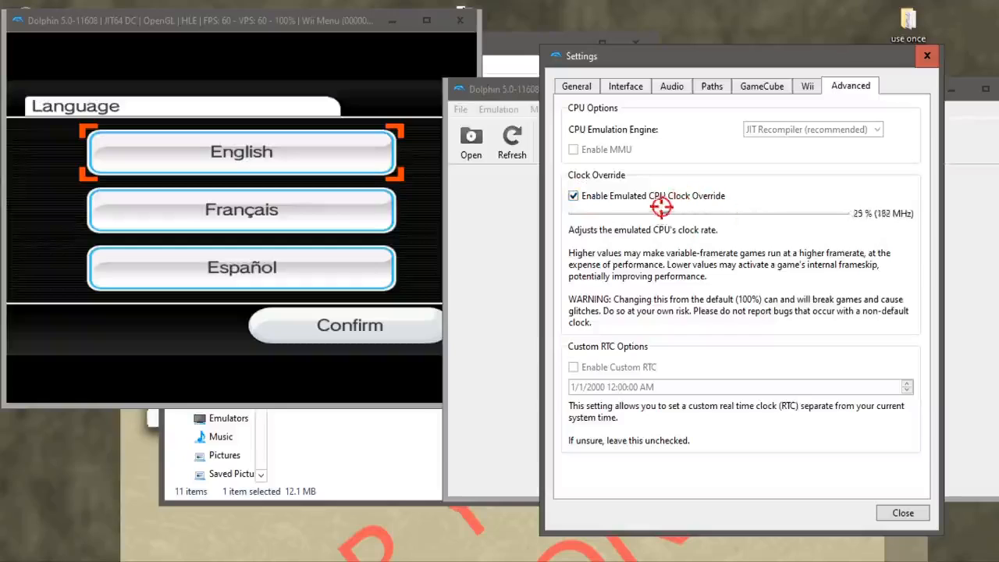
pyautogui.moveTo(661, 213); pyautogui.dragTo(655, 213)
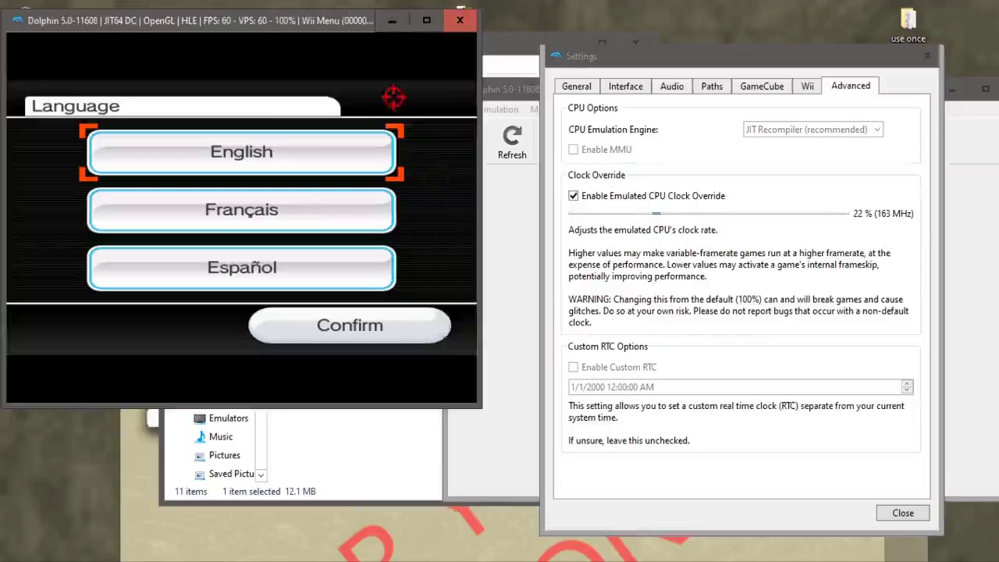
pyautogui.moveTo(593, 234)
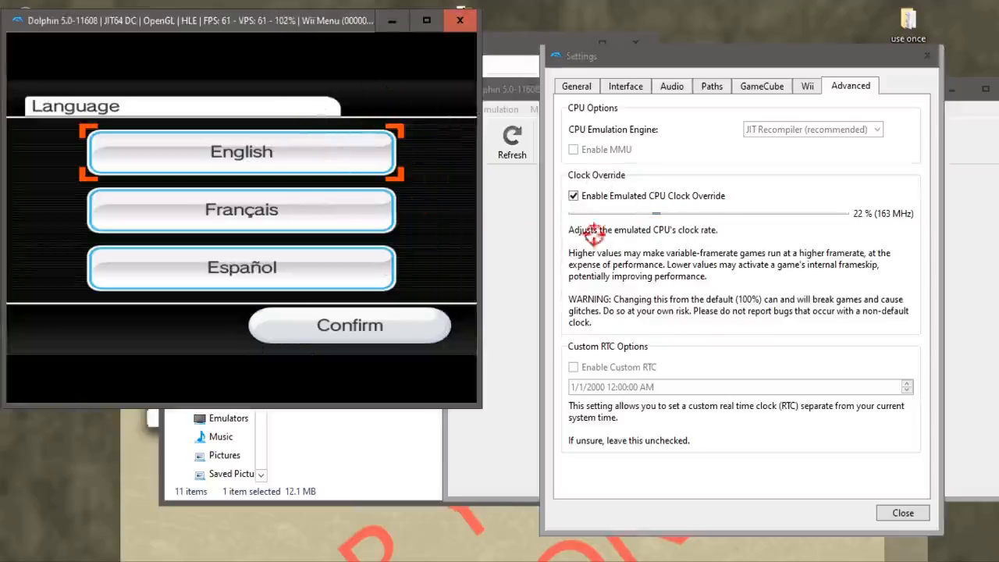
pyautogui.moveTo(656, 203)
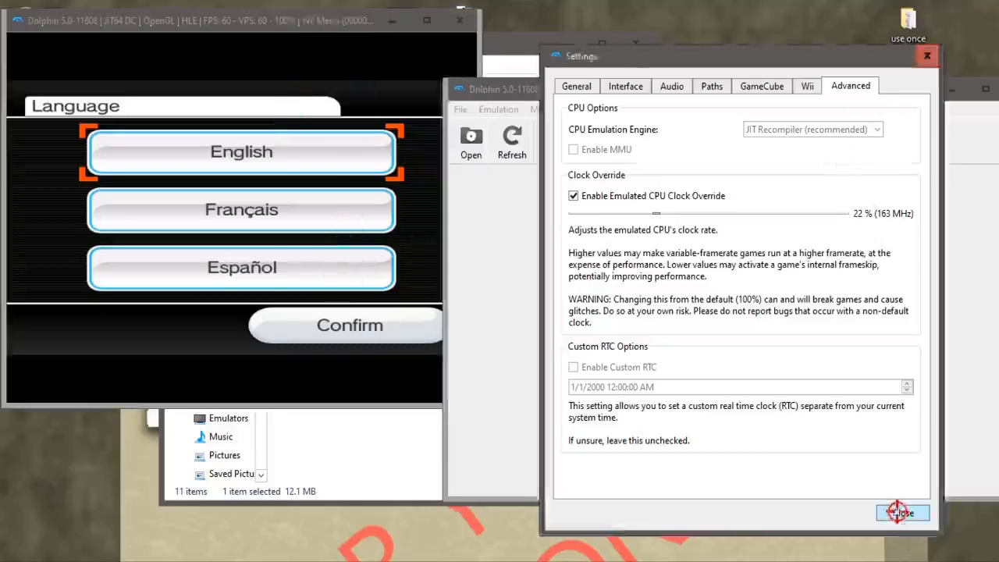
# Close Settings, then confirm English, sensor bar Below TV, and Standard 4:3 screen format.
pyautogui.click(899, 513)
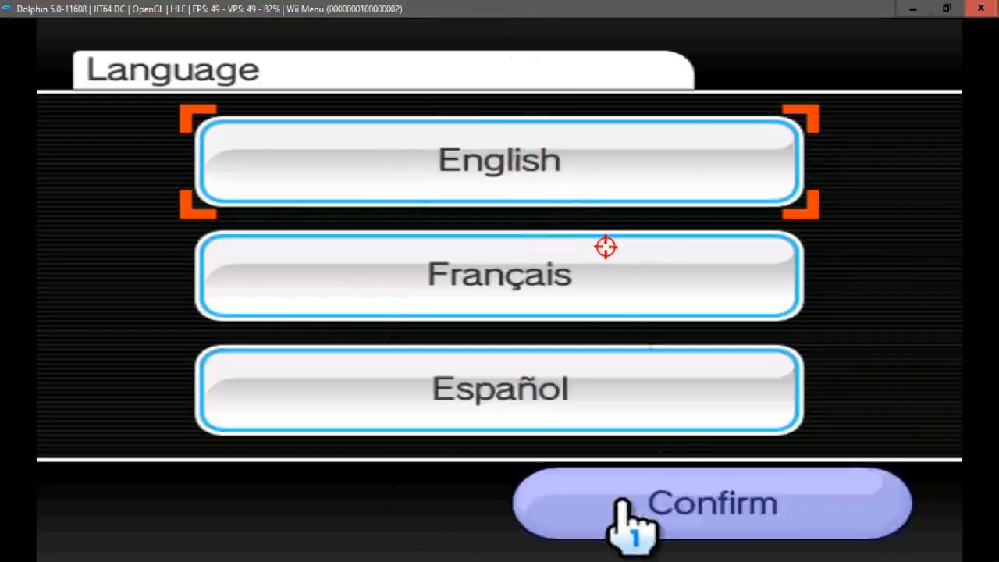
pyautogui.click(711, 503)
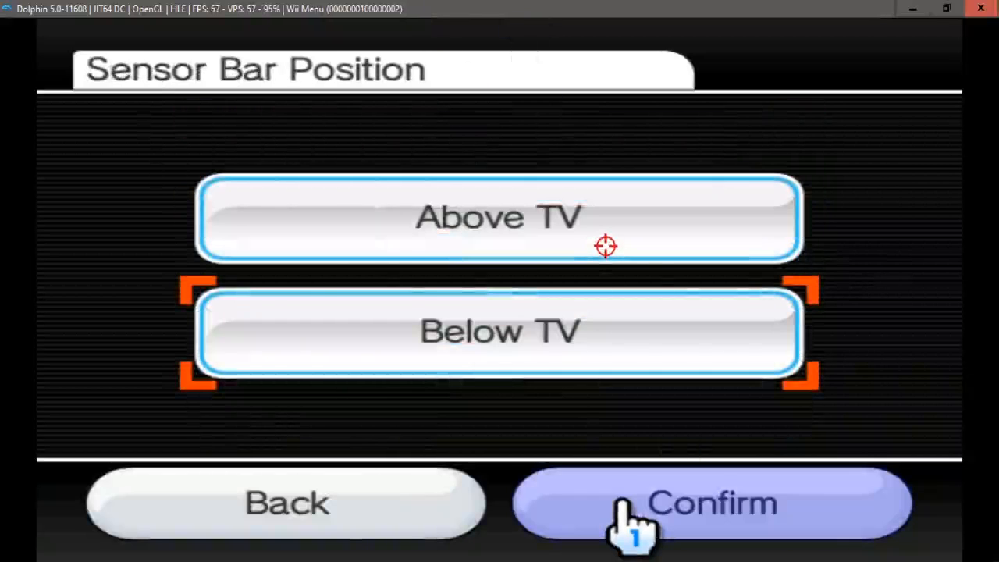
pyautogui.click(710, 519)
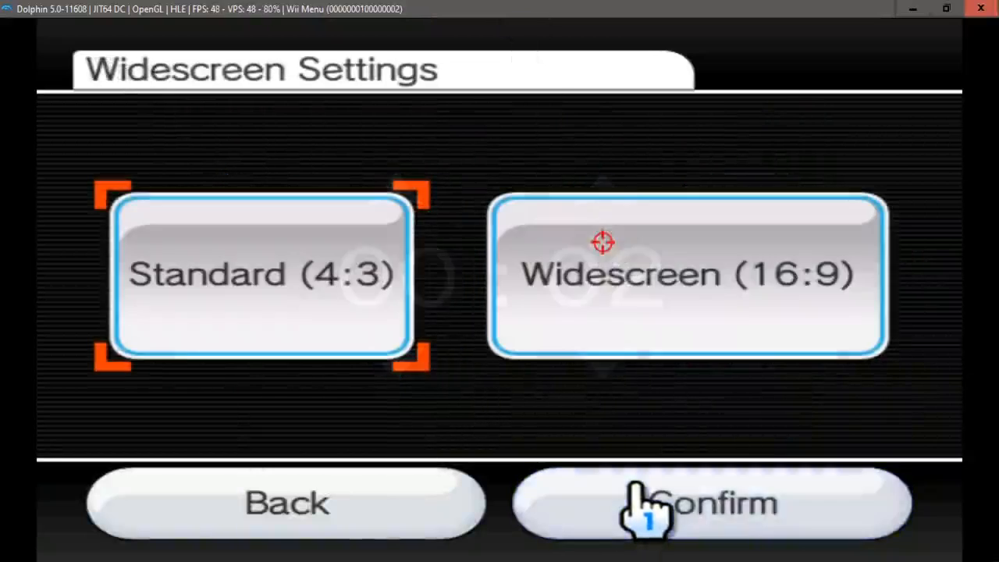
pyautogui.click(683, 277)
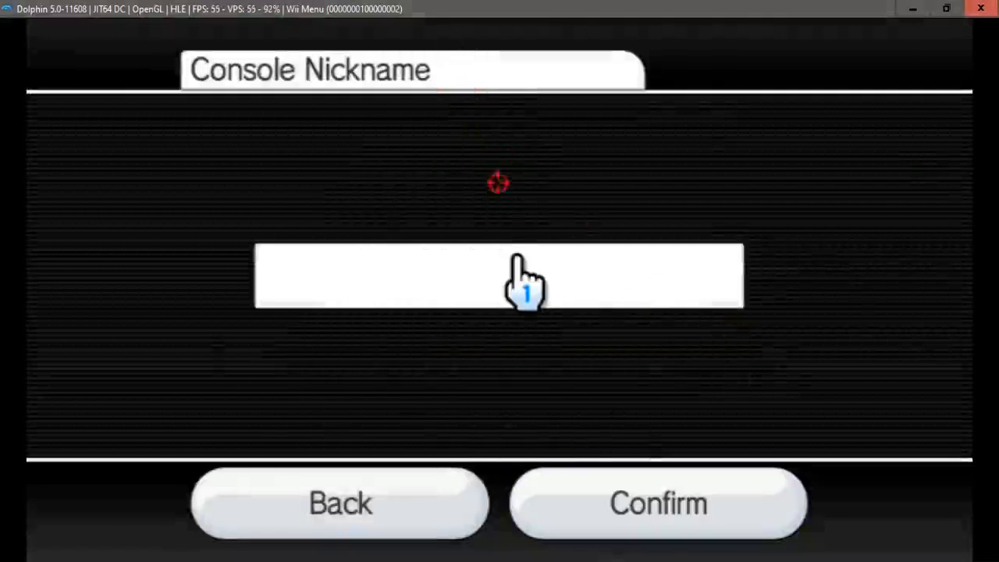
# Enter '#' as the console nickname via the shifted on-screen keyboard and accept it.
pyautogui.click(499, 277)
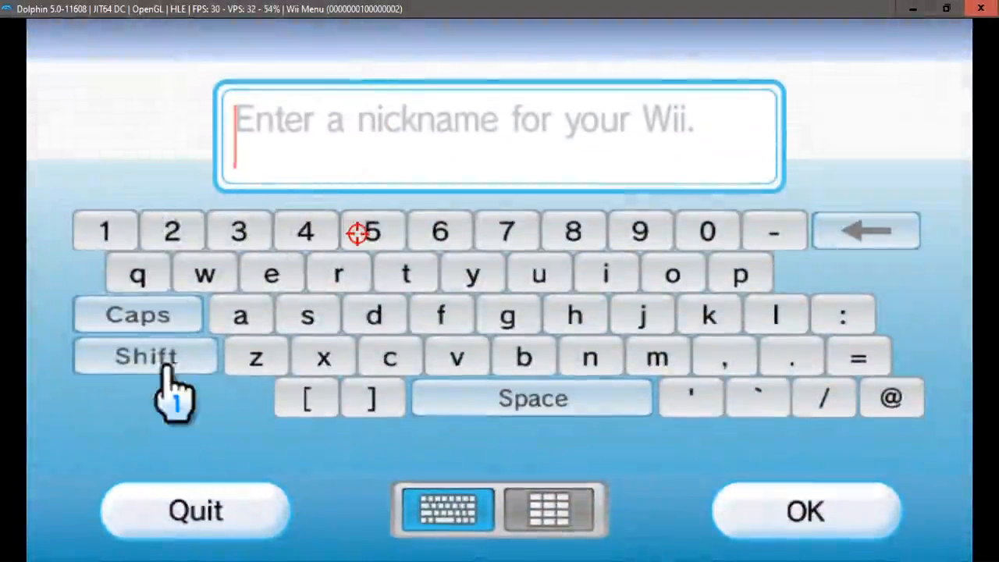
pyautogui.click(145, 356)
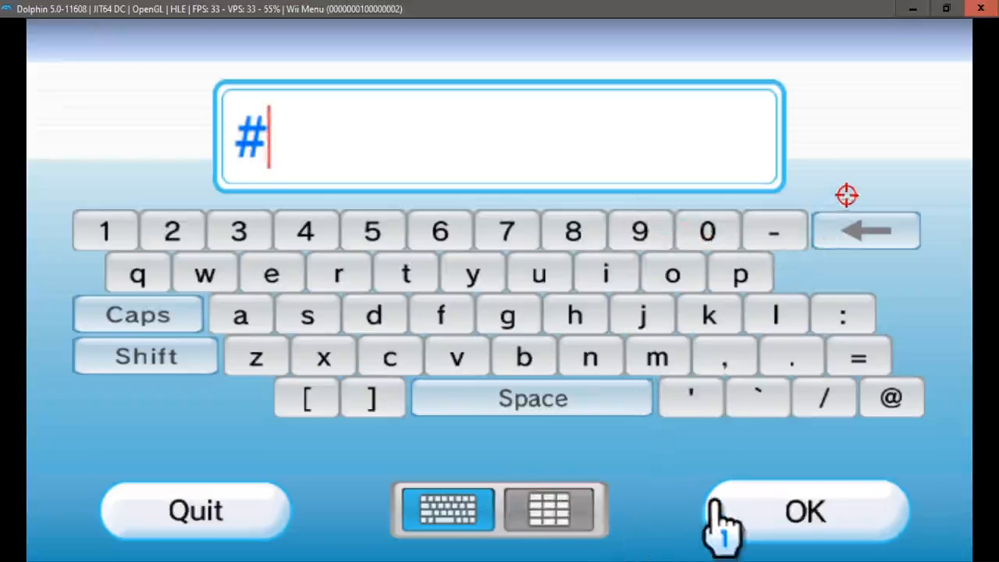
pyautogui.click(800, 513)
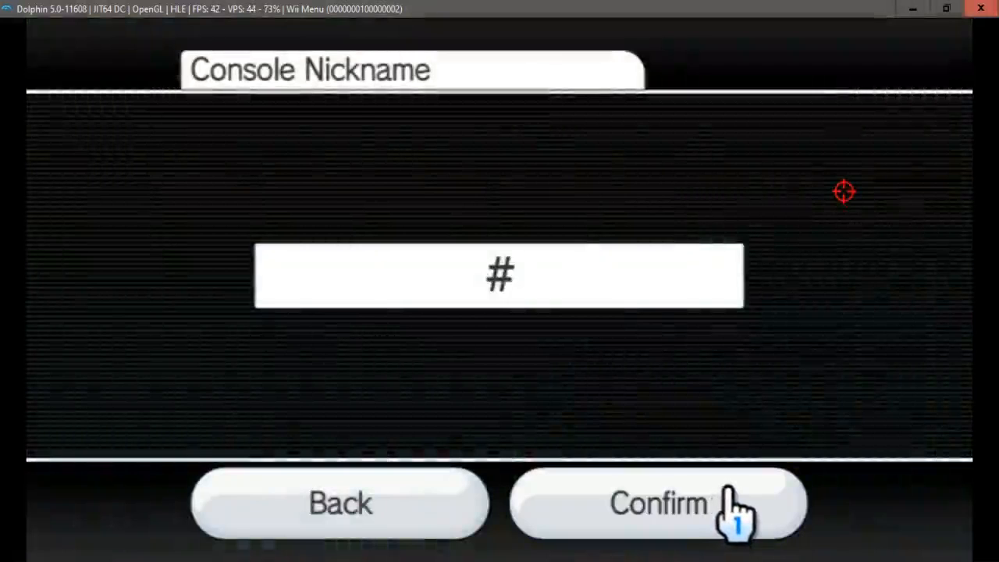
# Confirm the nickname, page down to and select United States, and decline parental controls.
pyautogui.click(665, 504)
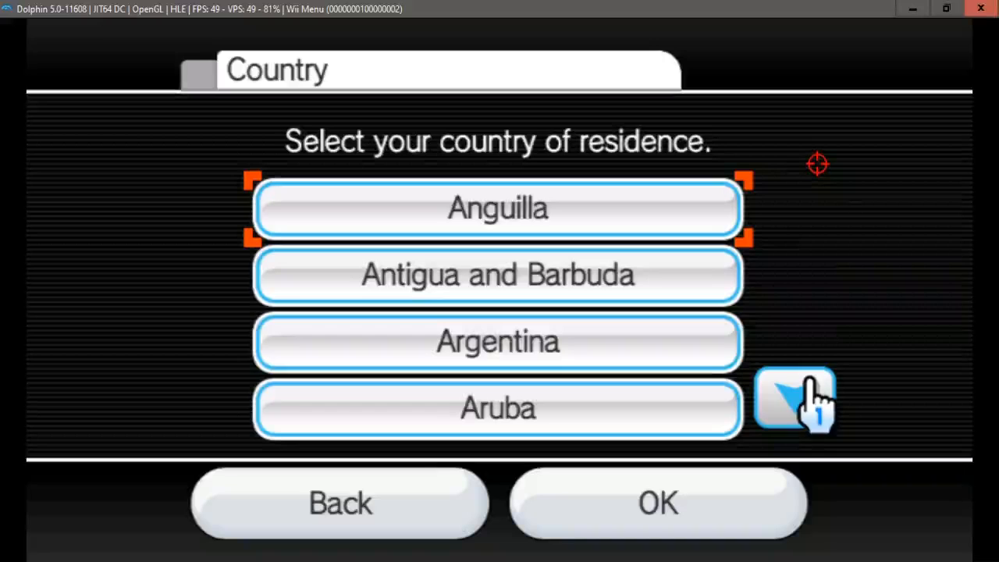
pyautogui.click(796, 408)
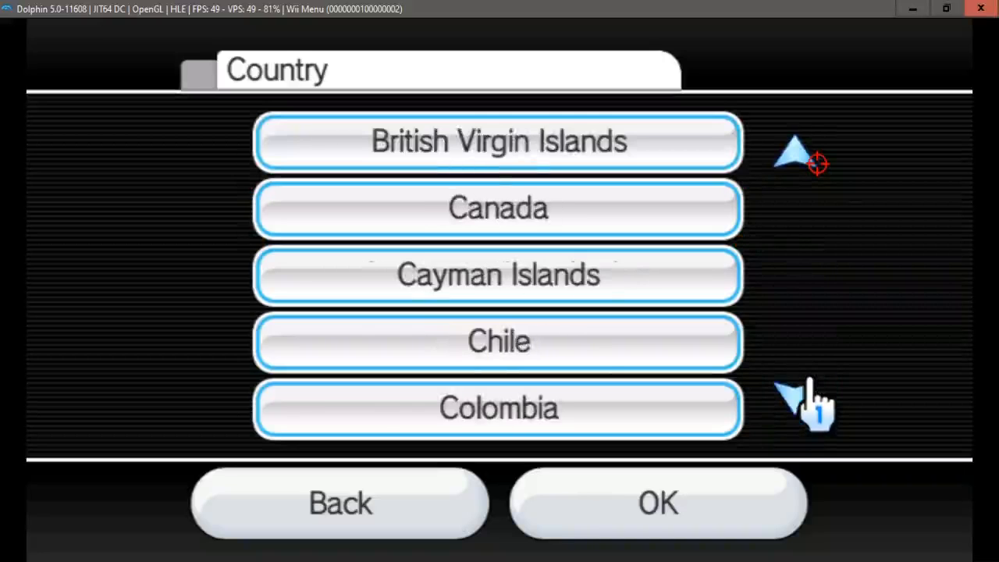
pyautogui.click(790, 404)
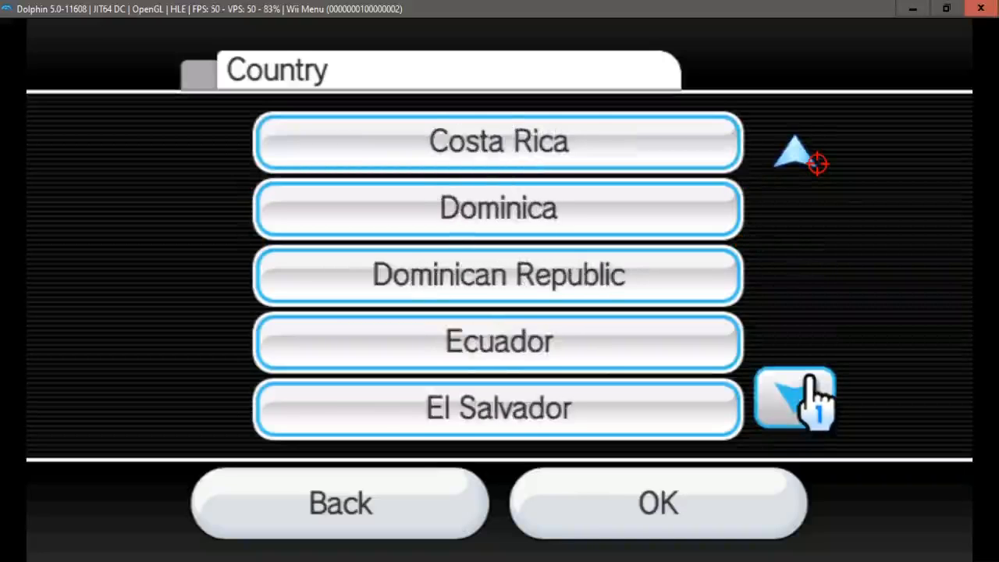
pyautogui.click(794, 400)
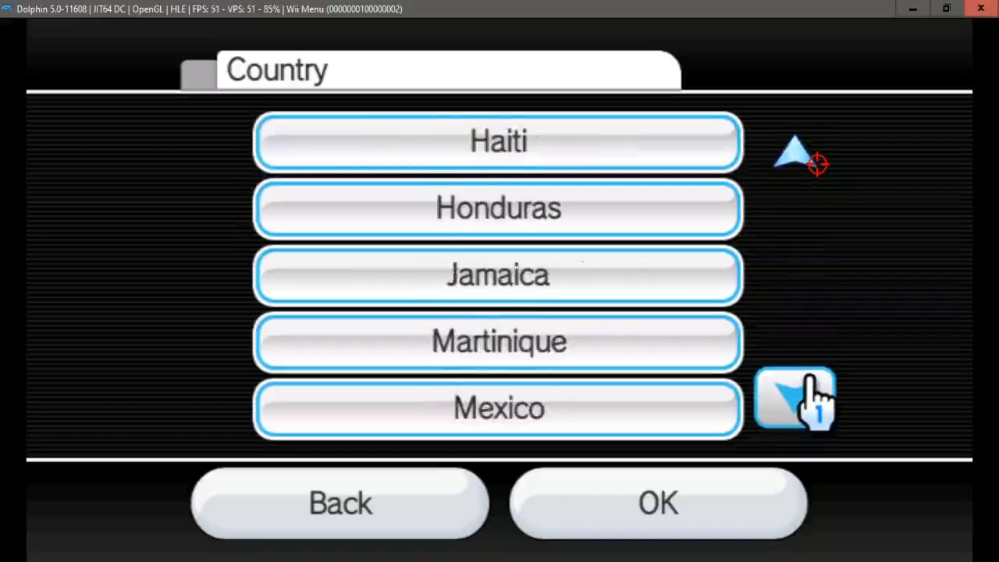
pyautogui.click(793, 400)
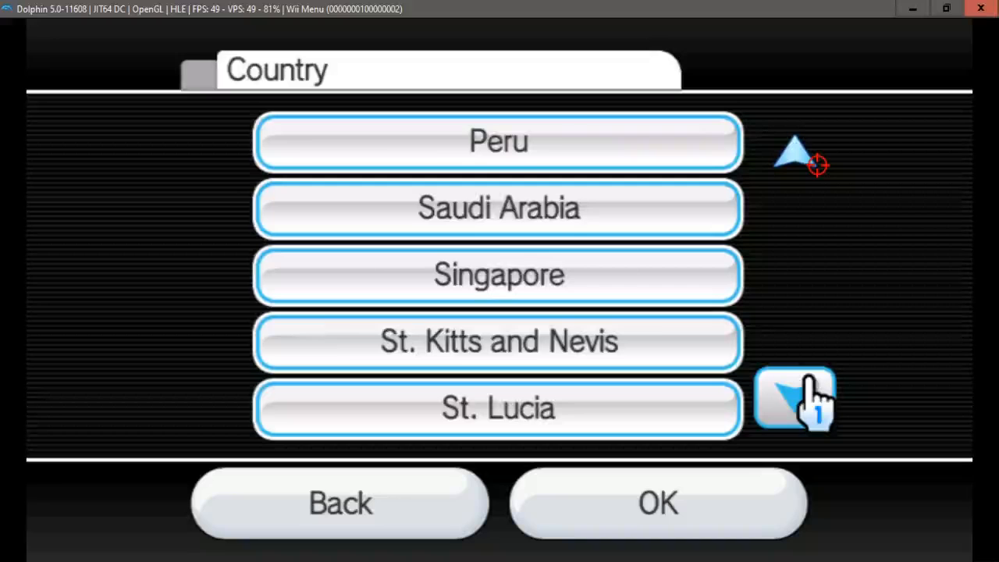
pyautogui.click(793, 406)
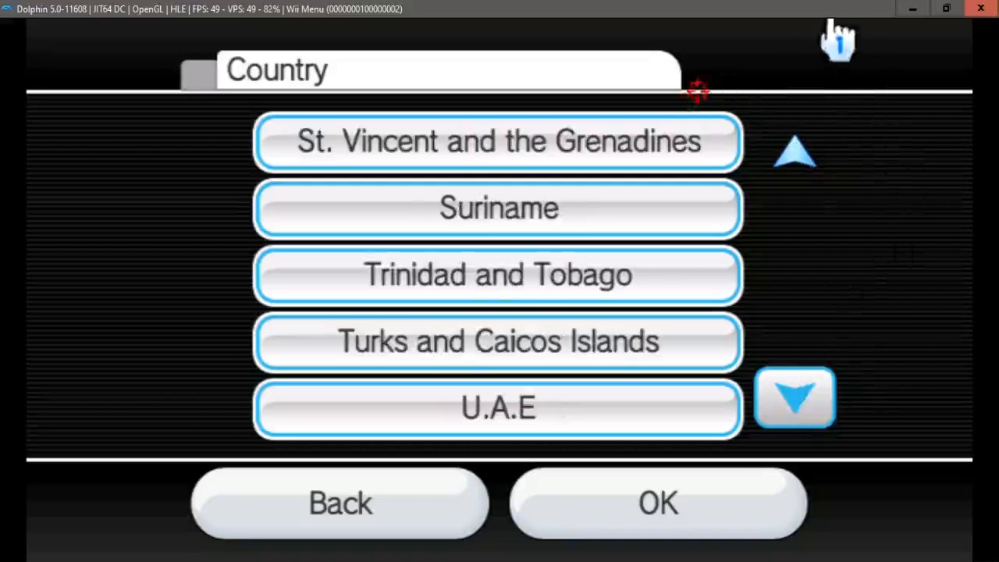
pyautogui.click(795, 400)
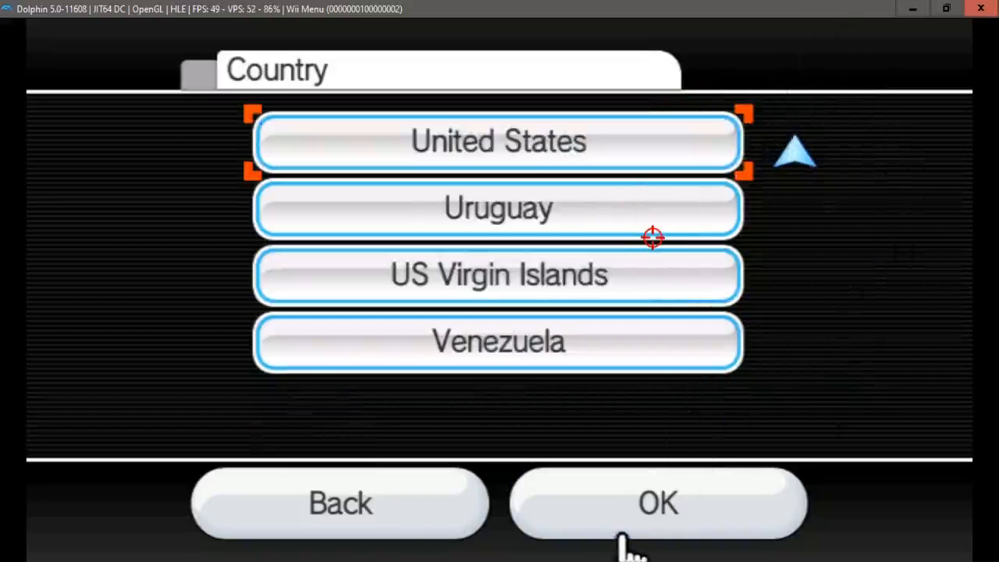
pyautogui.click(659, 512)
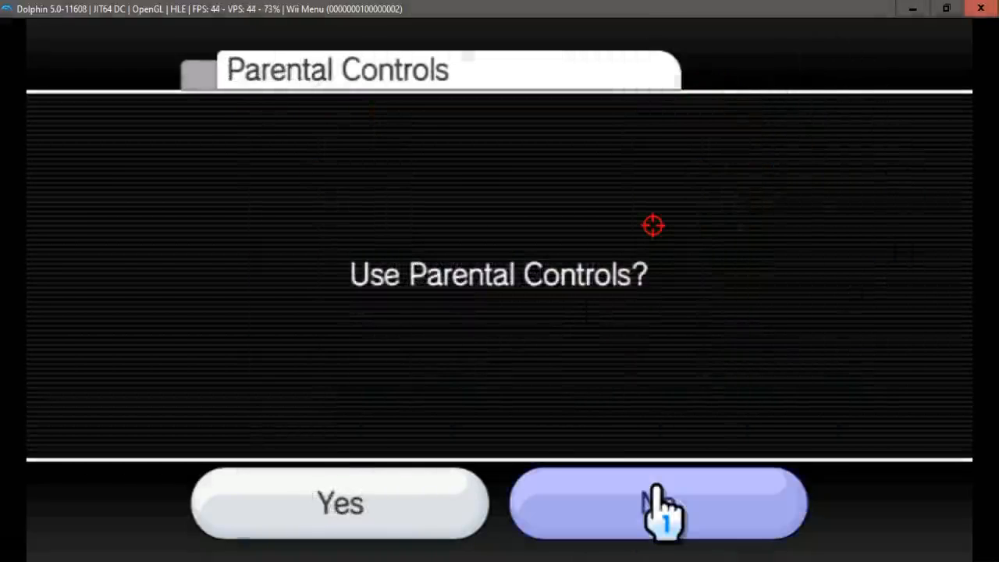
pyautogui.click(659, 511)
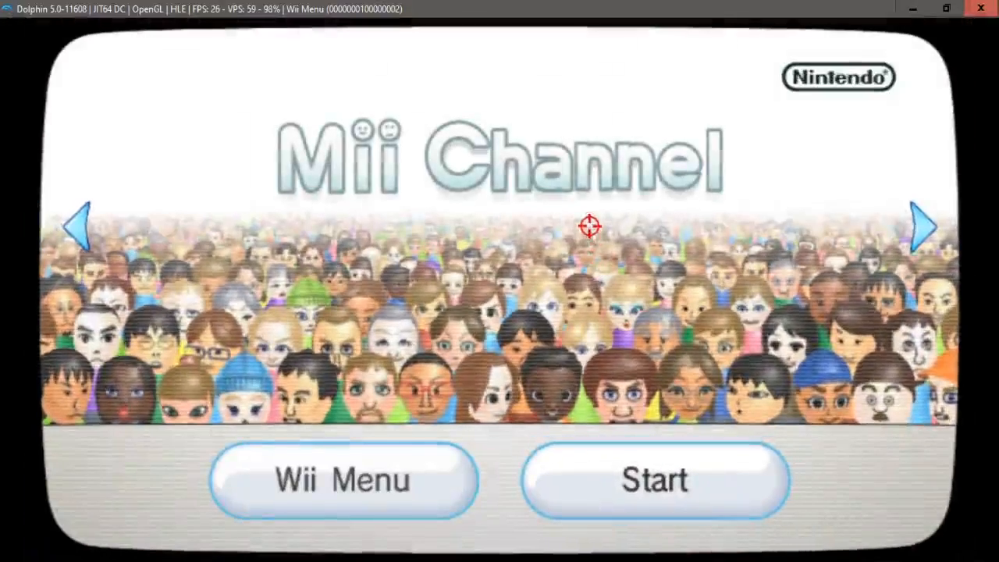
pyautogui.moveTo(674, 188)
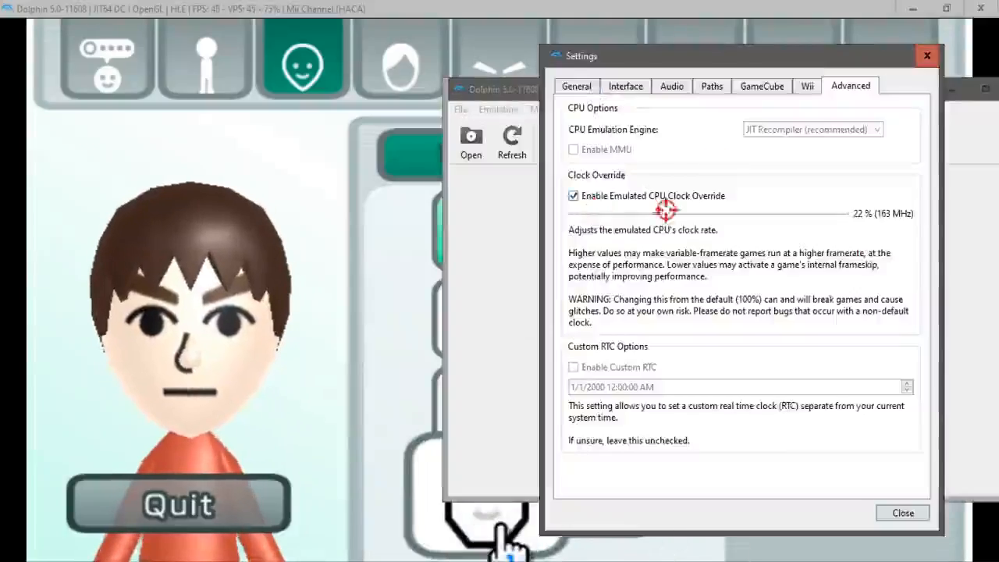
# Edit the new Mii's eyebrows, make its eyes smaller, and enter a nickname letter.
pyautogui.click(896, 513)
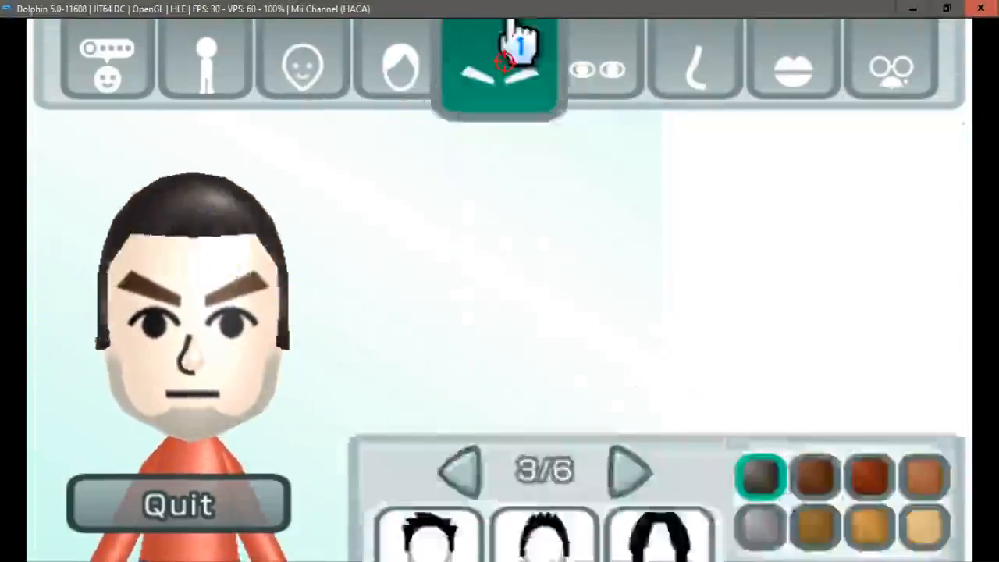
pyautogui.click(589, 70)
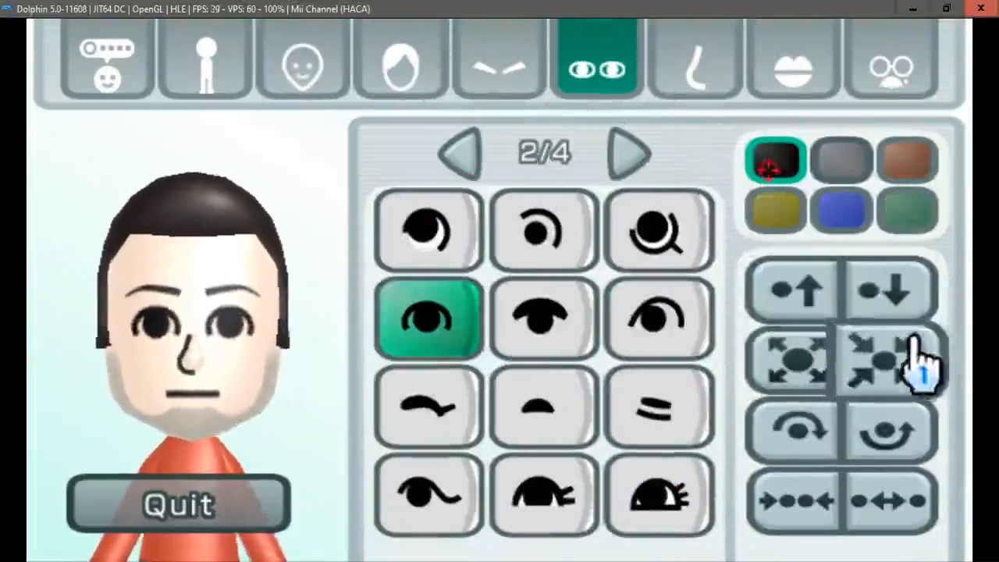
pyautogui.click(794, 70)
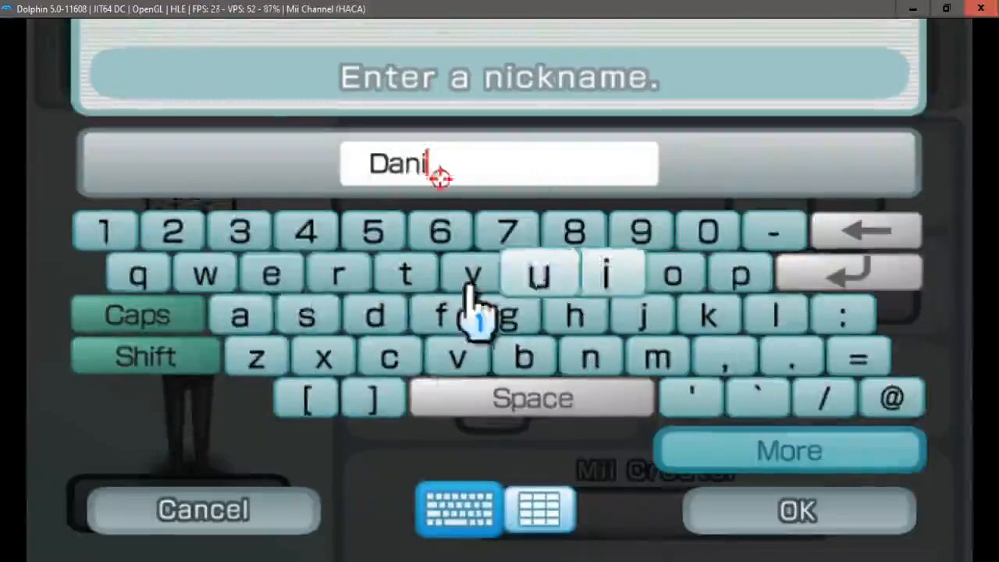
pyautogui.click(796, 510)
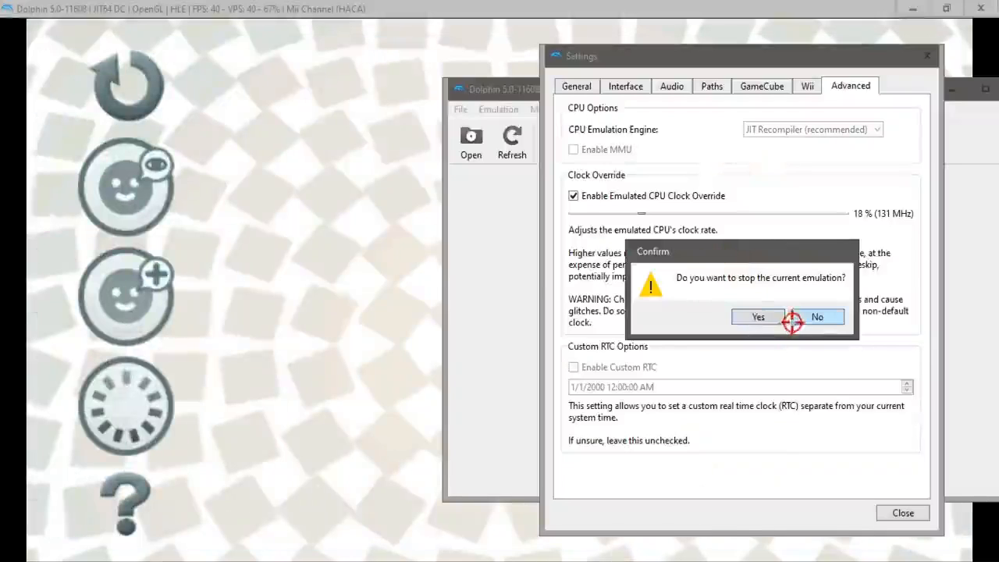
# Stop emulation, turn off the emulated CPU clock override, and close Settings.
pyautogui.click(758, 316)
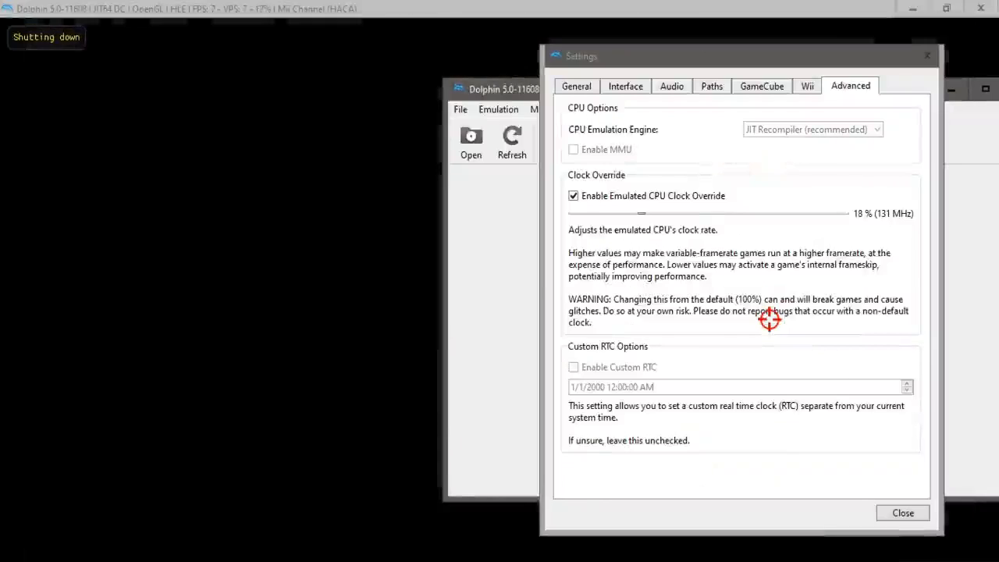
pyautogui.click(572, 195)
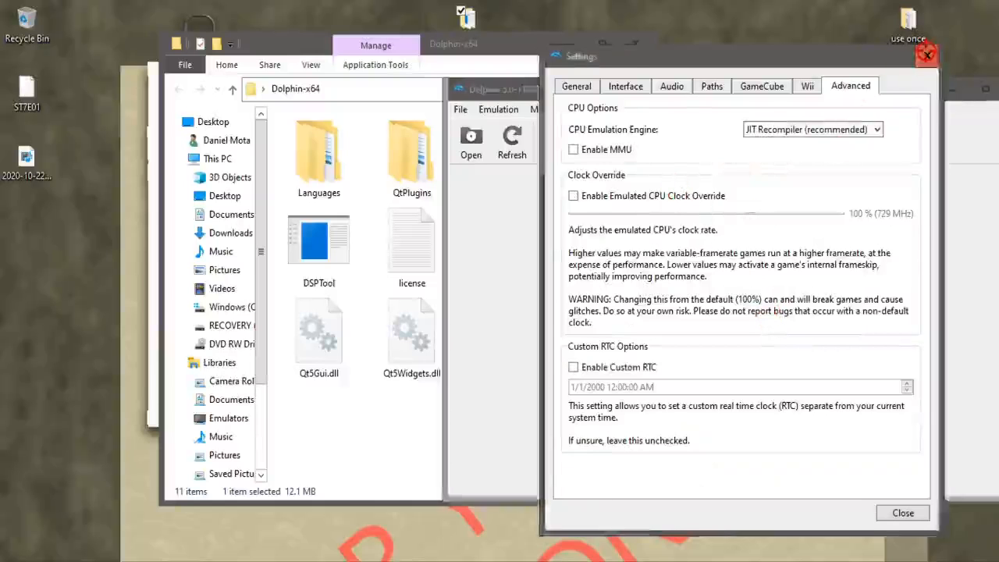
pyautogui.click(902, 513)
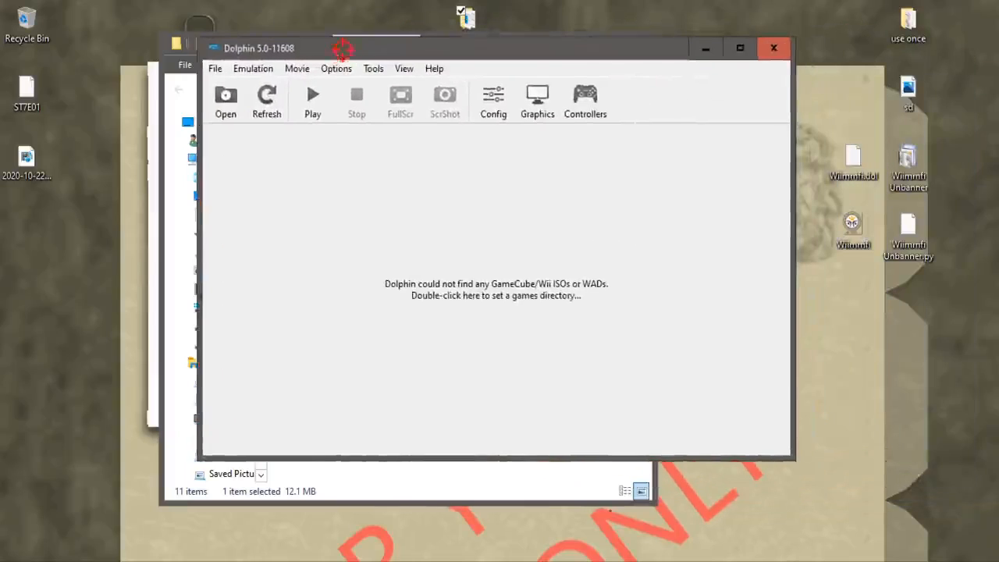
pyautogui.moveTo(470, 95)
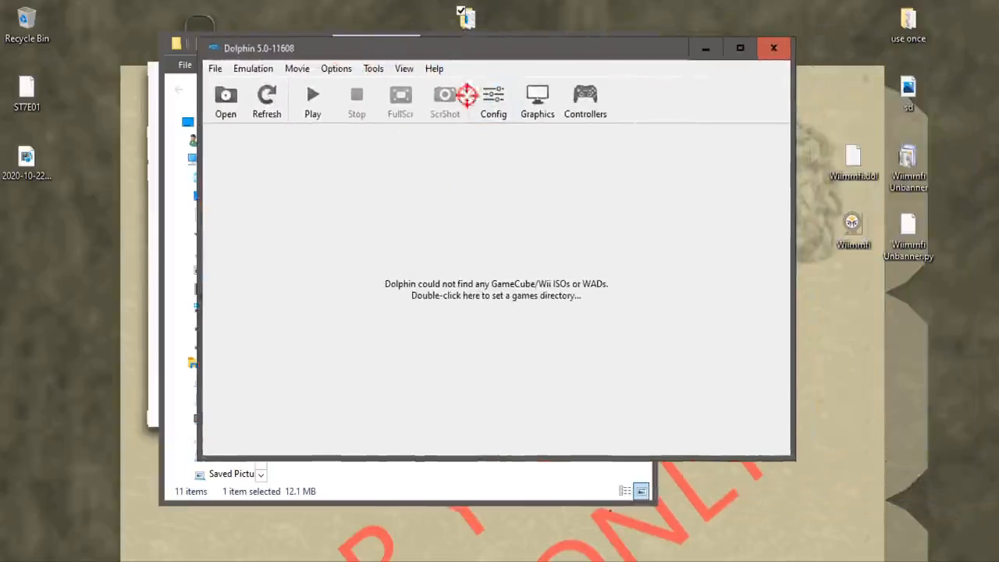
# Enable Insert SD Card in Dolphin's Wii settings and close the window.
pyautogui.click(493, 95)
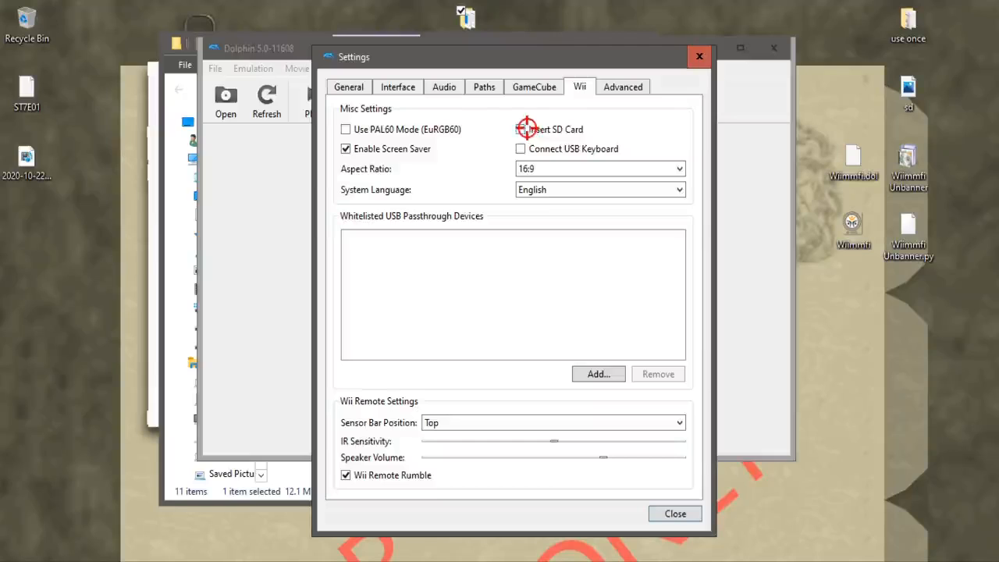
pyautogui.click(519, 129)
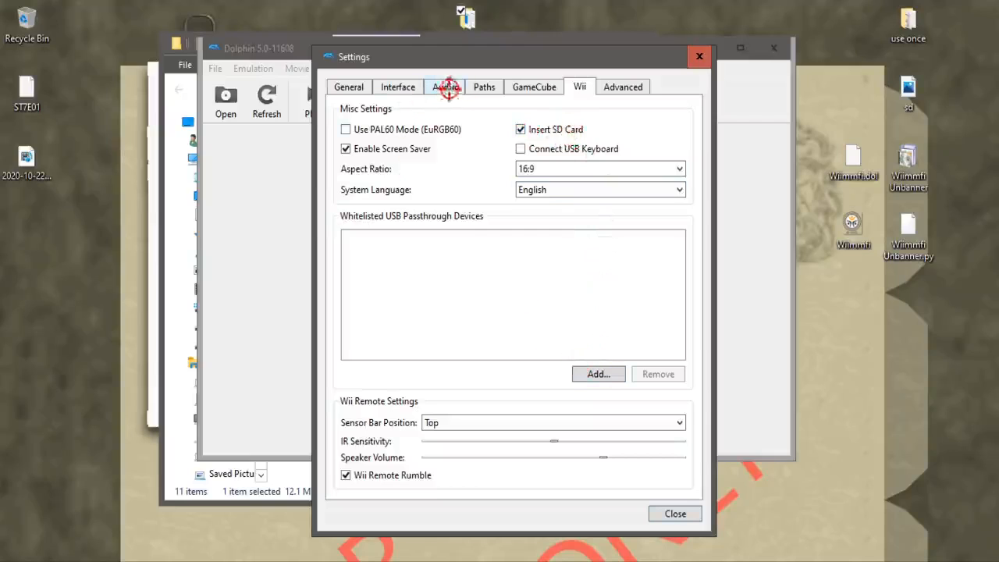
pyautogui.click(675, 513)
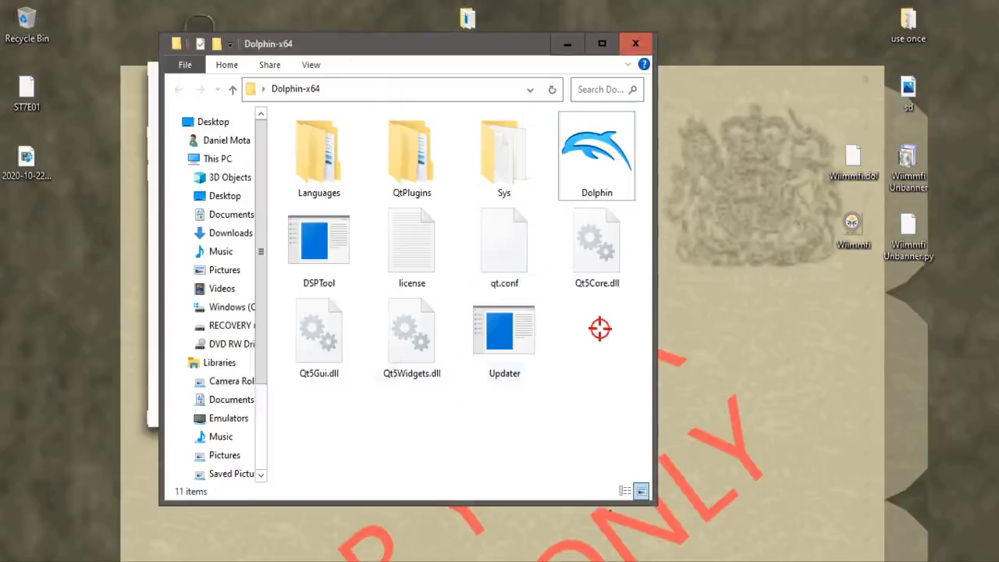
pyautogui.moveTo(596, 323)
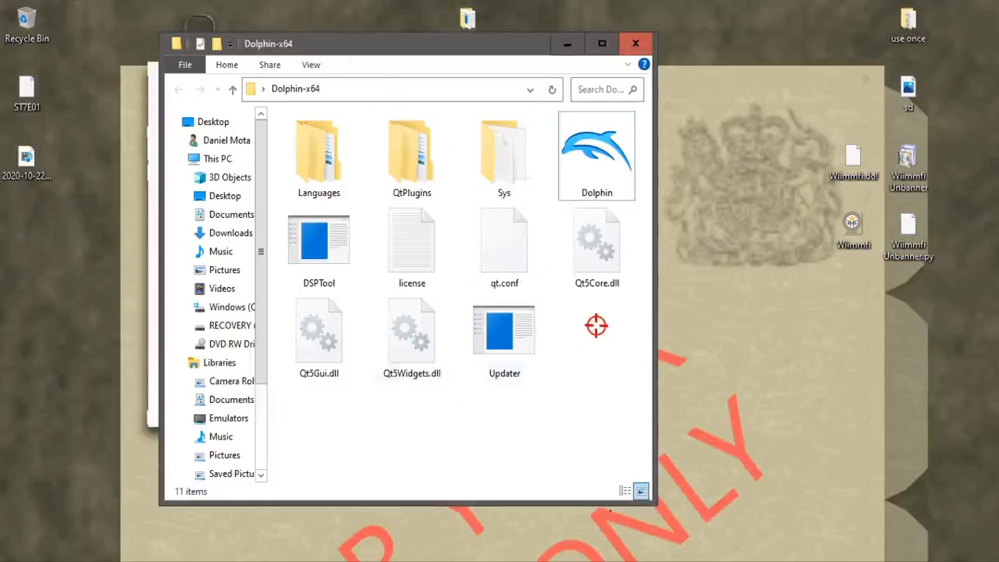
pyautogui.moveTo(596, 159)
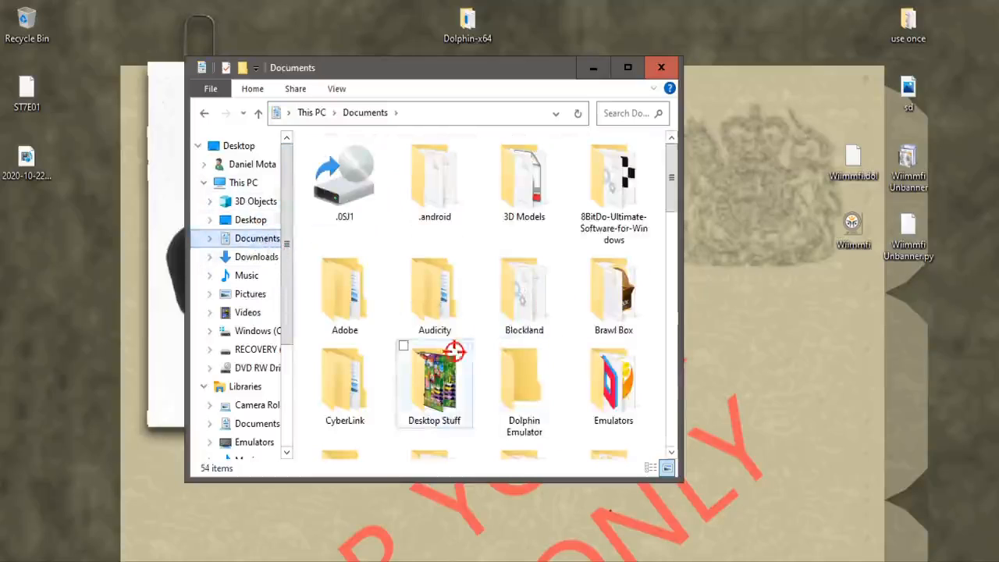
# Open Documents\Dolphin Emulator\Wii and select the sd card image file.
pyautogui.doubleClick(523, 379)
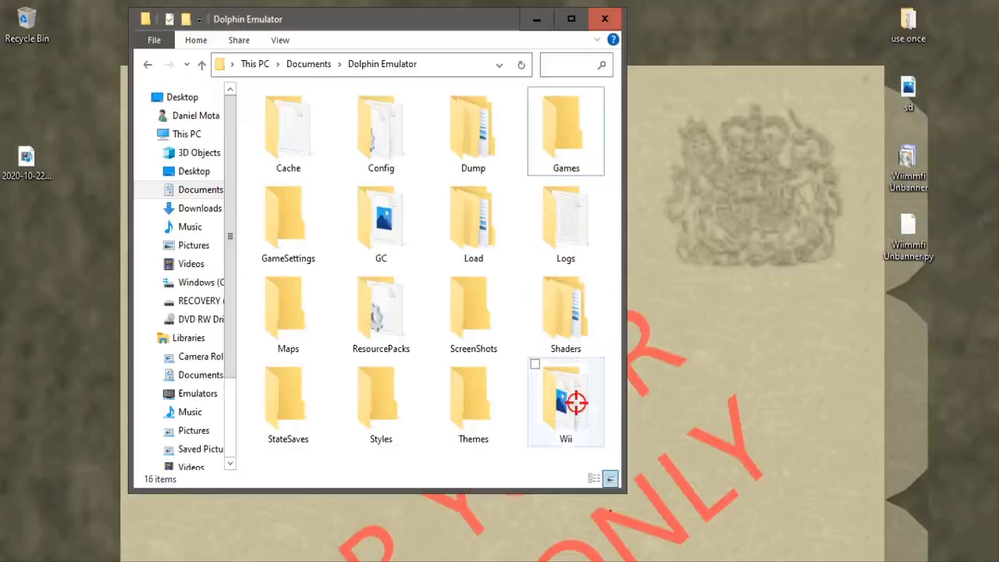
pyautogui.doubleClick(565, 398)
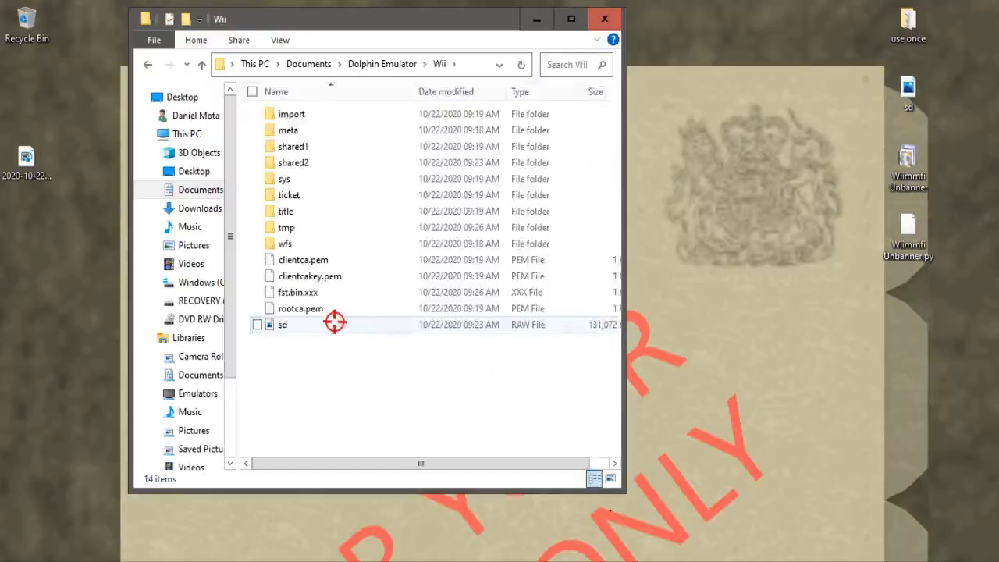
pyautogui.click(283, 325)
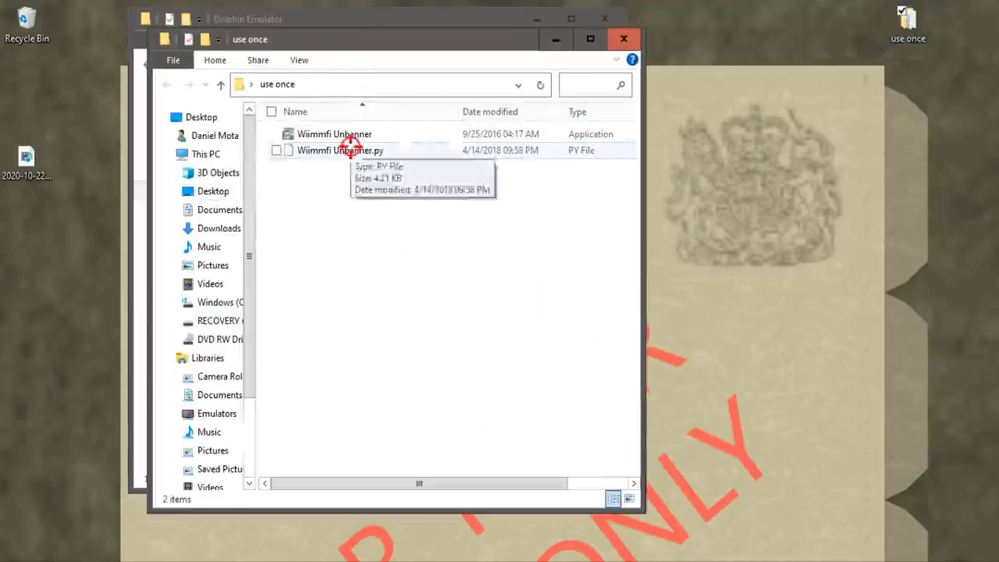
# Launch Wiimmfi Unbanner and drop the Documents\Dolphin Emulator folder into its console.
pyautogui.click(334, 133)
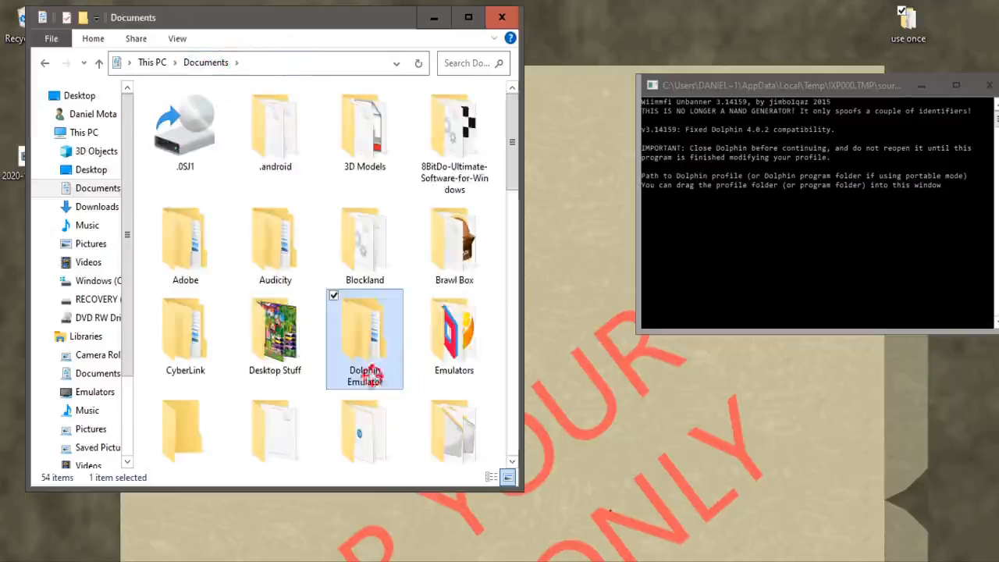
pyautogui.moveTo(364, 336); pyautogui.dragTo(823, 252)
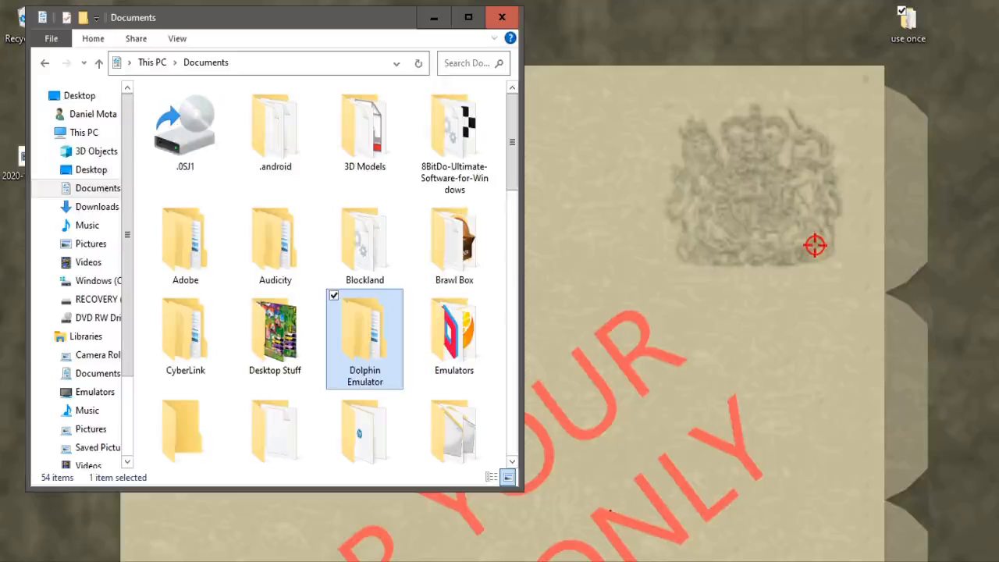
pyautogui.moveTo(386, 324)
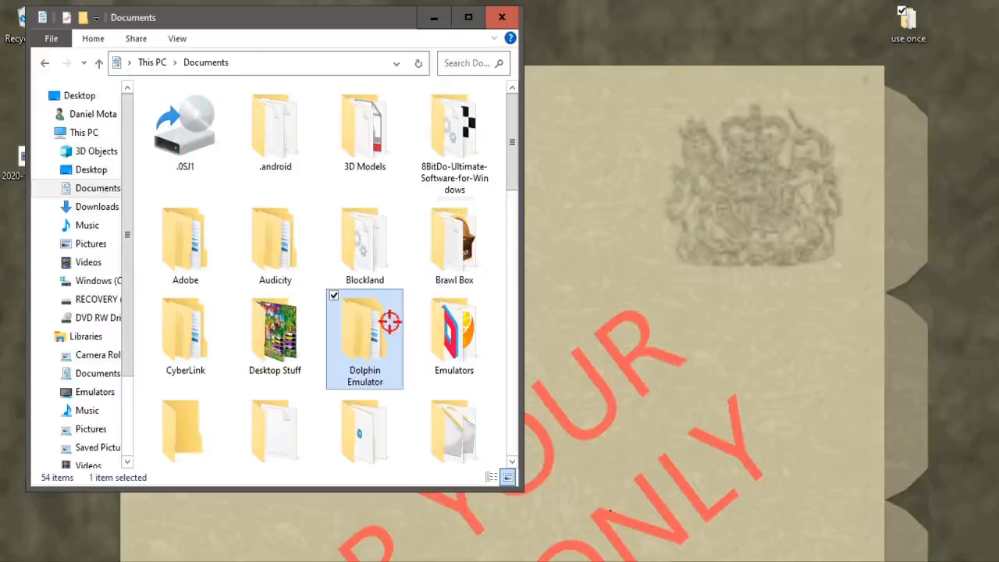
# Relaunch Dolphin Emulator from the Dolphin-x64 program folder.
pyautogui.doubleClick(363, 328)
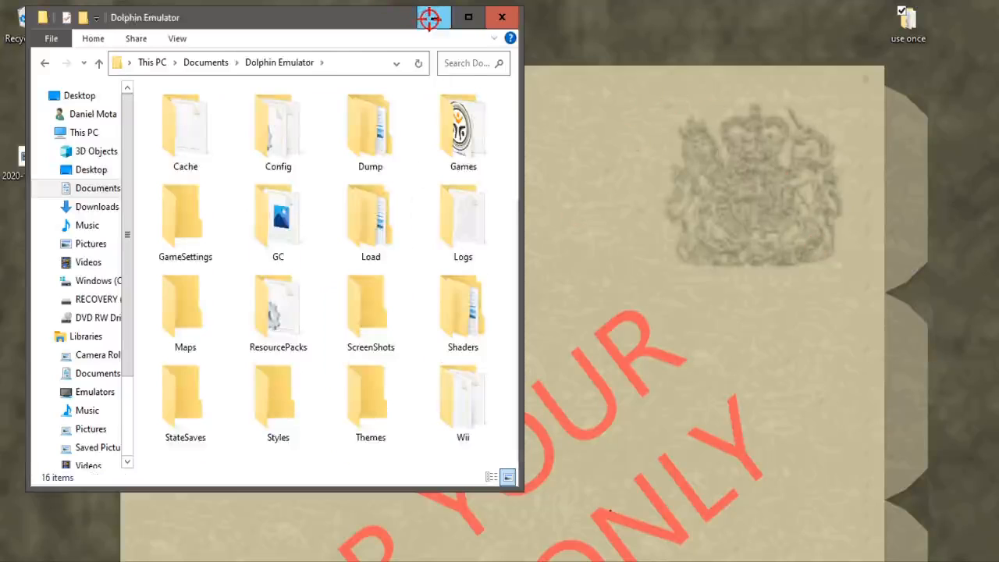
pyautogui.click(506, 19)
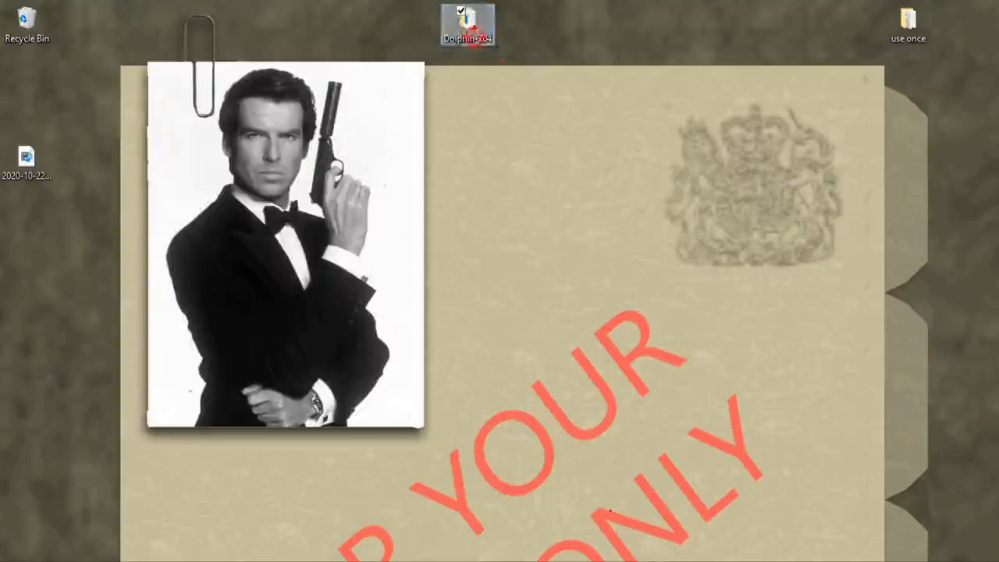
pyautogui.doubleClick(467, 22)
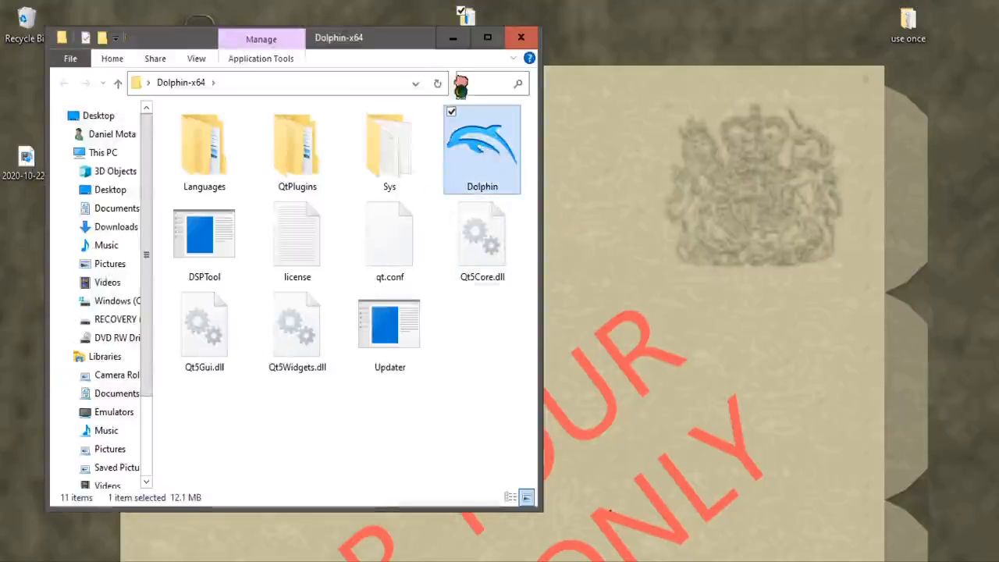
pyautogui.click(520, 36)
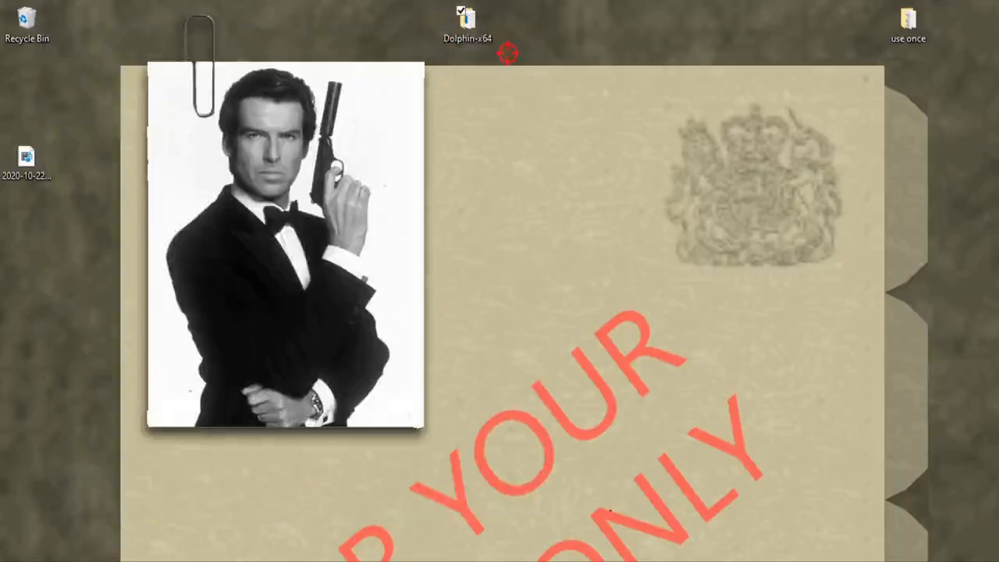
# Open Dolphin's Config settings on the Paths tab, with all path fields empty.
pyautogui.click(369, 68)
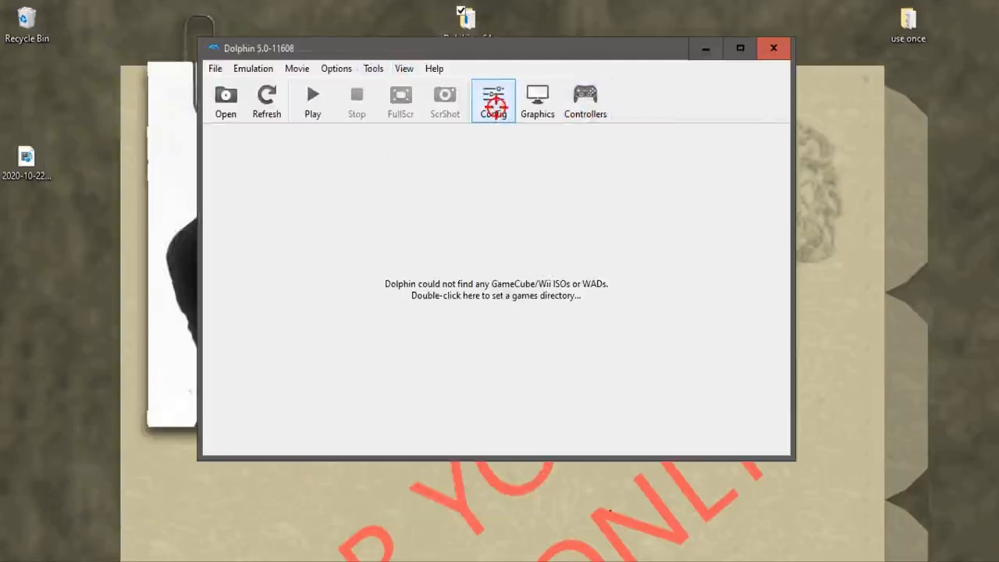
pyautogui.click(492, 100)
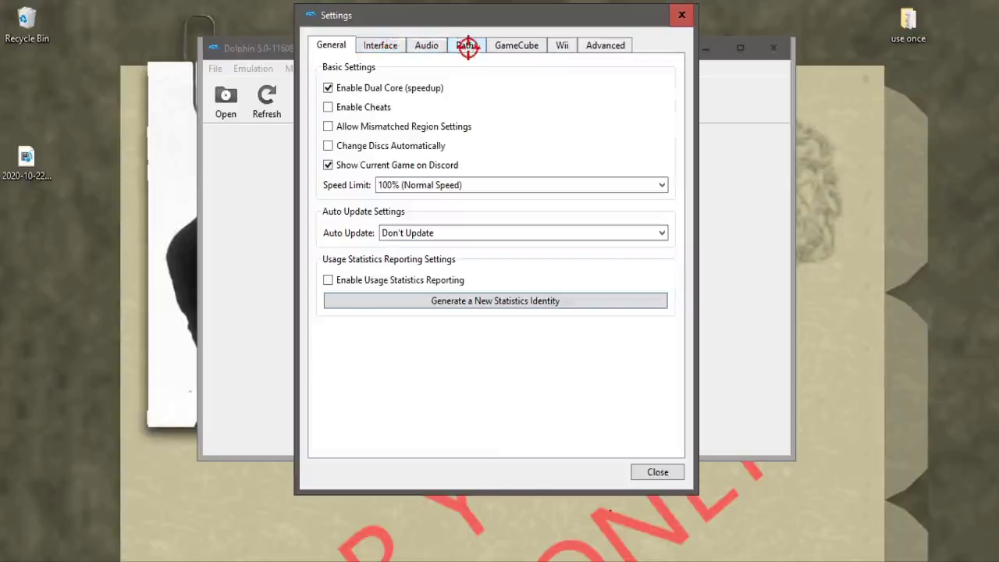
pyautogui.click(466, 44)
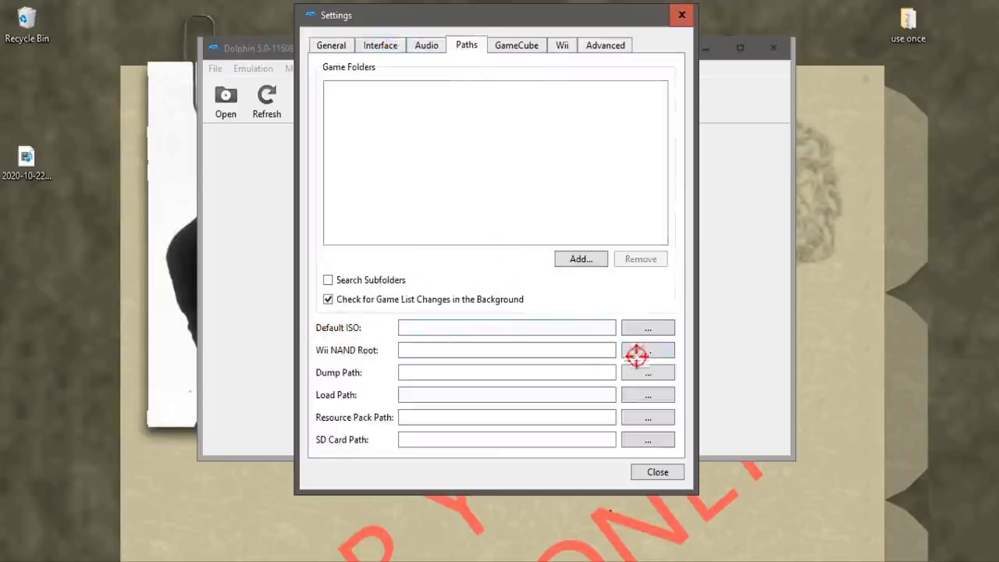
pyautogui.moveTo(639, 327)
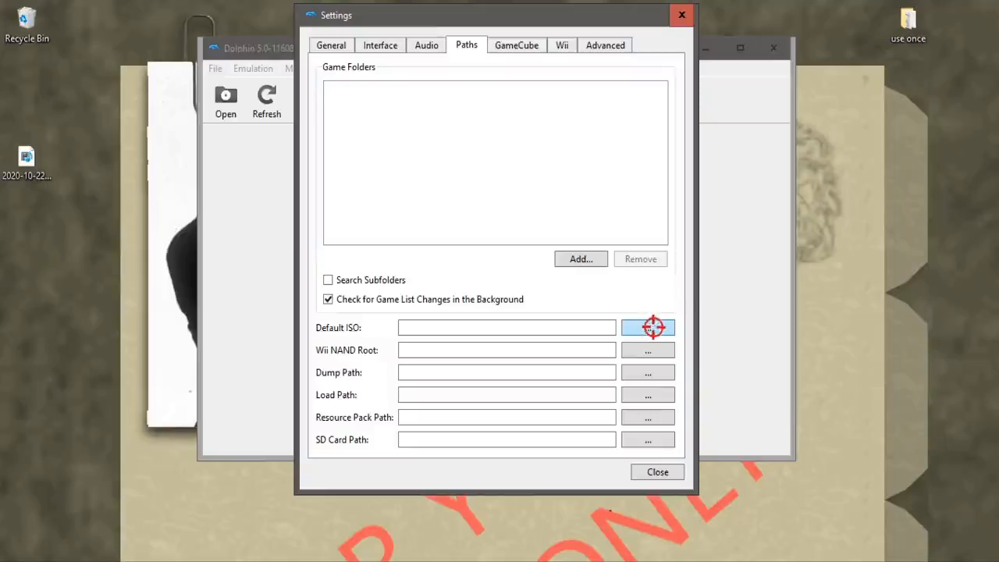
pyautogui.moveTo(648, 325)
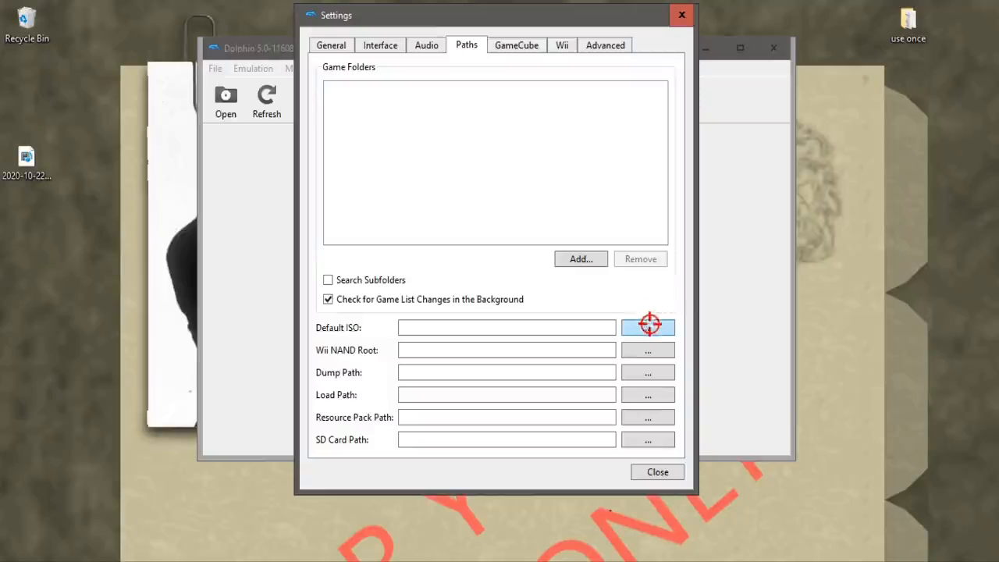
pyautogui.moveTo(652, 328)
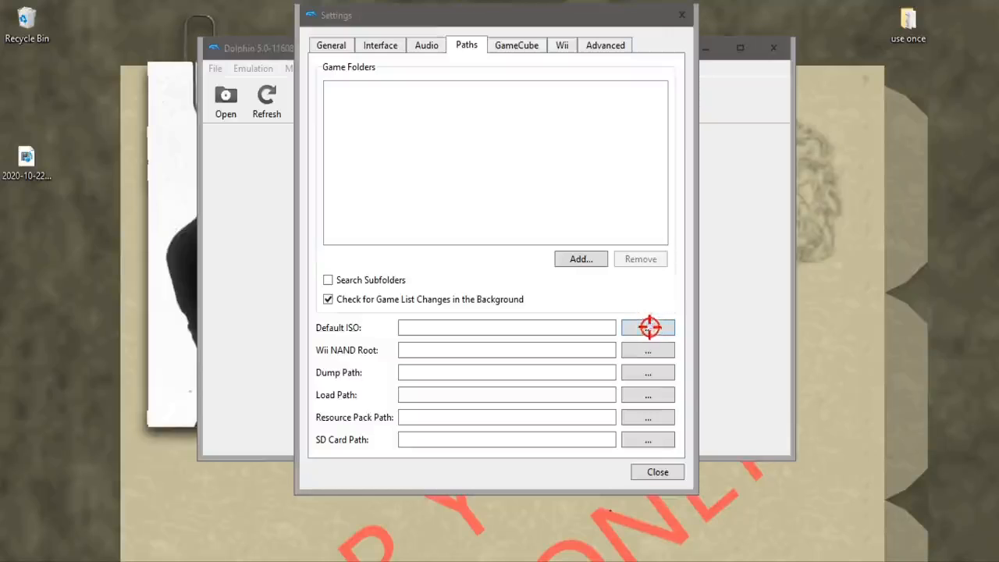
# Set Default ISO to ST7E01.iso from the Dolphin Emulator\Games folder.
pyautogui.click(646, 327)
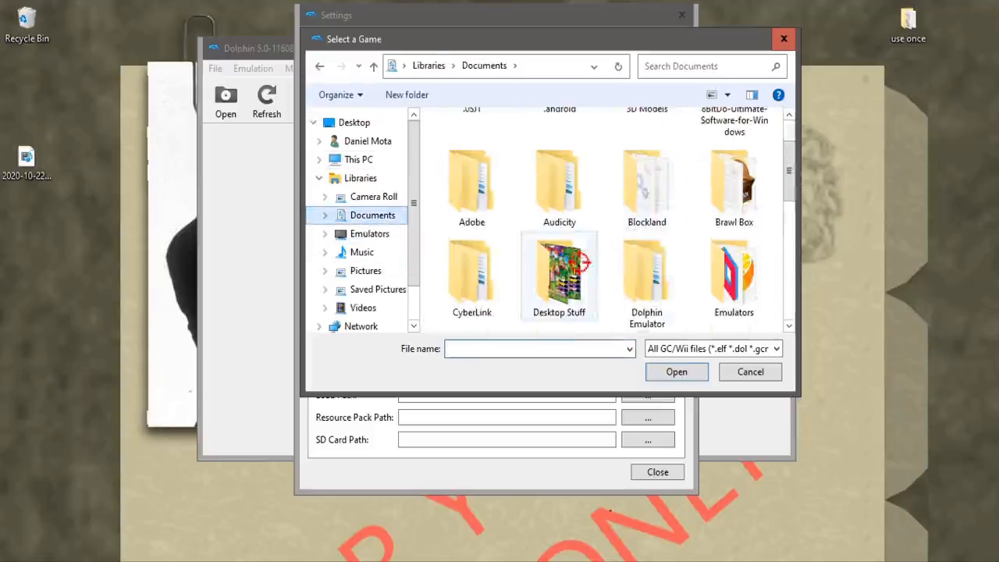
pyautogui.doubleClick(646, 273)
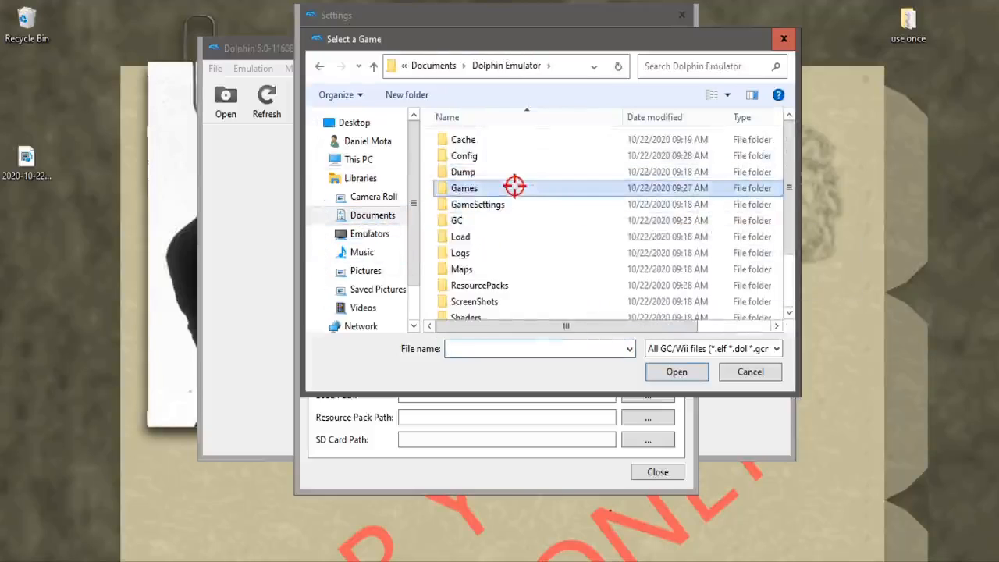
pyautogui.doubleClick(463, 187)
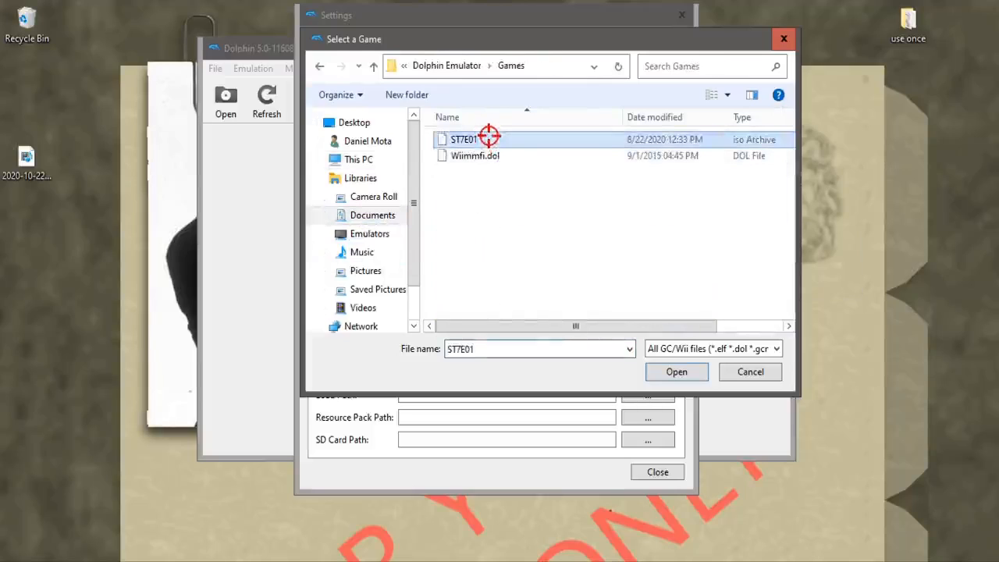
pyautogui.click(676, 371)
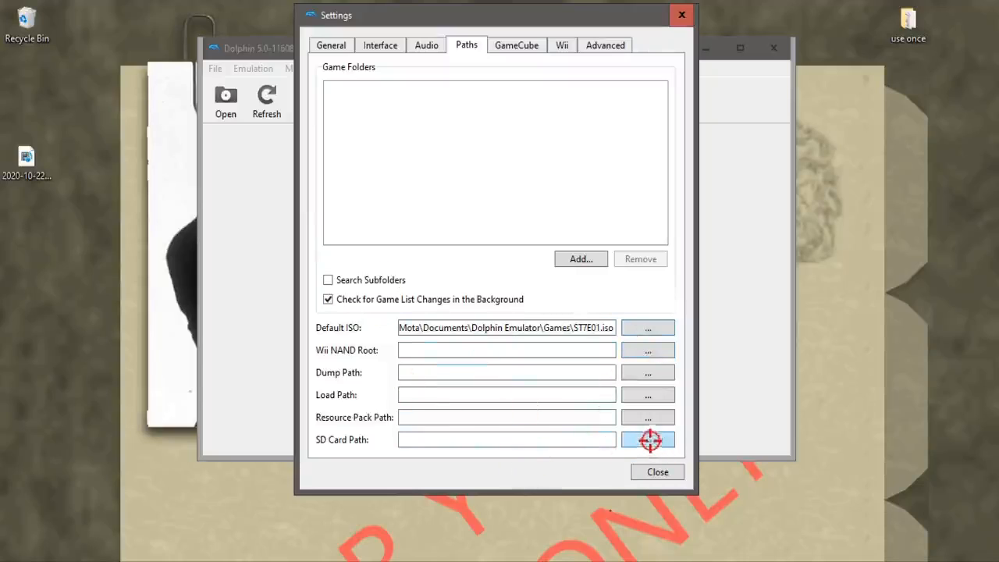
# Set the SD Card Path to sd.raw in Documents\Wii.
pyautogui.click(647, 439)
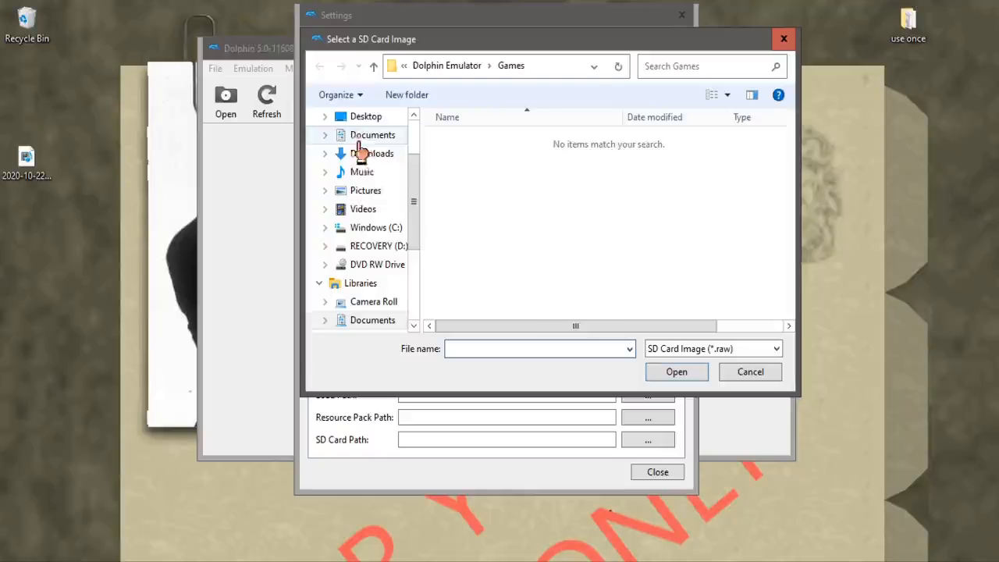
pyautogui.click(372, 134)
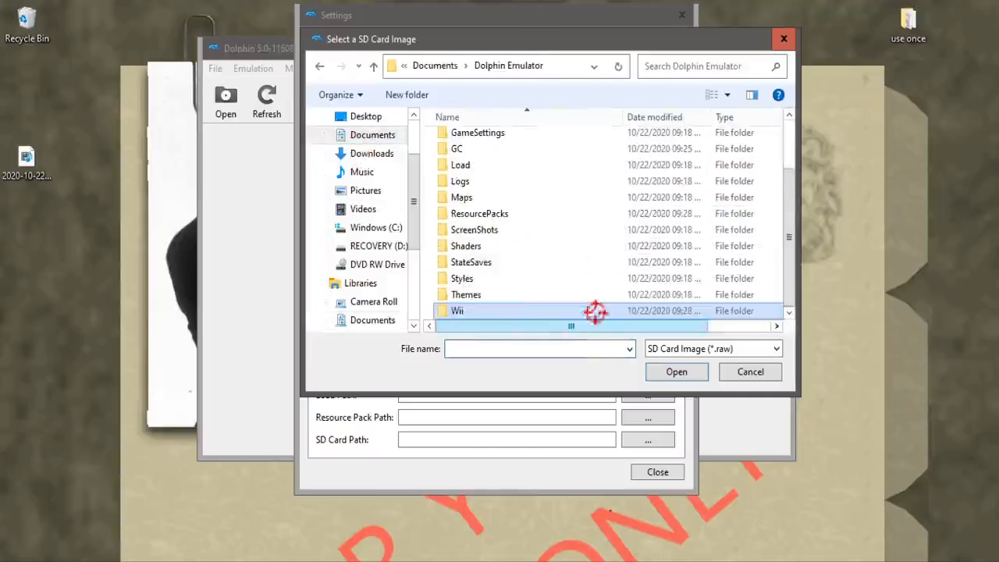
pyautogui.doubleClick(453, 310)
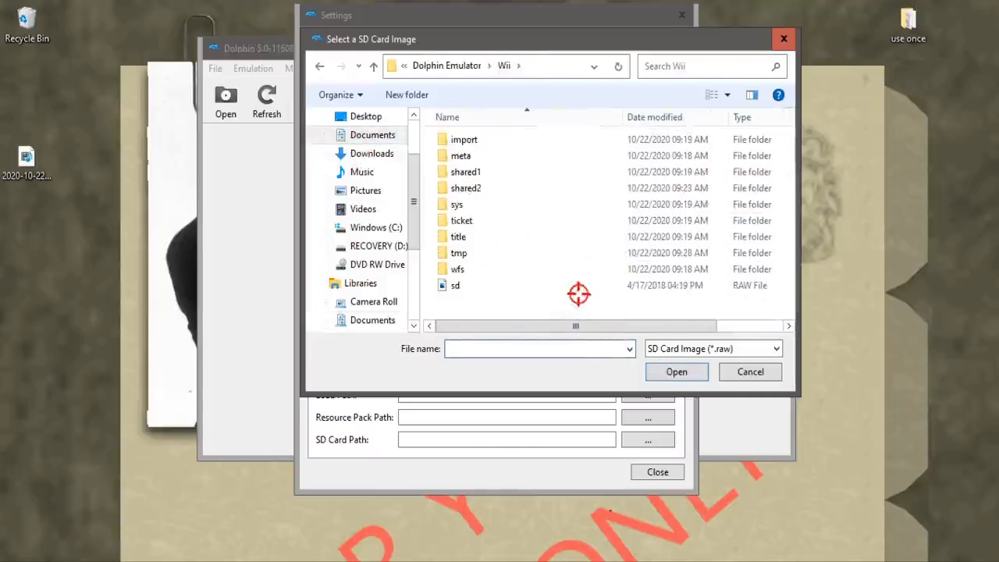
pyautogui.click(676, 372)
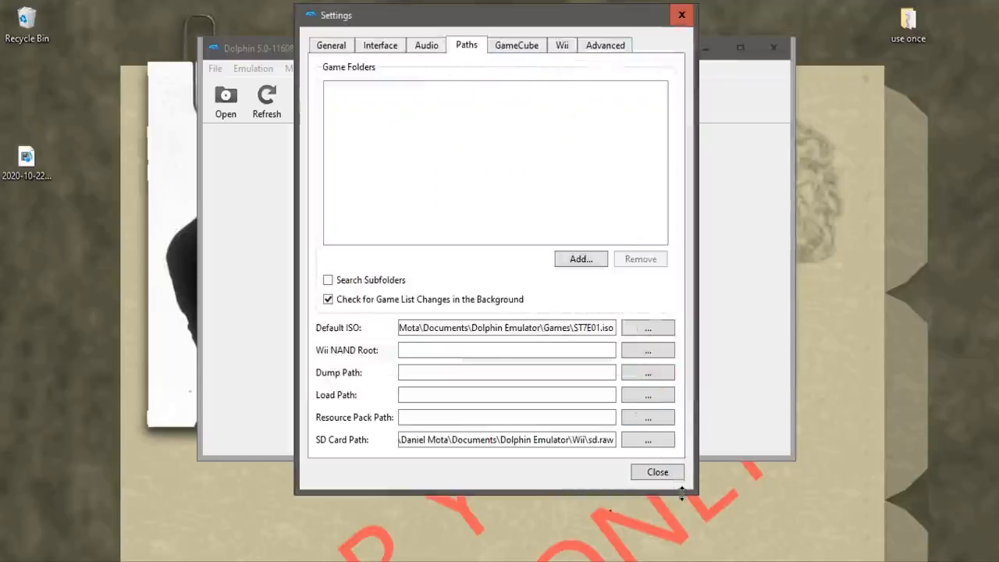
# Close Settings and add the Games folder, listing Wiimmfi.dol and Fortune Street (746 MiB).
pyautogui.click(657, 472)
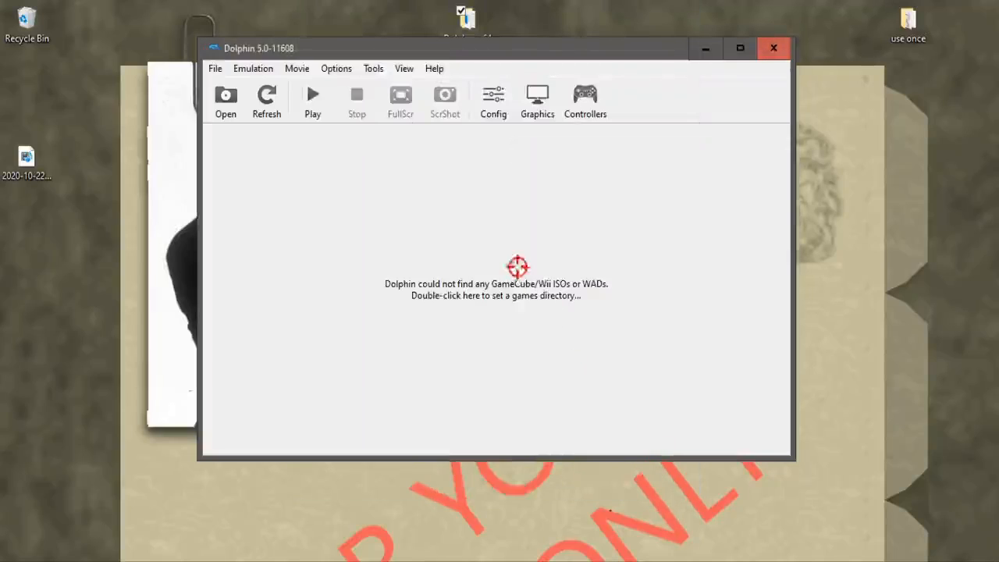
pyautogui.doubleClick(495, 289)
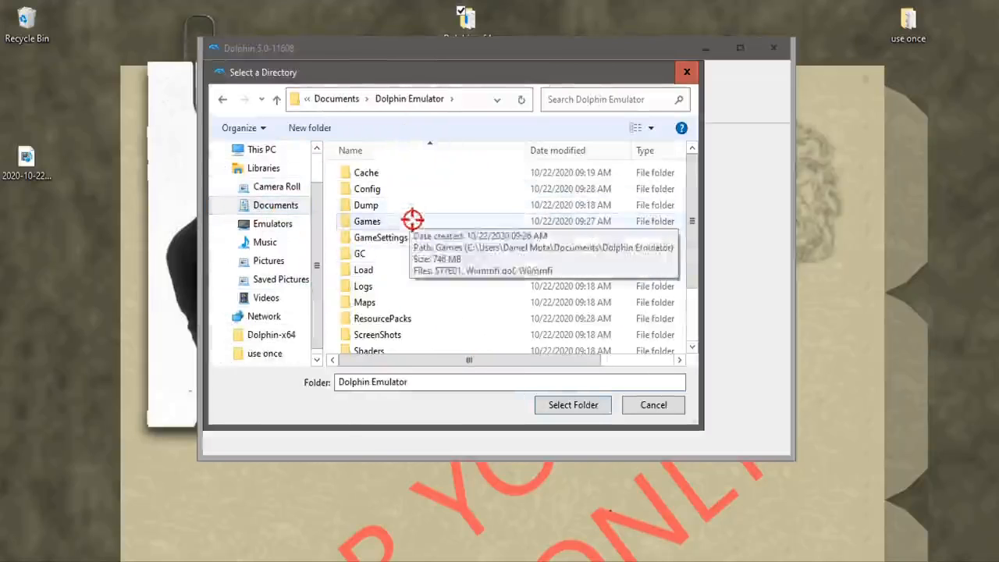
pyautogui.click(572, 405)
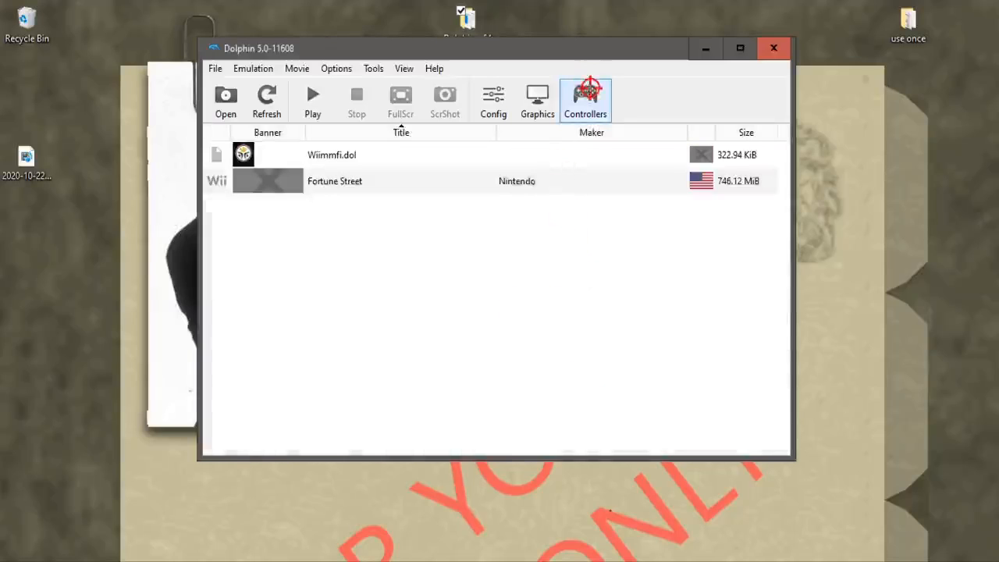
# Load the Mouse profile onto Wii Remote 1 in Controllers and close.
pyautogui.click(585, 95)
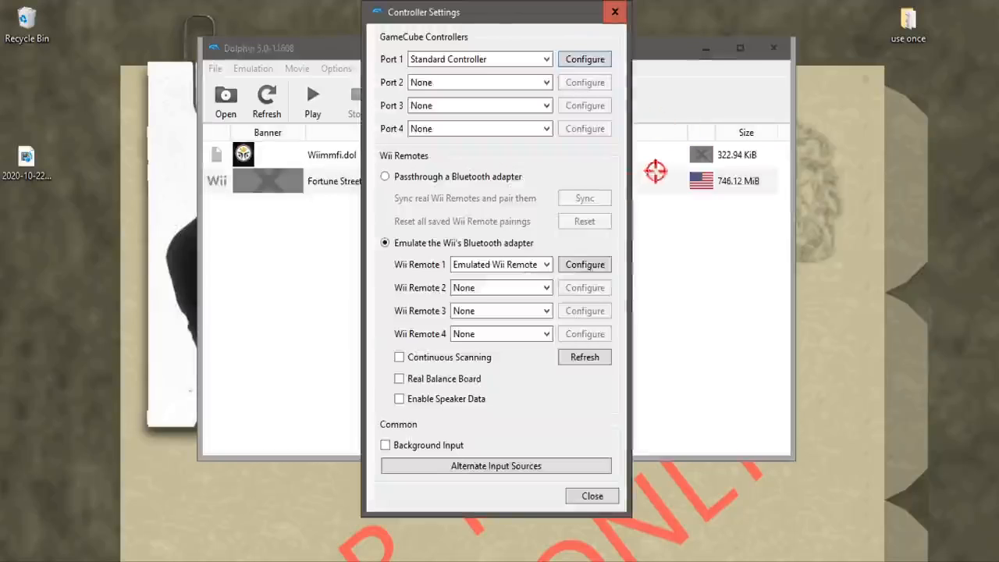
pyautogui.click(583, 264)
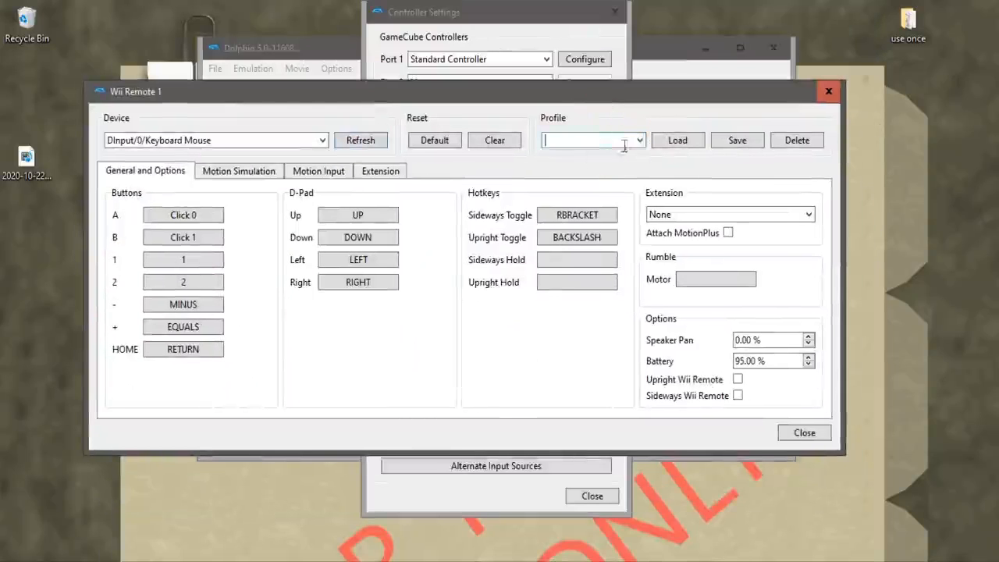
pyautogui.click(637, 140)
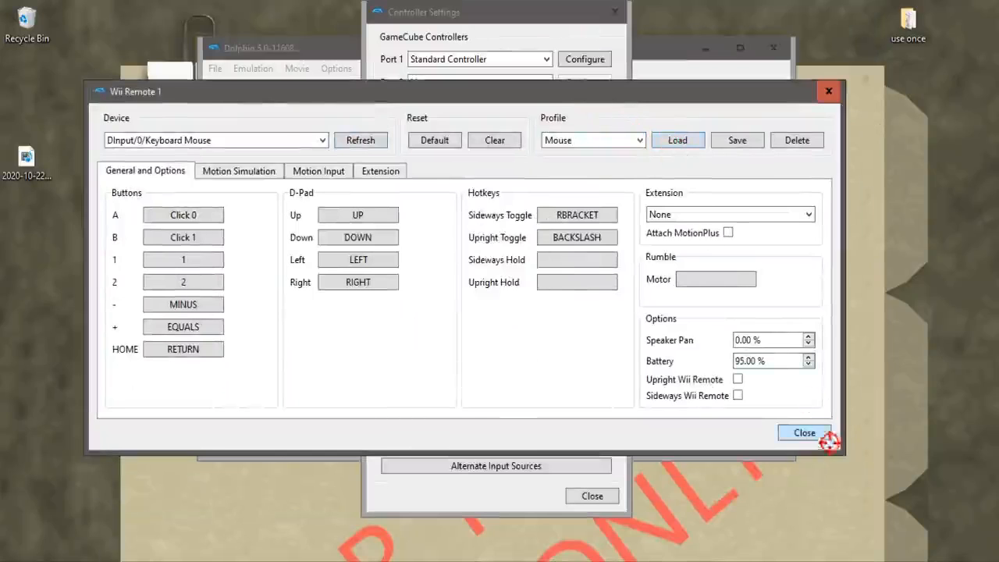
pyautogui.click(804, 433)
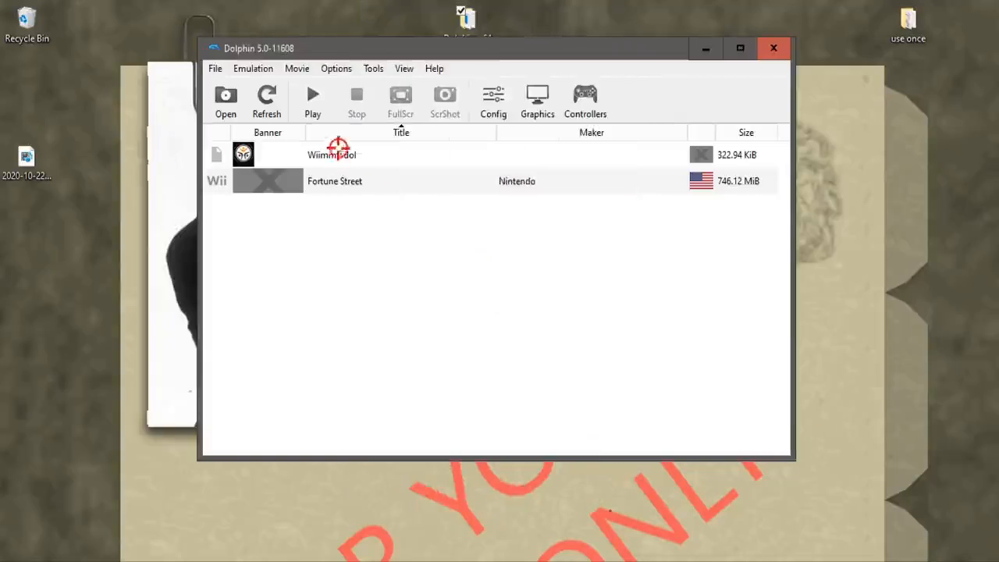
# Launch Wiimmfi.dol to boot Fortune Street and view Config's Advanced CPU settings.
pyautogui.click(332, 154)
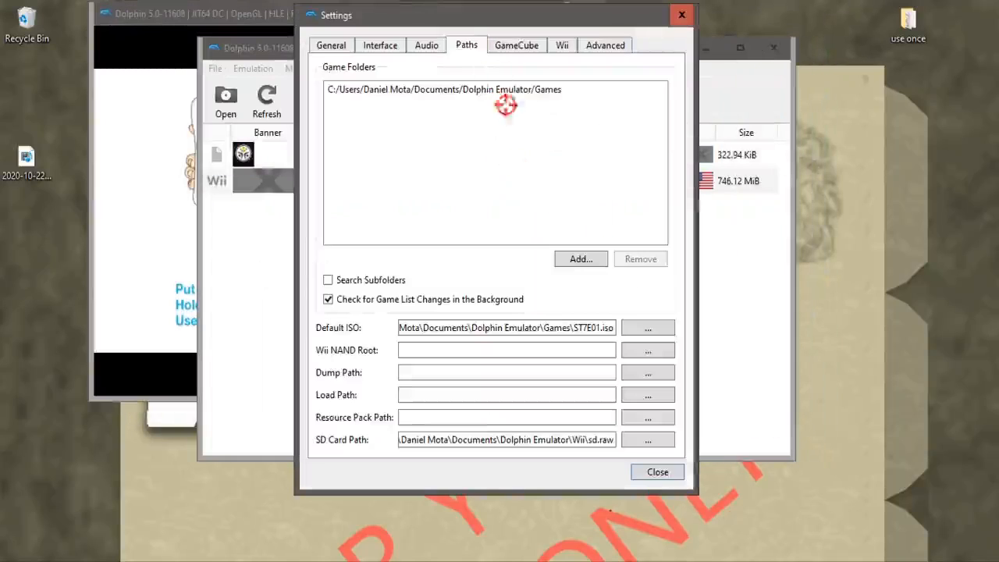
pyautogui.click(604, 44)
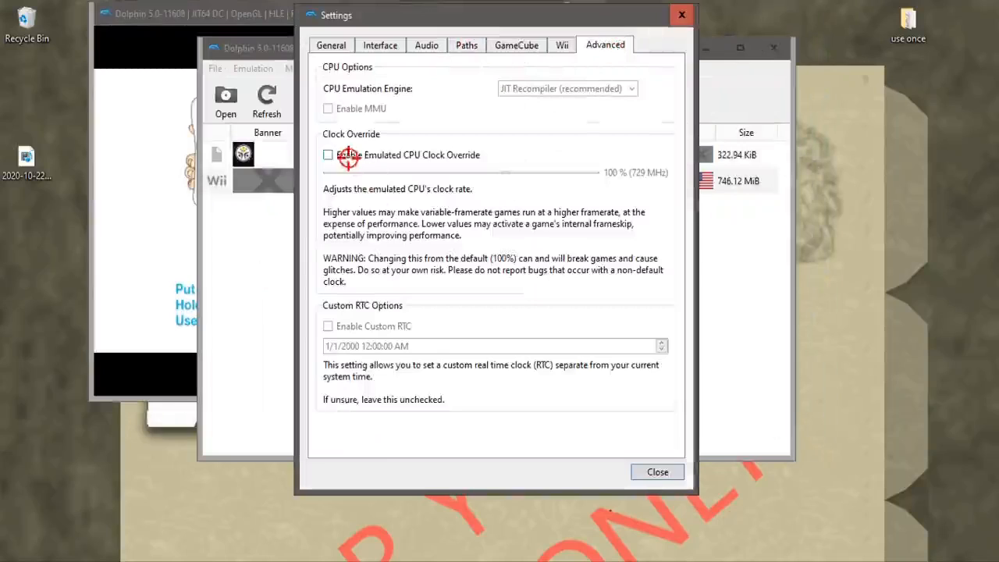
pyautogui.click(328, 154)
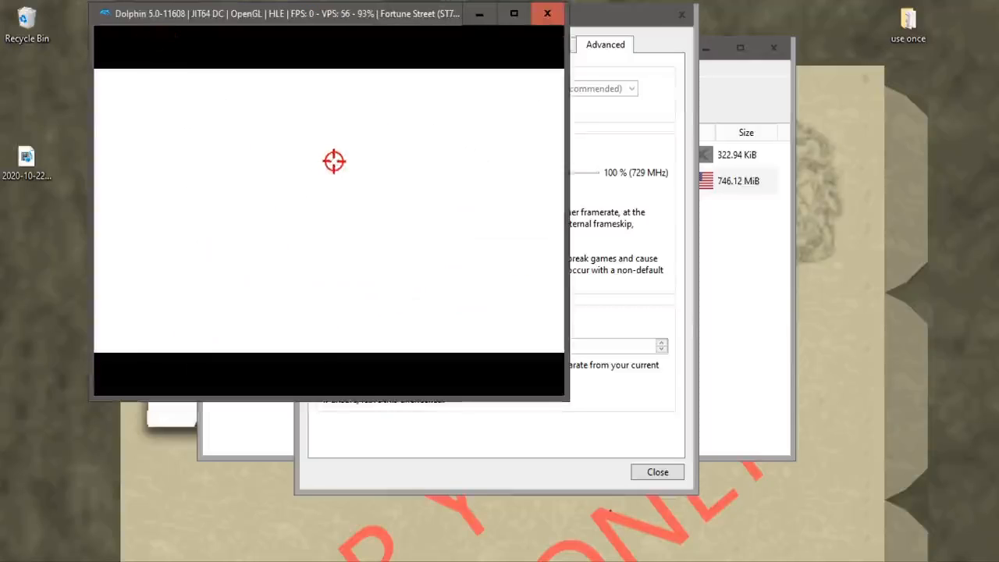
pyautogui.moveTo(510, 229)
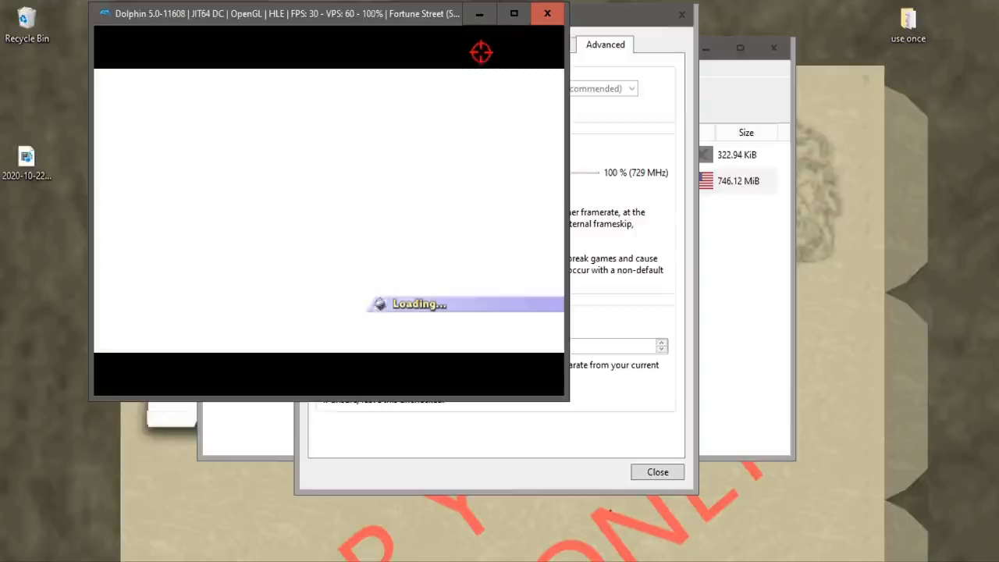
pyautogui.moveTo(841, 102)
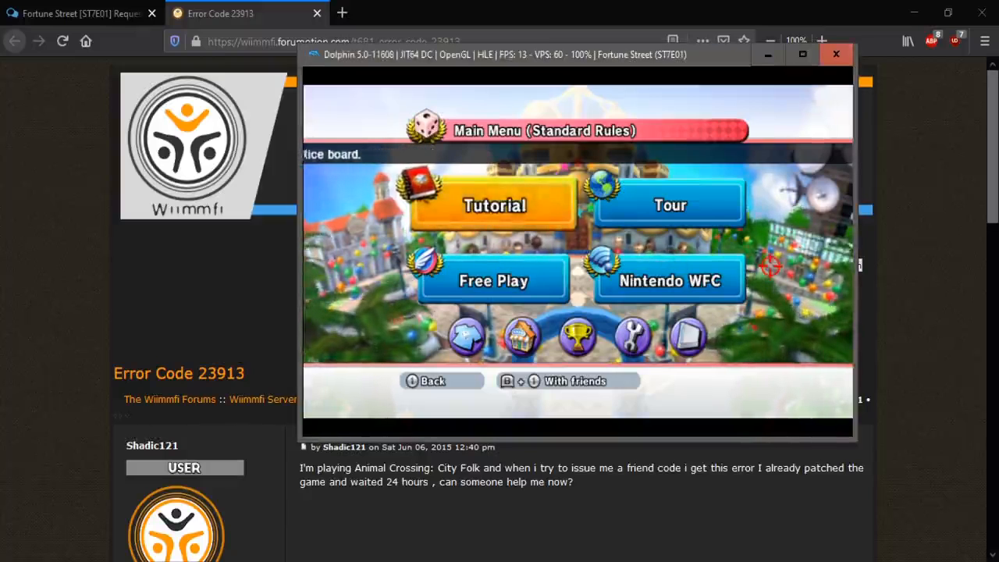
pyautogui.moveTo(670, 204)
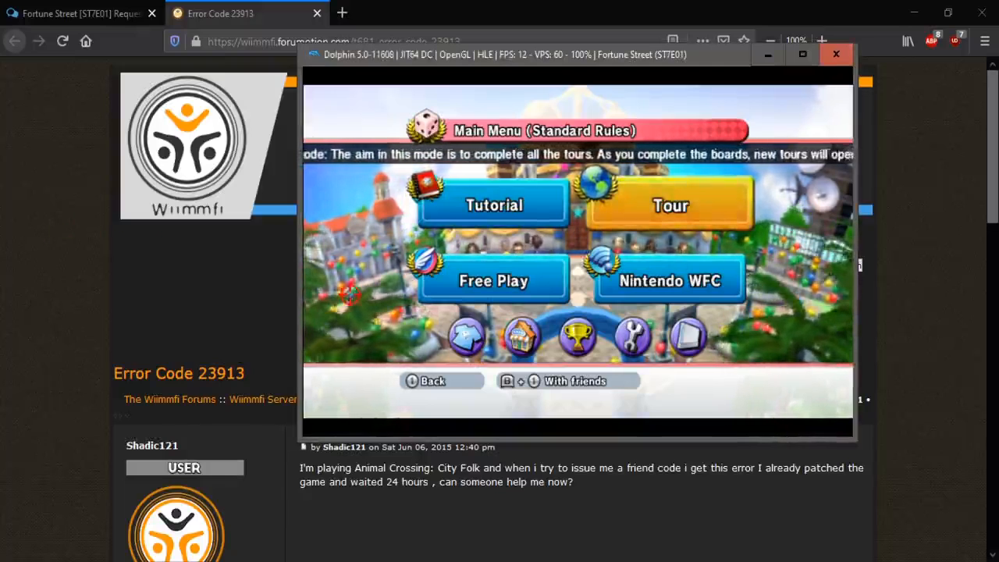
# Read the Firefox Error Code 23913 forum thread, then minimize Firefox.
pyautogui.click(835, 53)
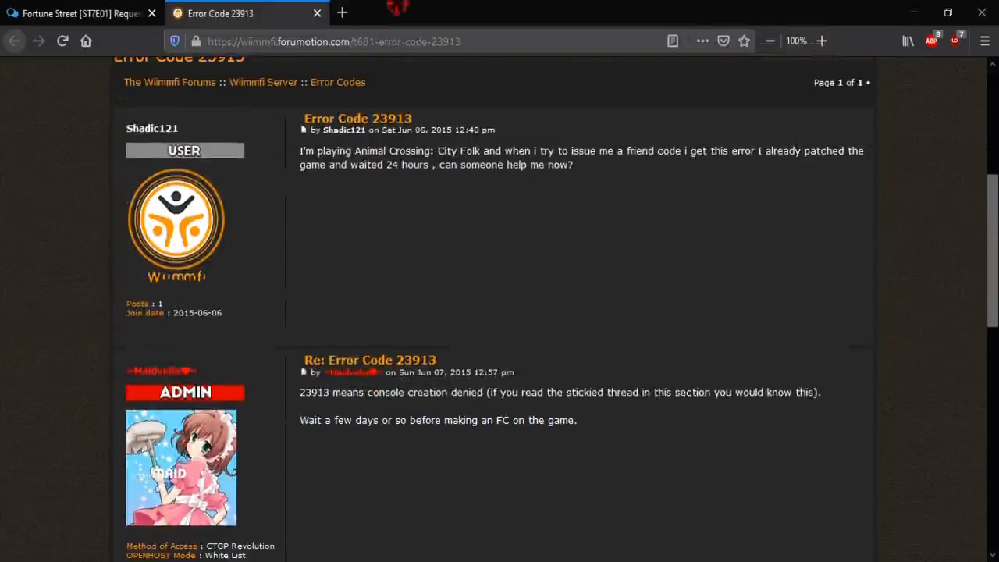
pyautogui.click(74, 13)
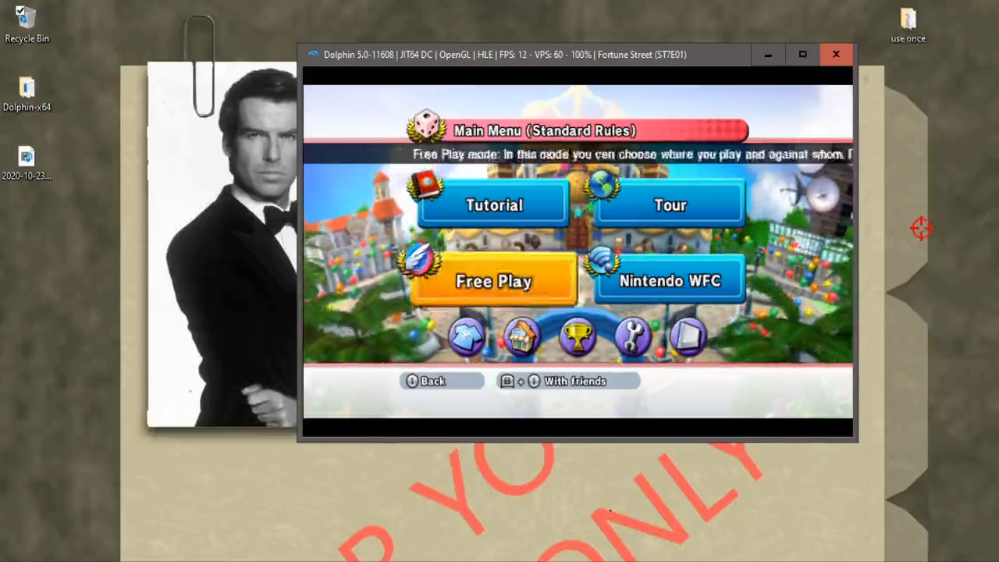
pyautogui.moveTo(668, 204)
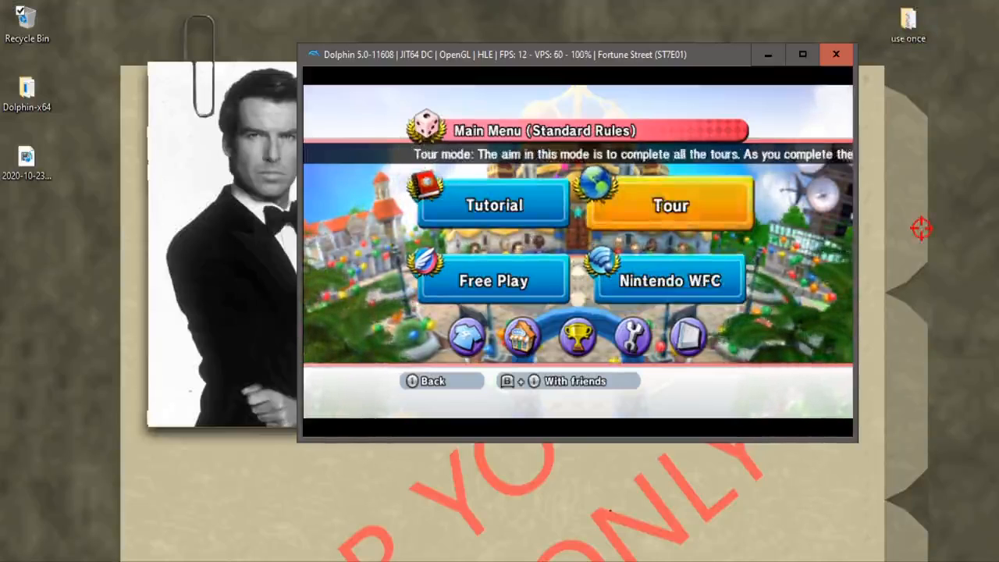
# Enter Nintendo WFC, open Friend game, then choose Back to the disconnect prompt.
pyautogui.click(667, 204)
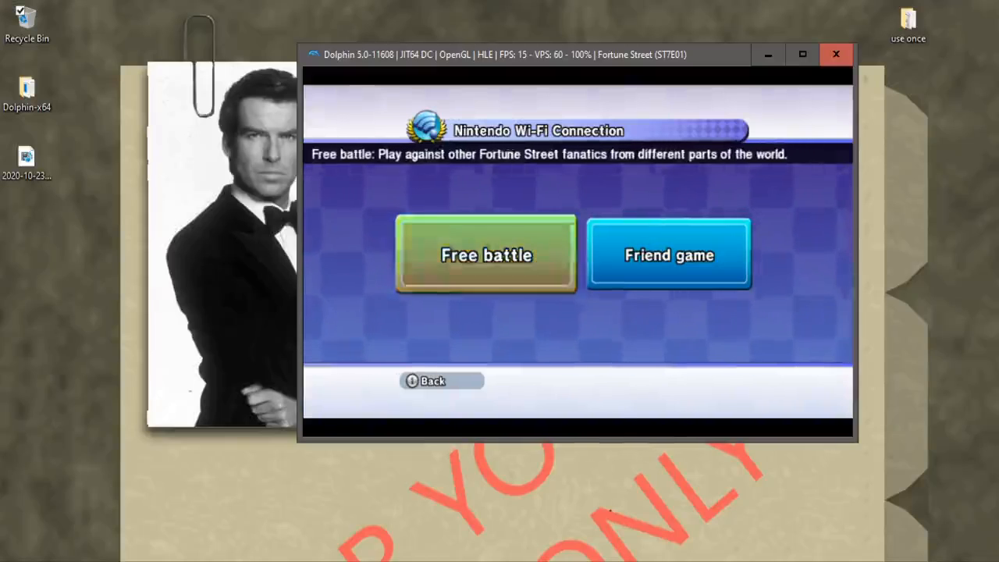
pyautogui.click(669, 255)
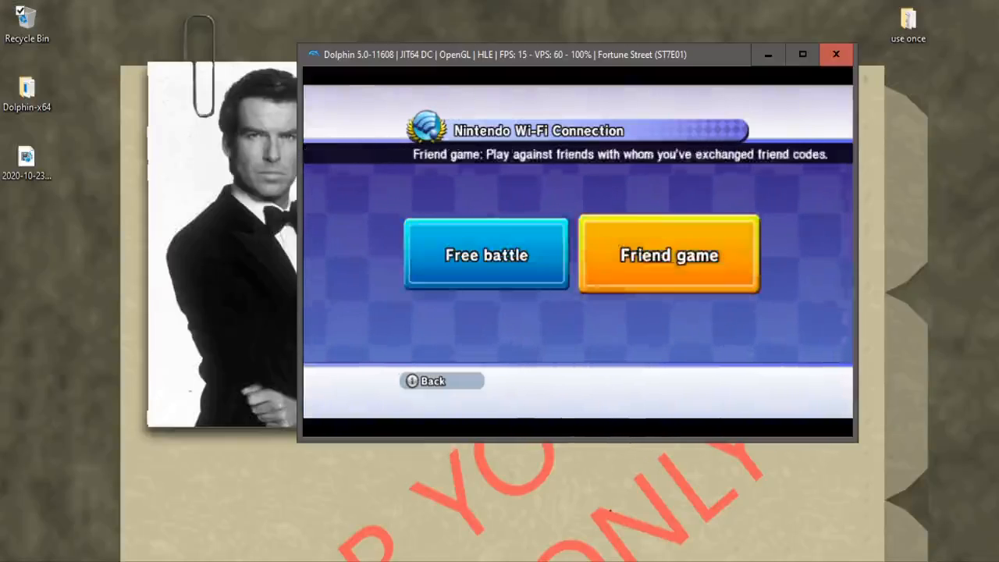
pyautogui.click(670, 254)
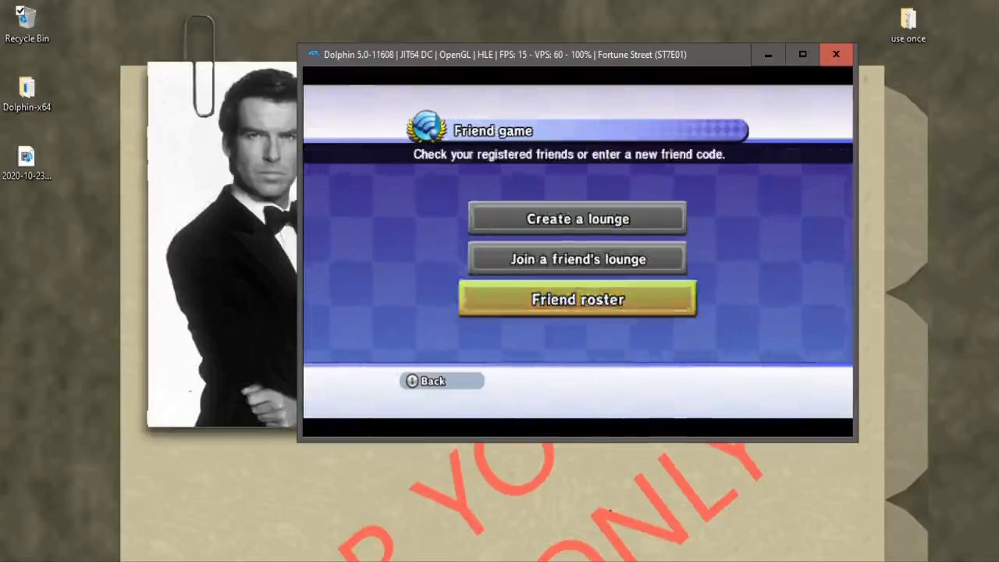
pyautogui.click(577, 299)
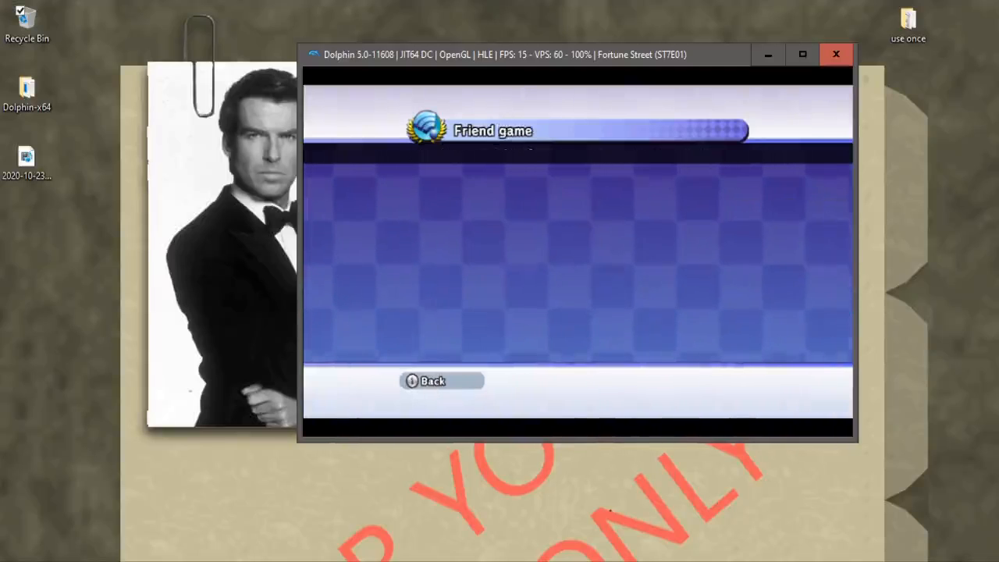
pyautogui.click(430, 381)
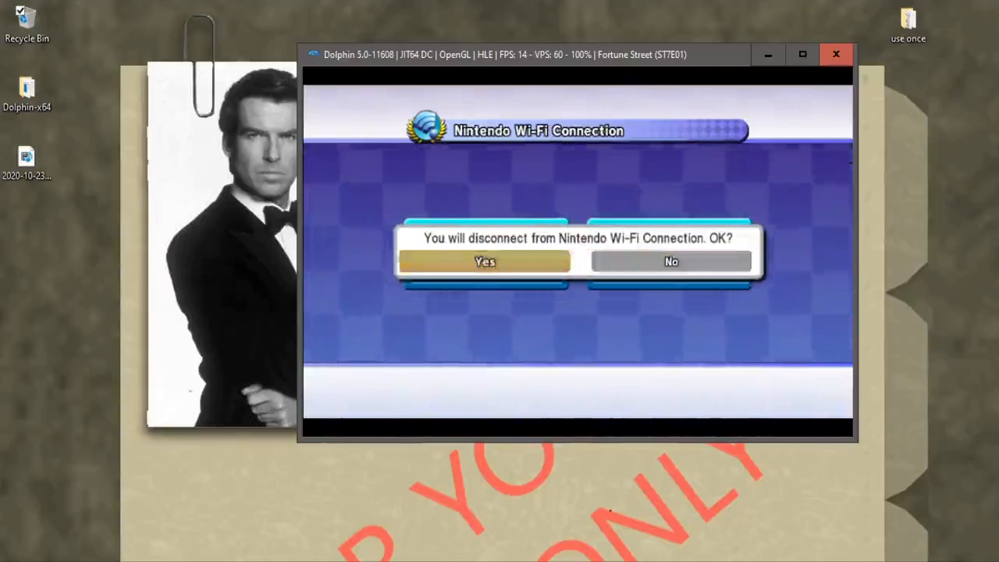
# Confirm Yes to disconnect from Wi-Fi Connection and bring Dolphin's game list forward.
pyautogui.click(484, 261)
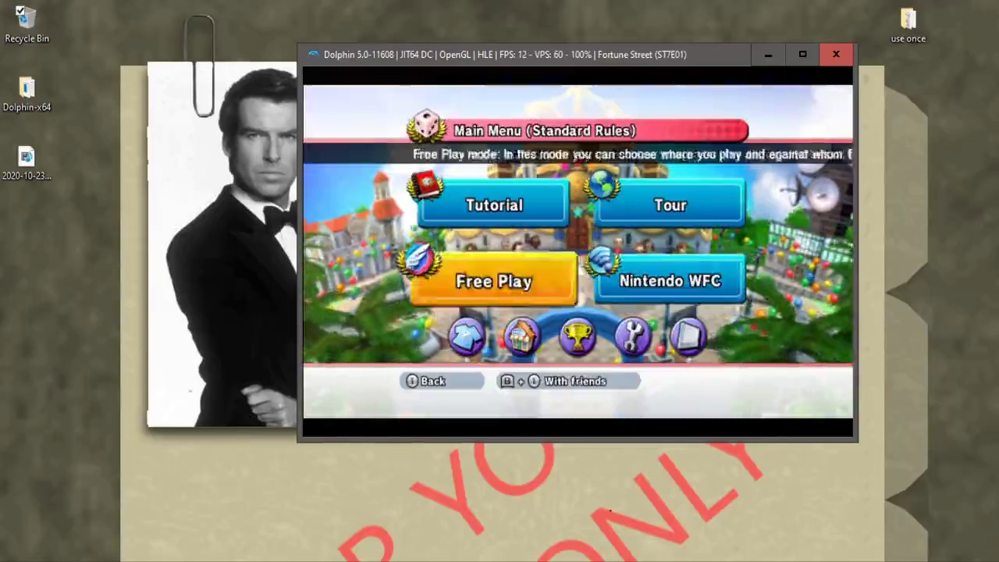
pyautogui.click(669, 205)
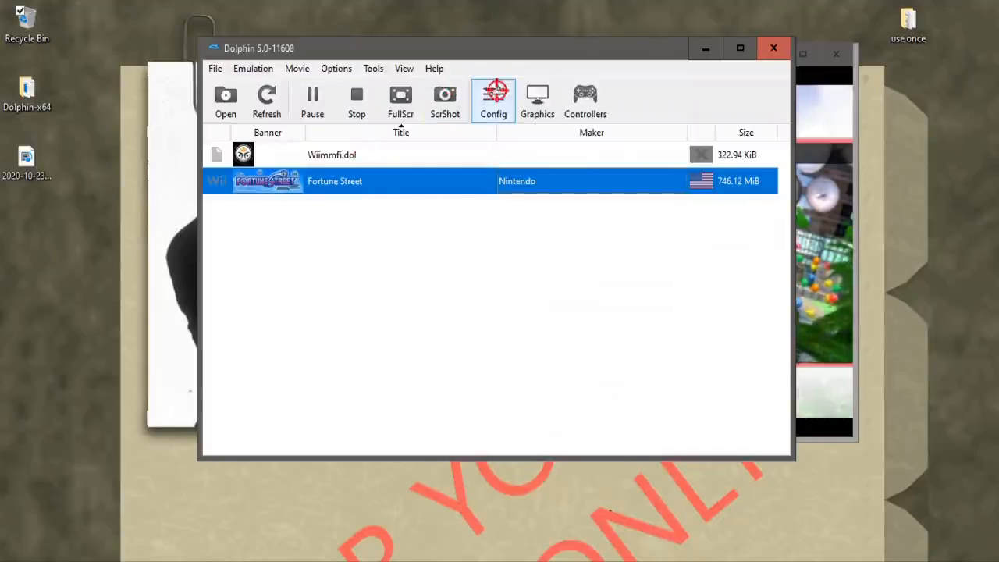
# Open and close Config, then right-click Fortune Street for its options menu.
pyautogui.click(493, 98)
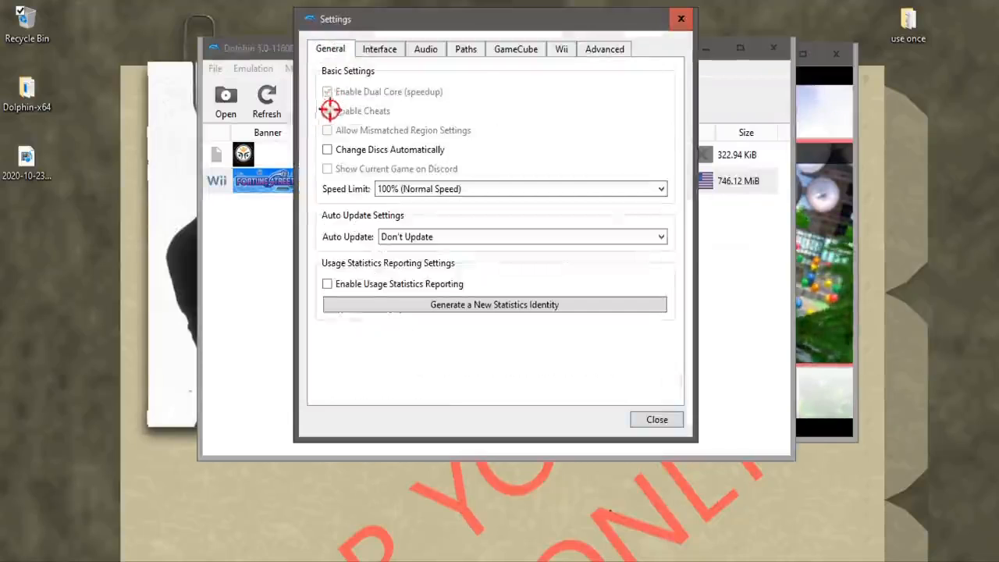
pyautogui.click(656, 419)
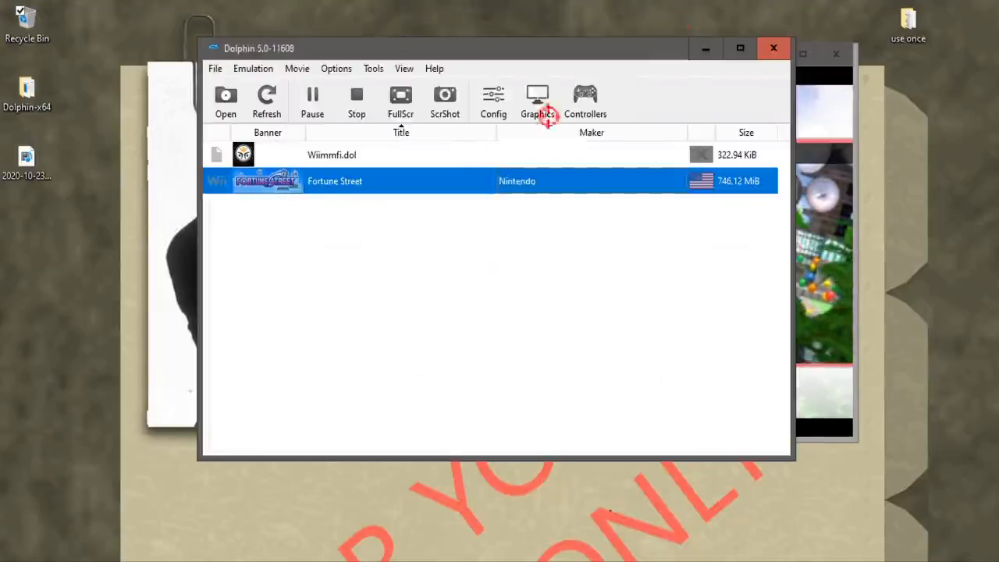
pyautogui.rightClick(327, 180)
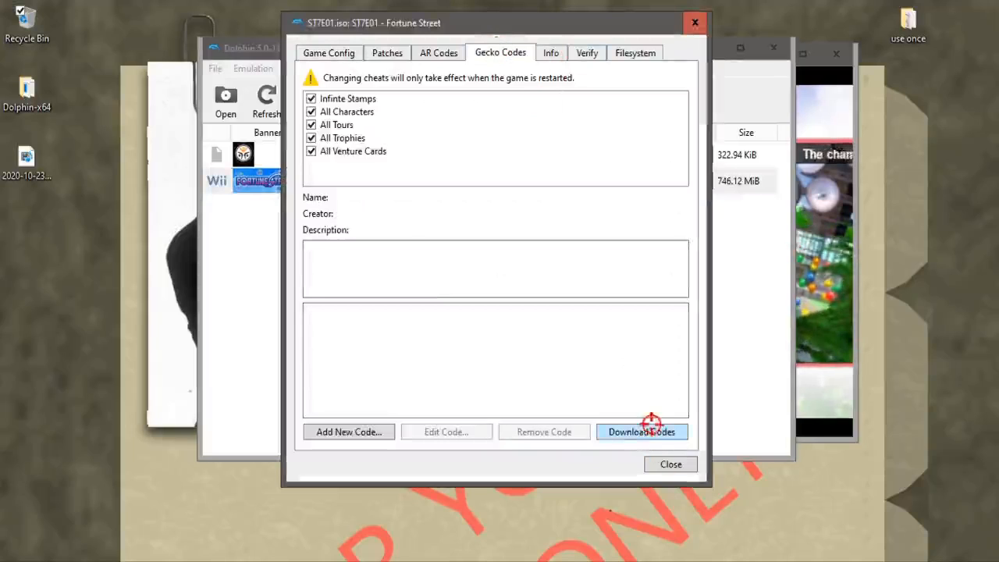
pyautogui.moveTo(648, 432)
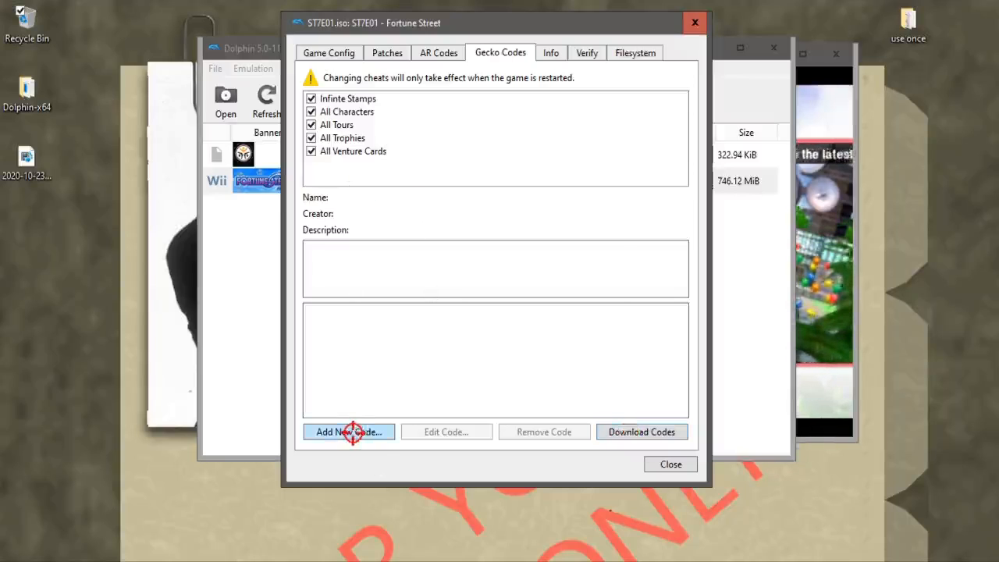
pyautogui.click(348, 432)
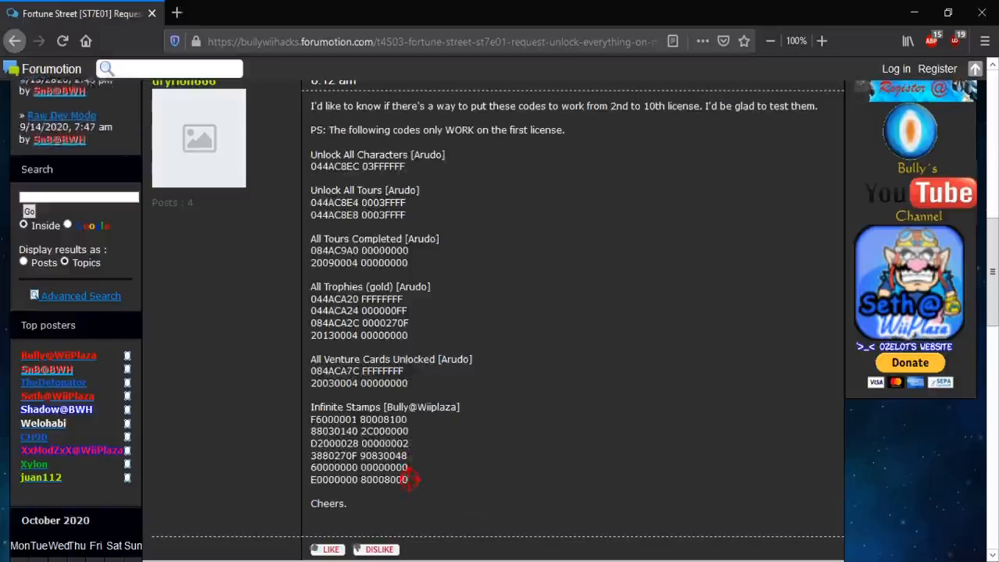
pyautogui.moveTo(310, 287); pyautogui.dragTo(406, 479)
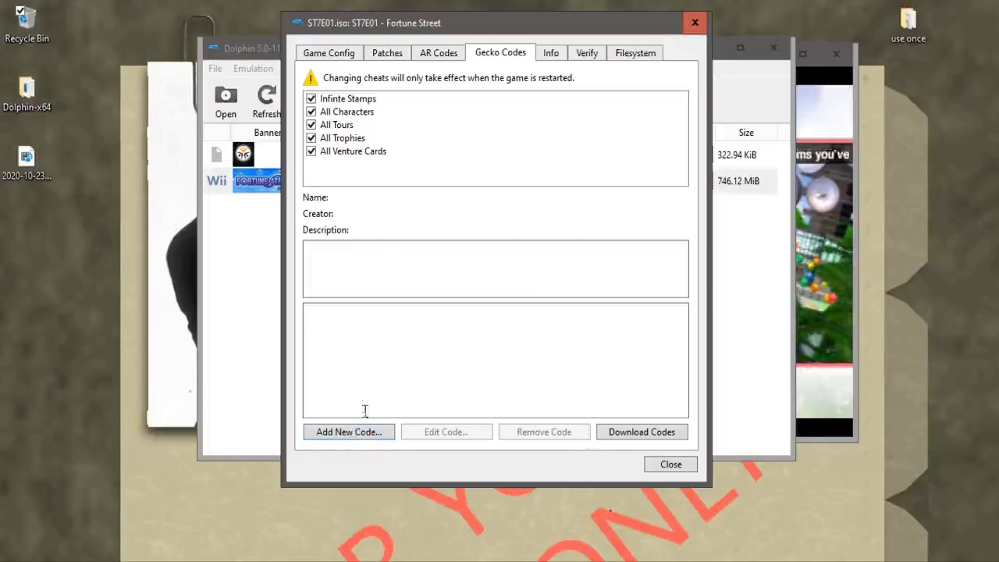
# Close Fortune Street's Properties and double-click the game to return to it.
pyautogui.click(671, 464)
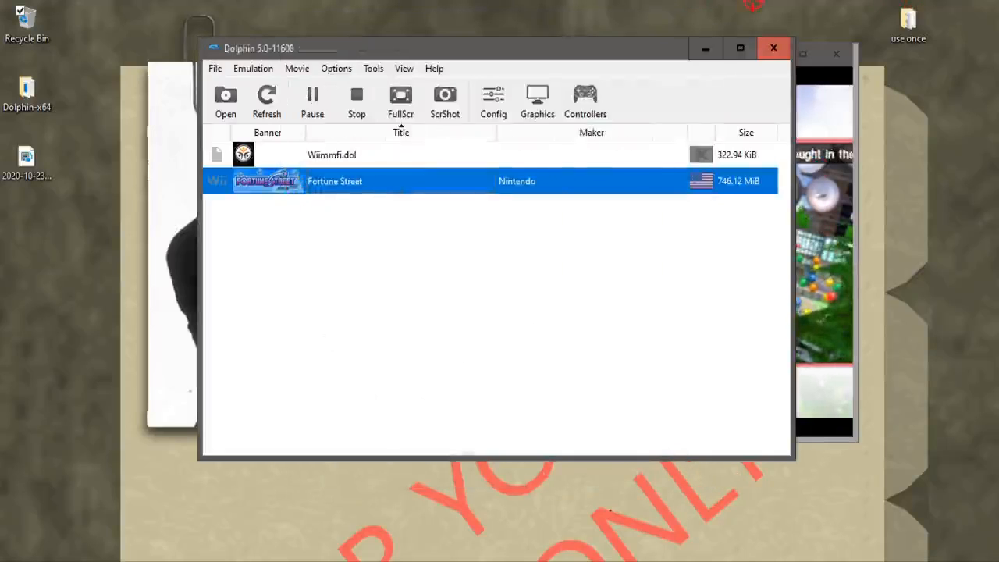
pyautogui.doubleClick(335, 181)
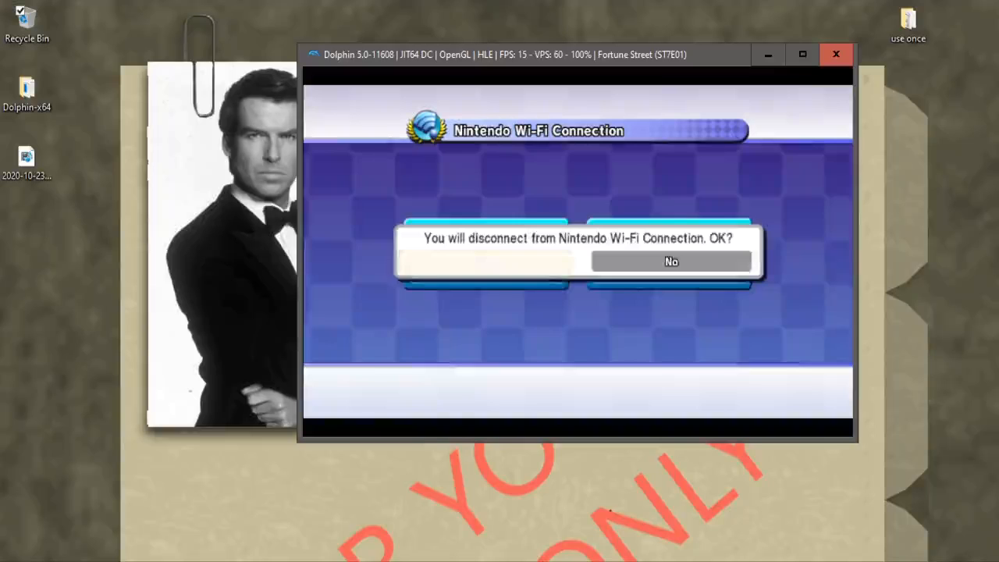
# Disconnect from Nintendo Wi-Fi Connection, view Fortune Street's Tour choices, and return to the main menu.
pyautogui.click(476, 261)
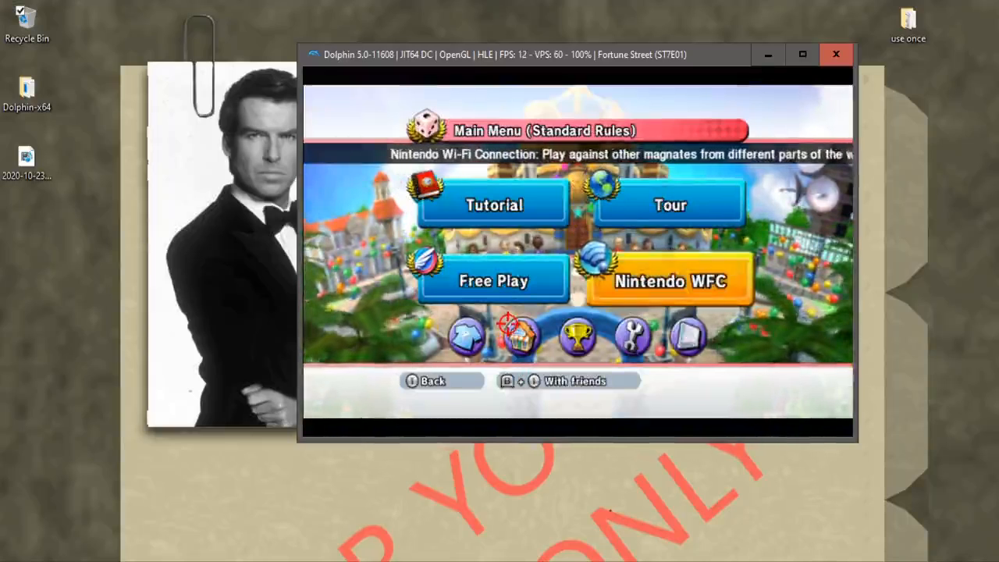
pyautogui.moveTo(670, 205)
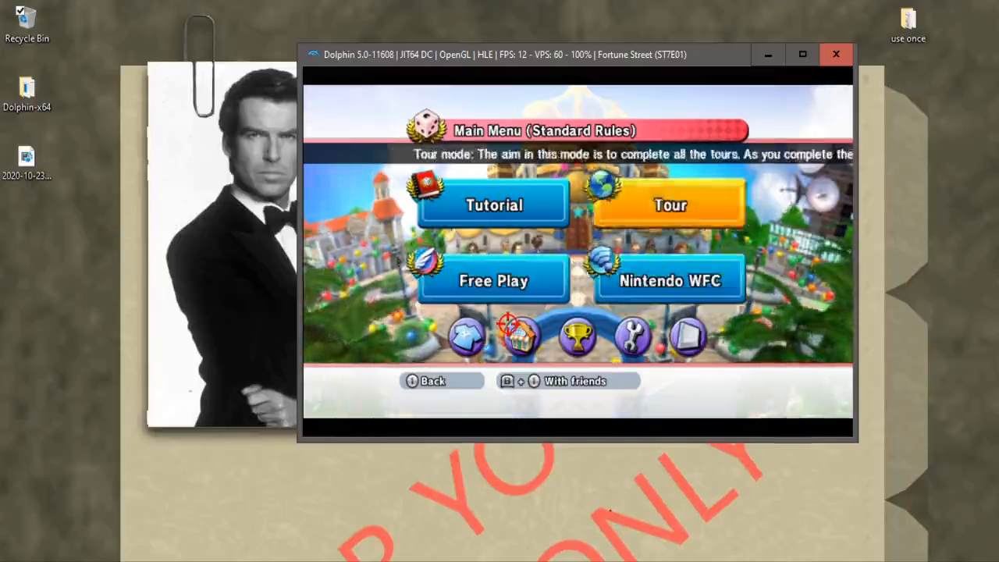
pyautogui.click(671, 204)
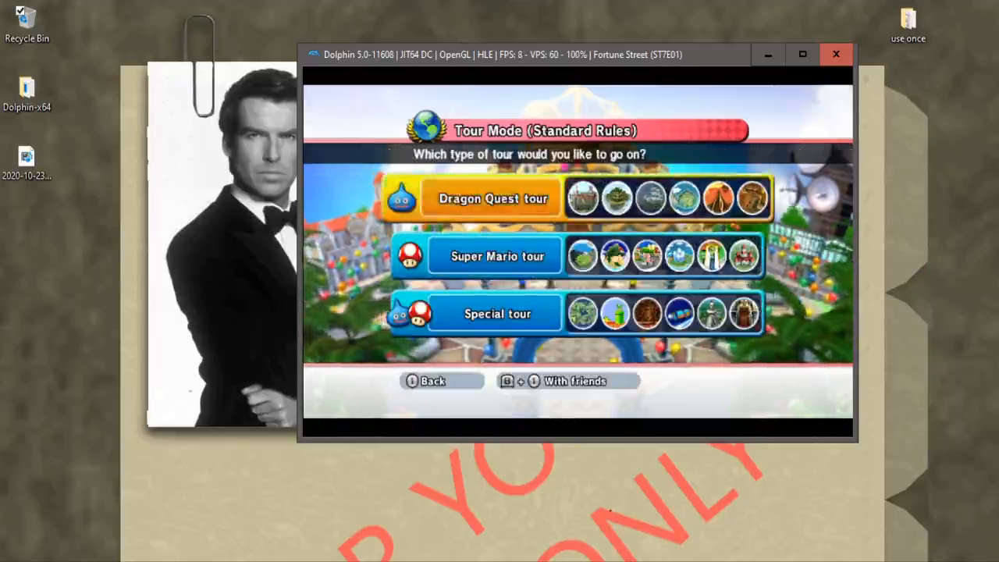
pyautogui.click(432, 381)
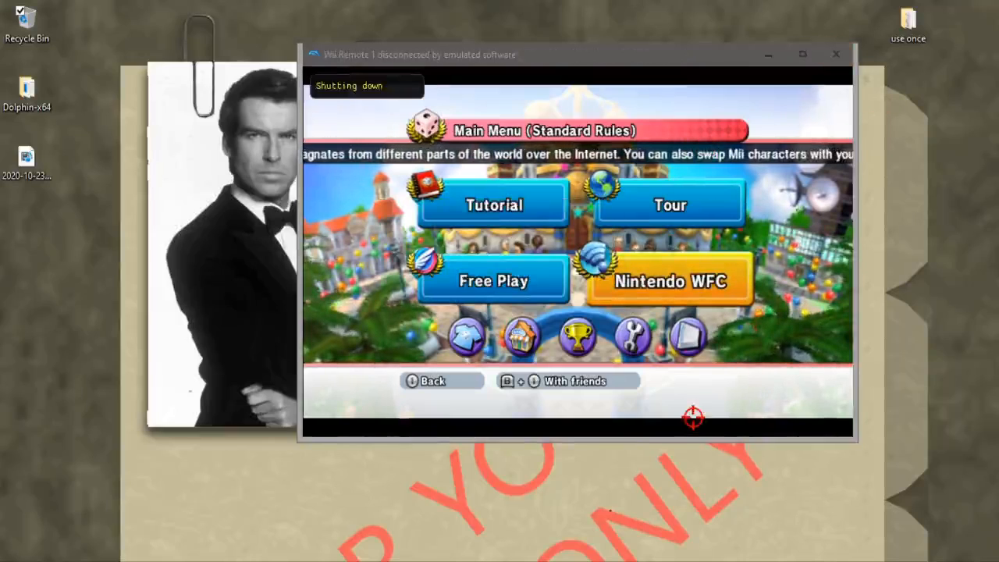
# Stop Fortune Street, reopen Dolphin, and select Wiimmfi.dol and Fortune Street in the game list.
pyautogui.click(835, 53)
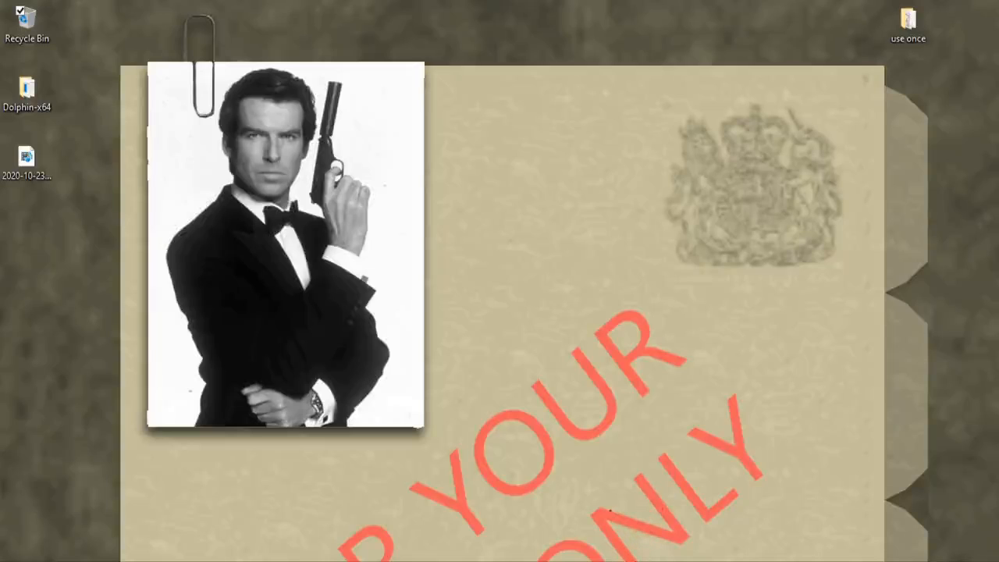
pyautogui.doubleClick(27, 89)
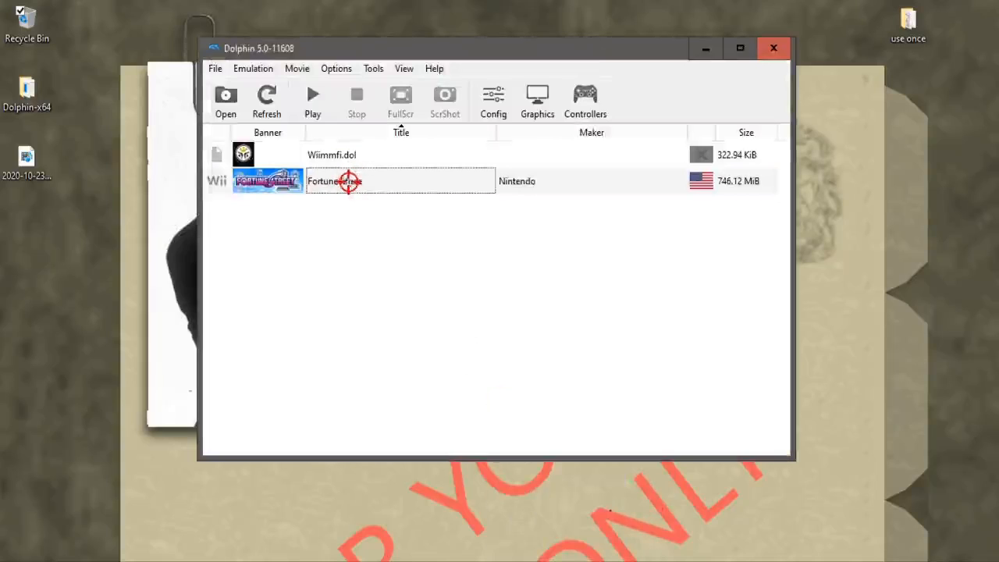
pyautogui.click(331, 154)
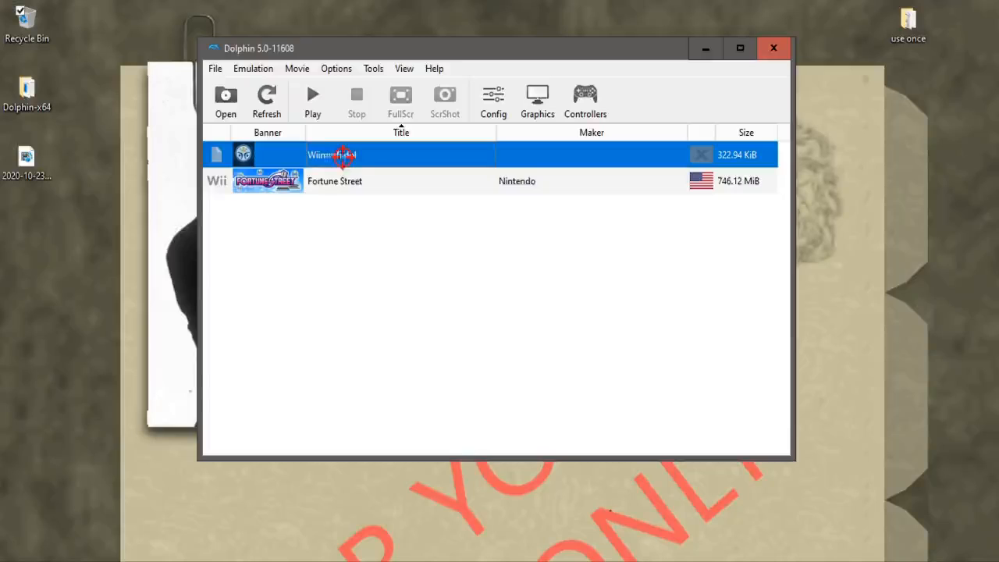
pyautogui.moveTo(334, 181)
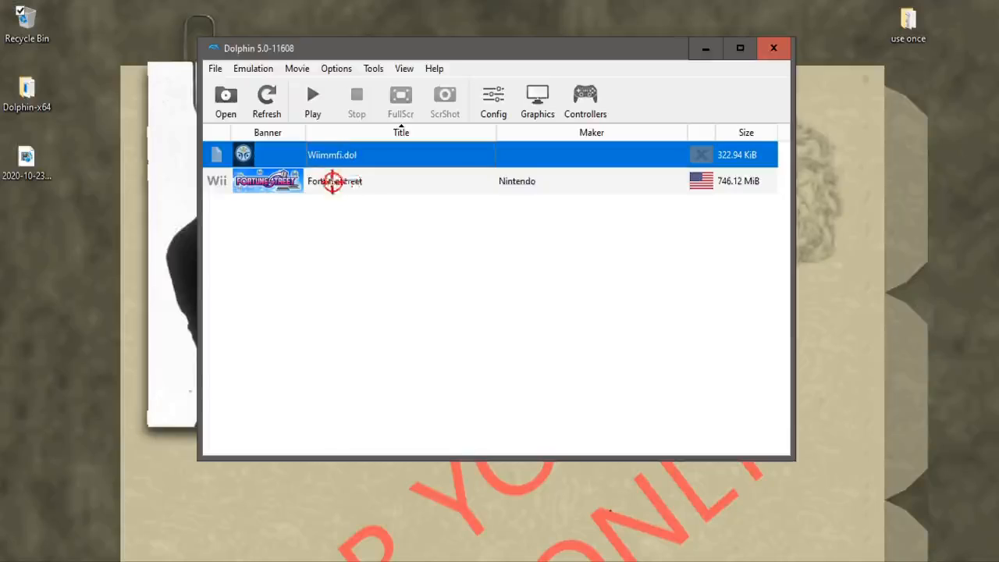
pyautogui.click(335, 180)
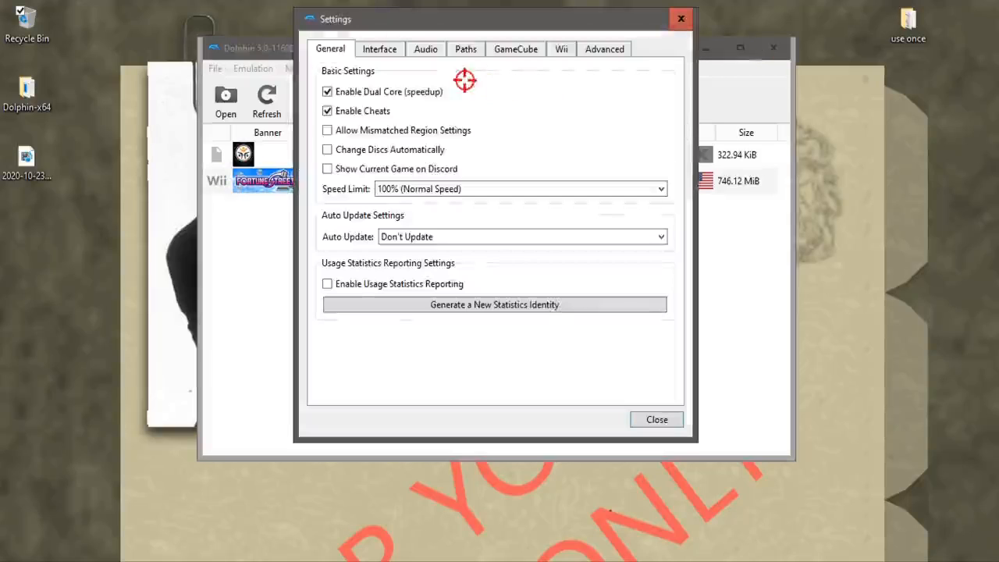
# Confirm the Games folder, ST7E01.iso default ISO and sd.raw on the Paths tab, then close Settings.
pyautogui.click(464, 49)
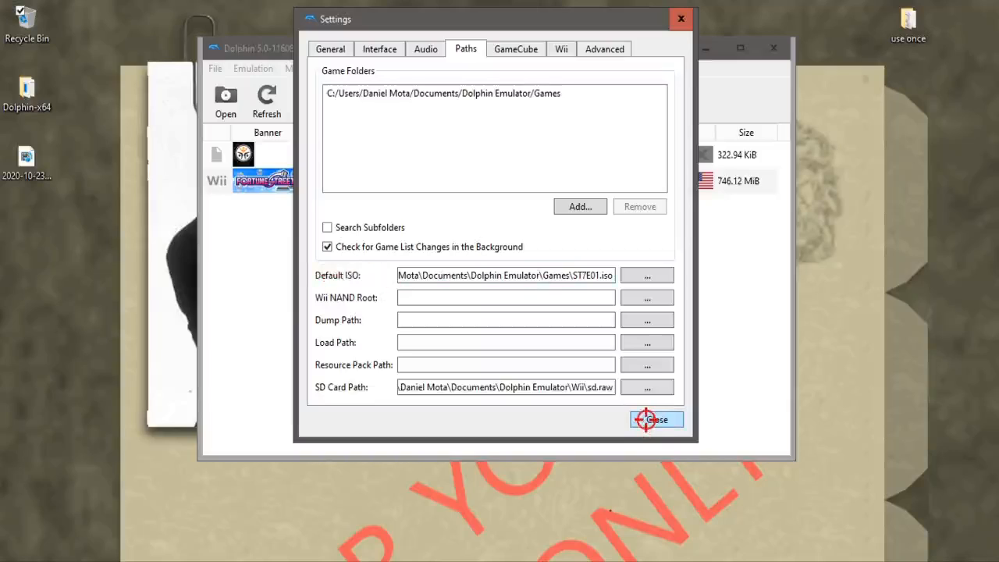
pyautogui.click(657, 419)
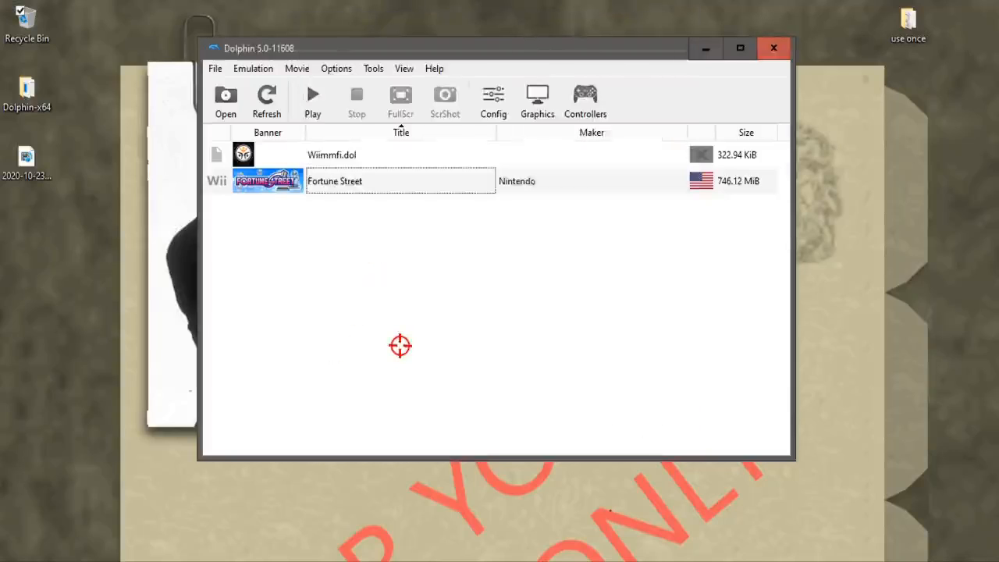
pyautogui.click(331, 154)
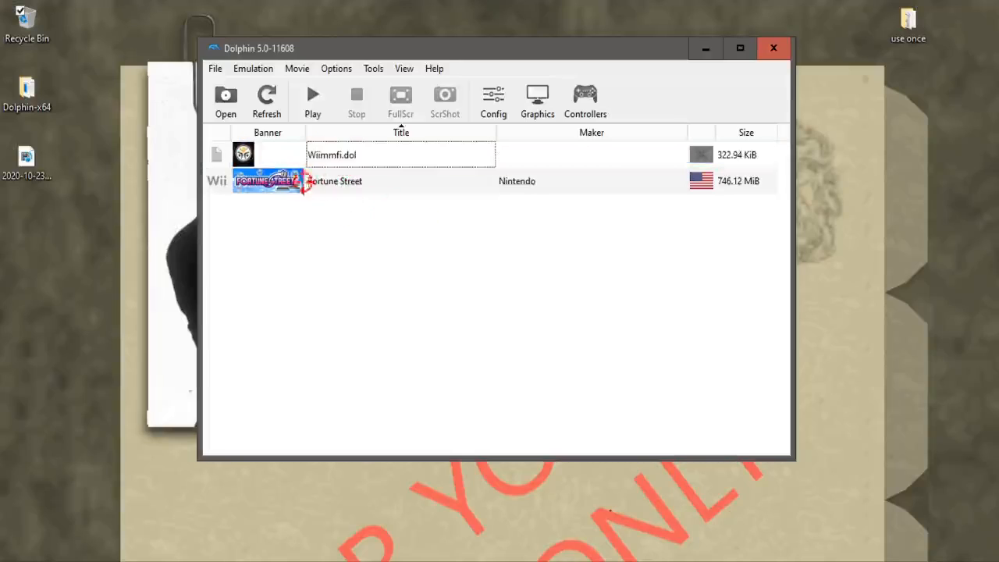
pyautogui.click(336, 180)
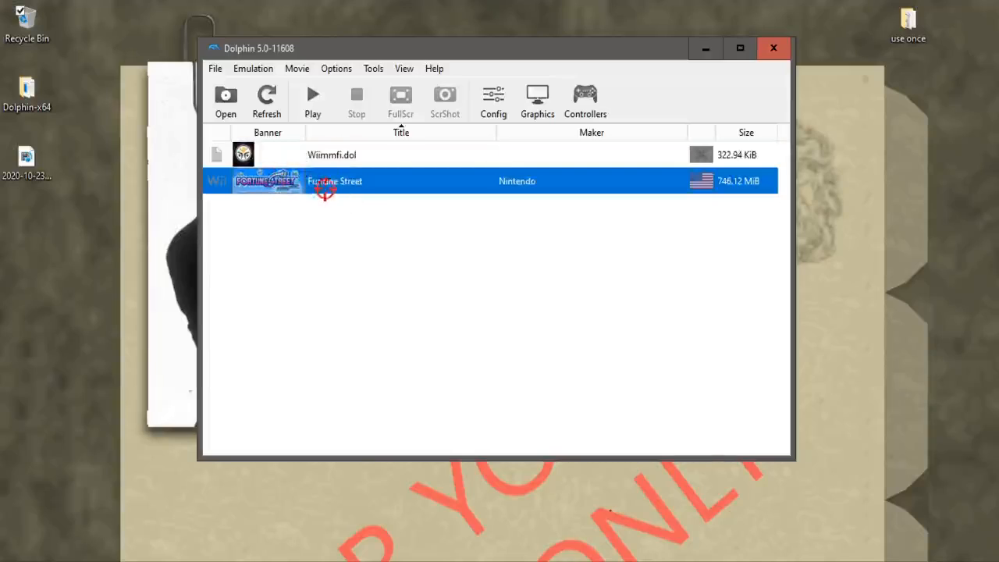
pyautogui.moveTo(597, 309)
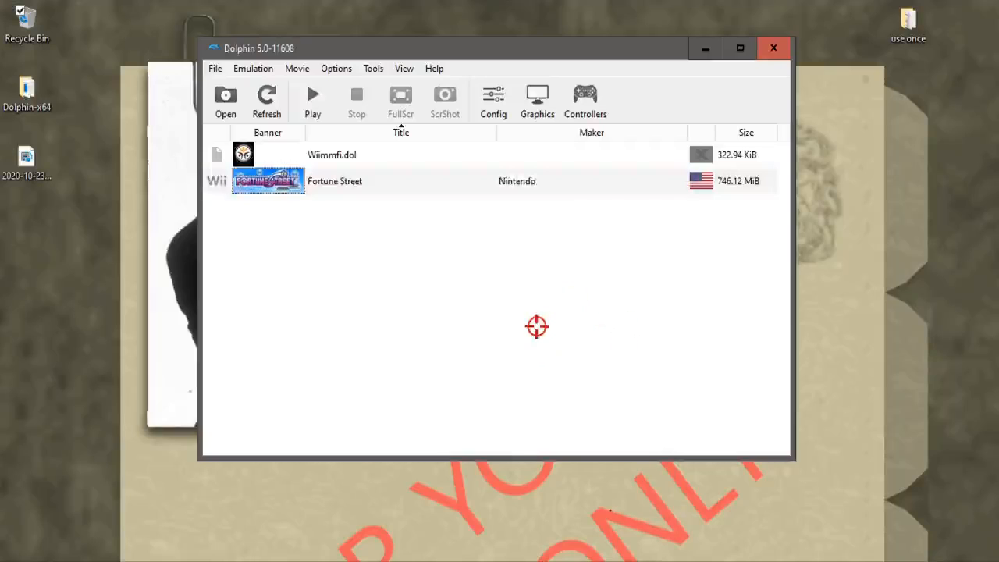
pyautogui.moveTo(486, 278)
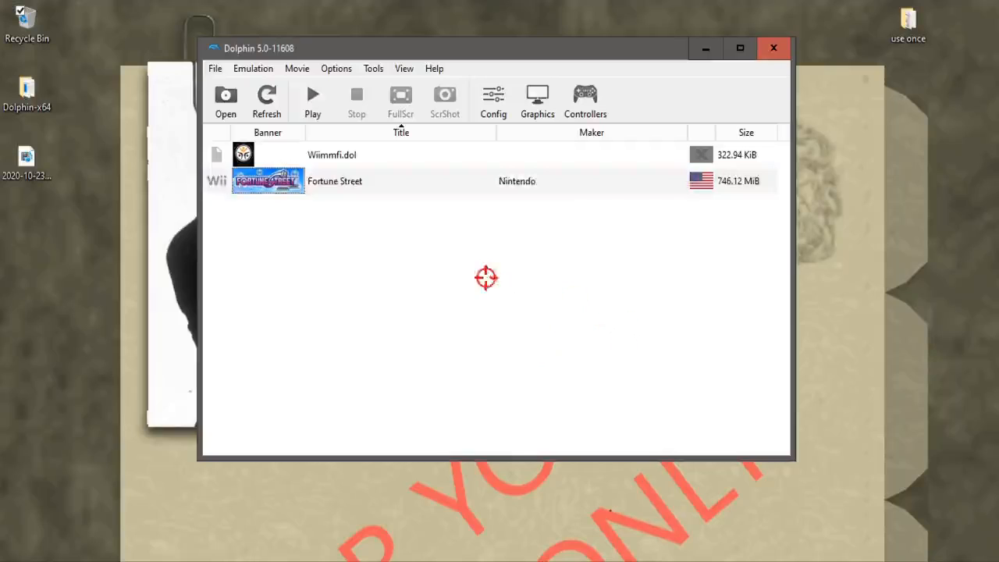
pyautogui.moveTo(656, 232)
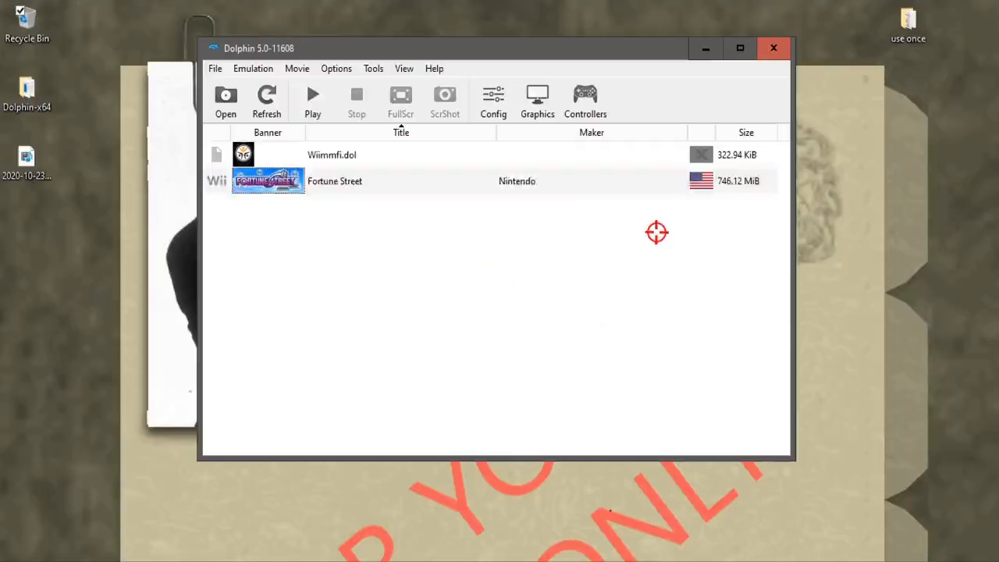